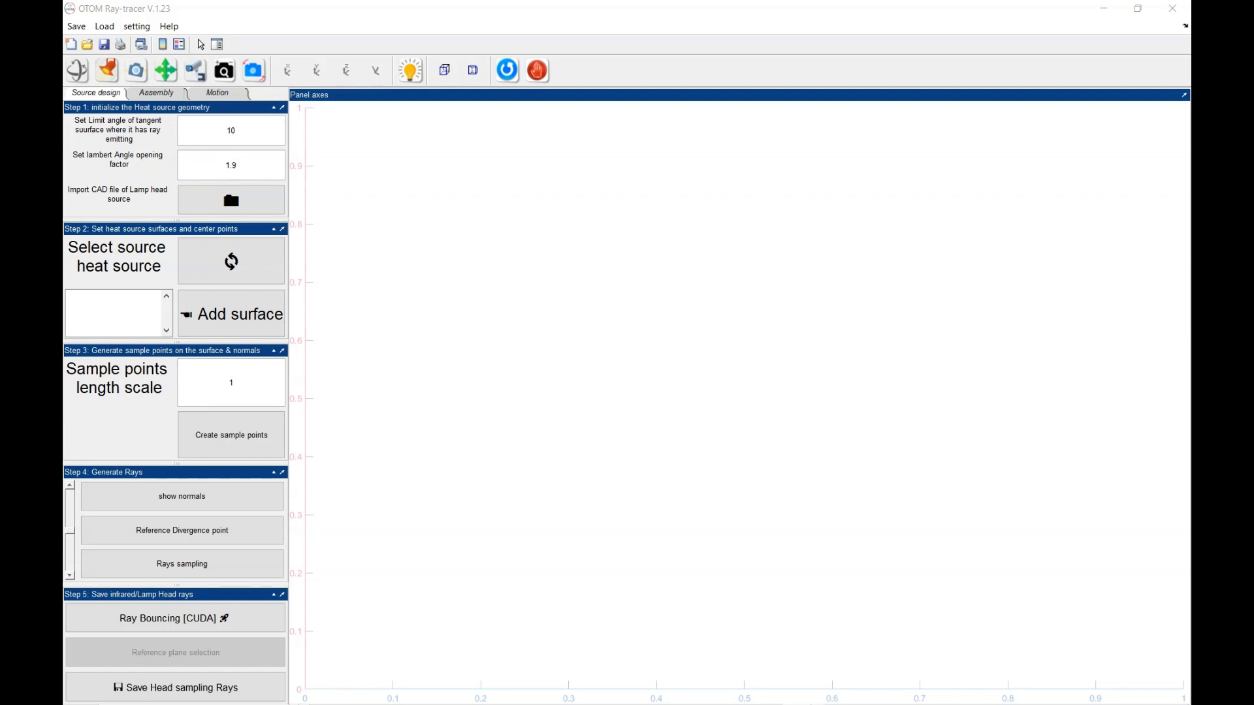
pyautogui.moveTo(182, 122)
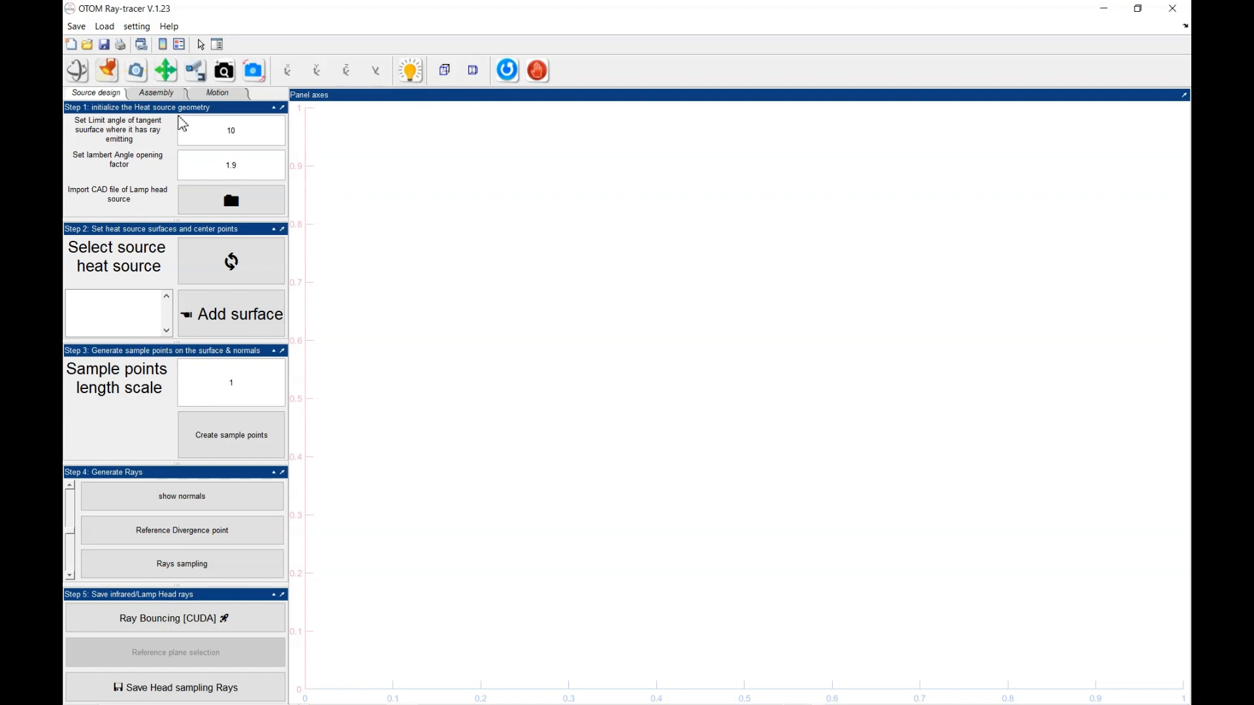
# Step: Switch the workflow from the source design stage to the Assembly stage
pyautogui.click(156, 93)
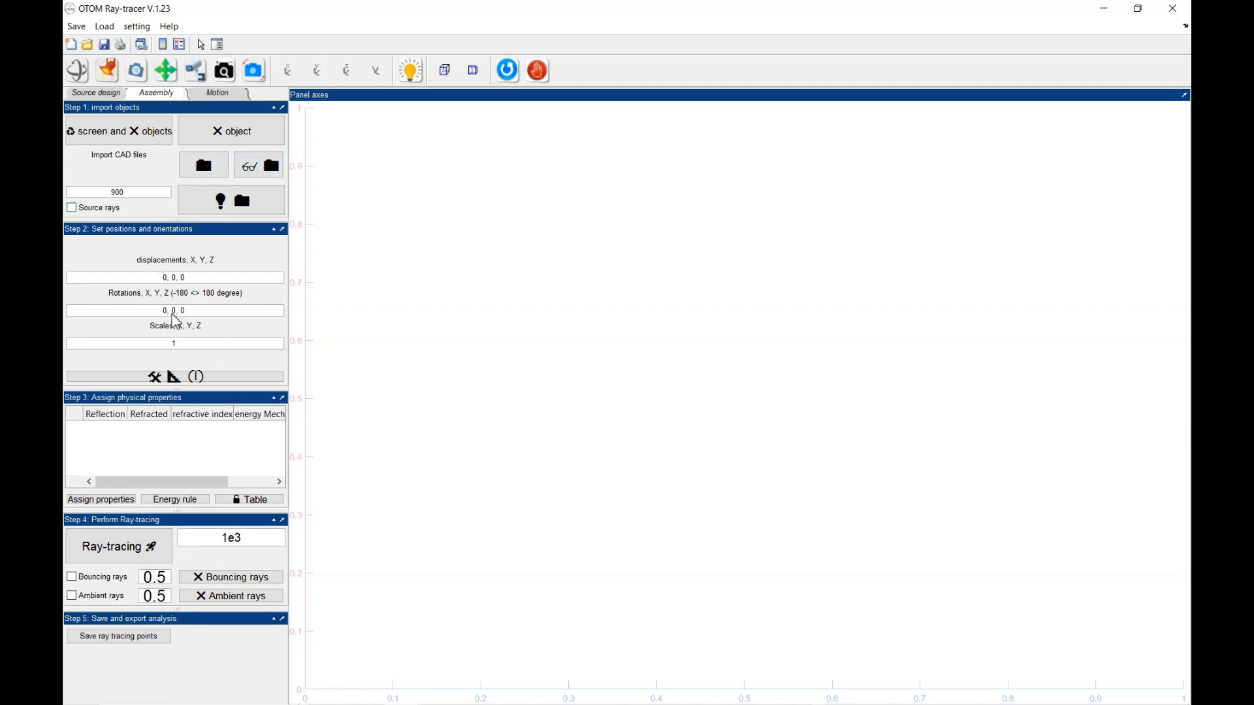
pyautogui.moveTo(151, 369)
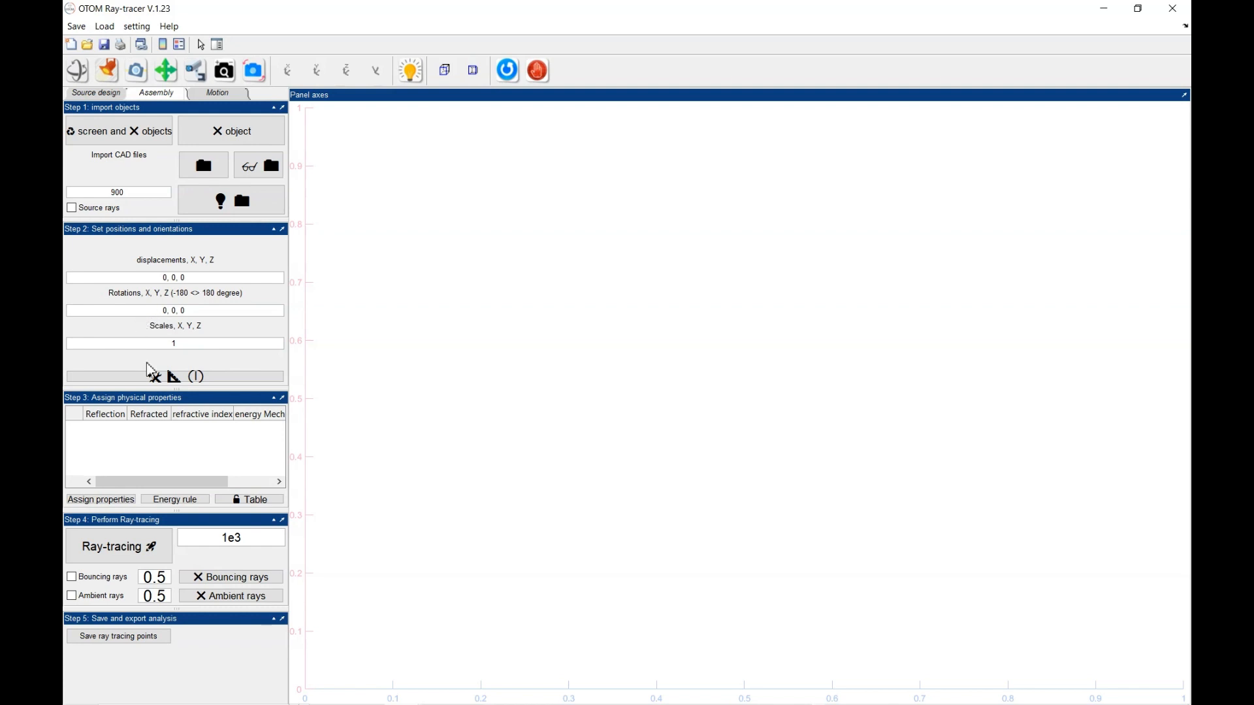
pyautogui.moveTo(155, 478)
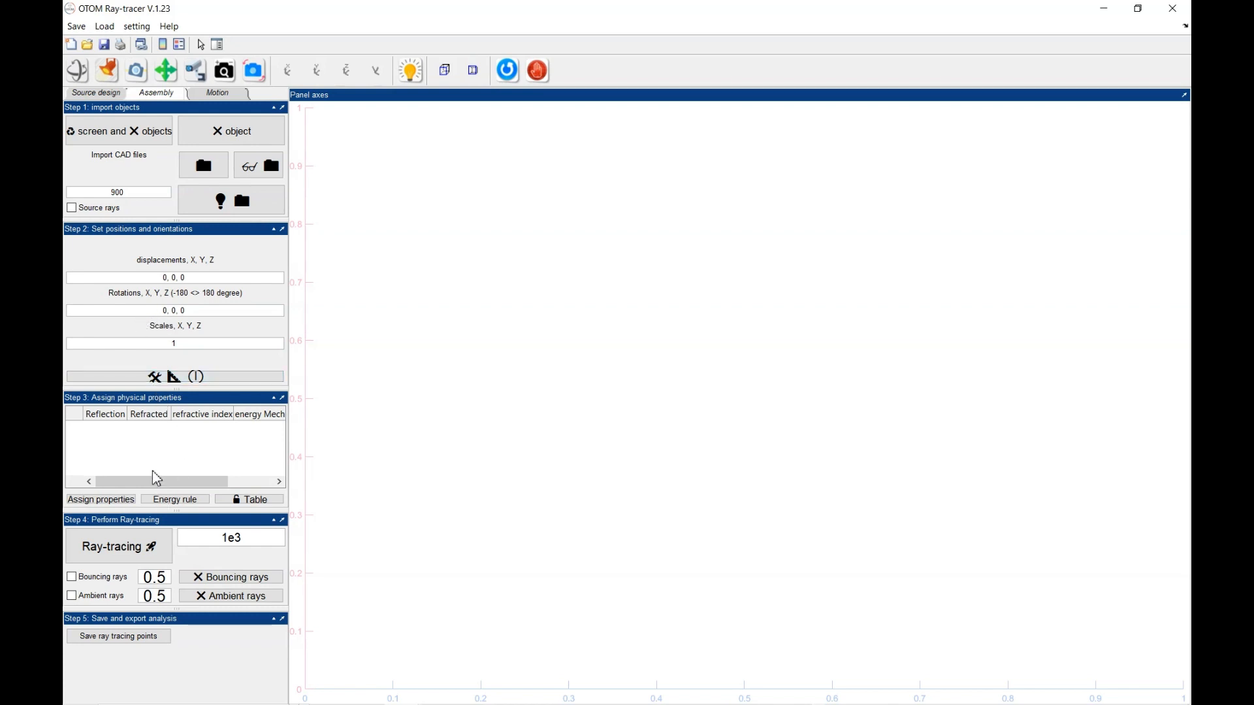
pyautogui.moveTo(140, 501)
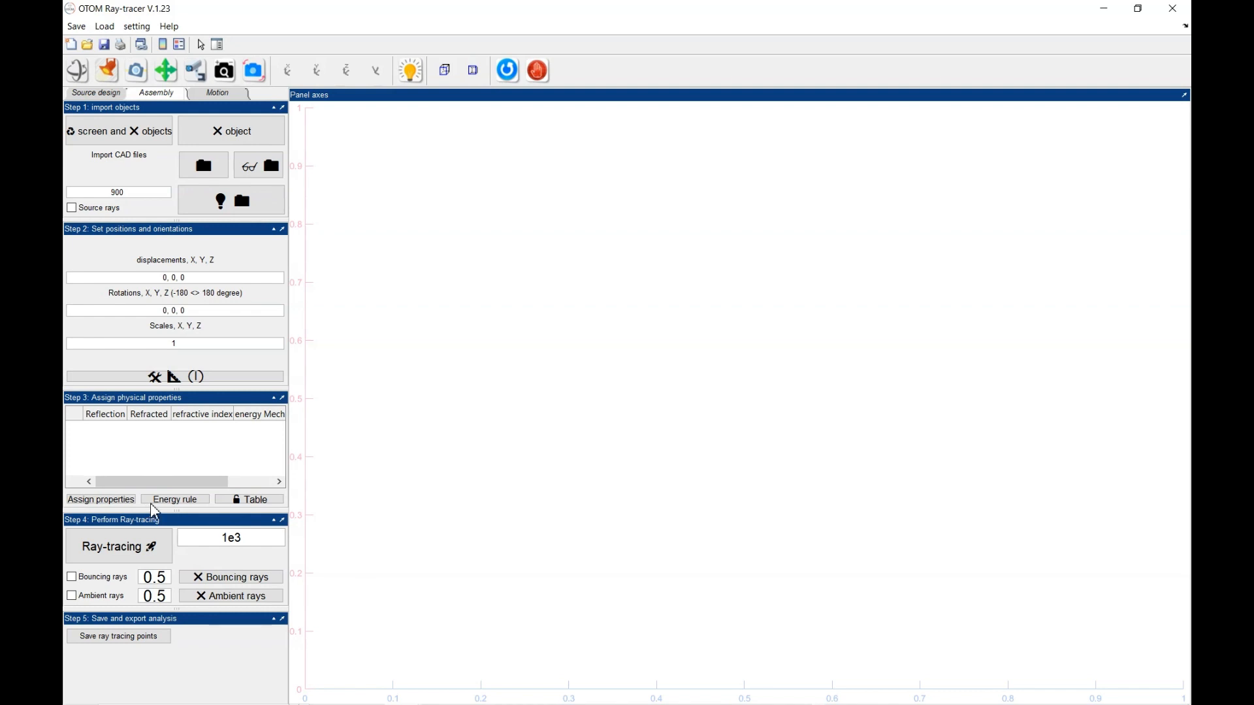
pyautogui.moveTo(202, 487)
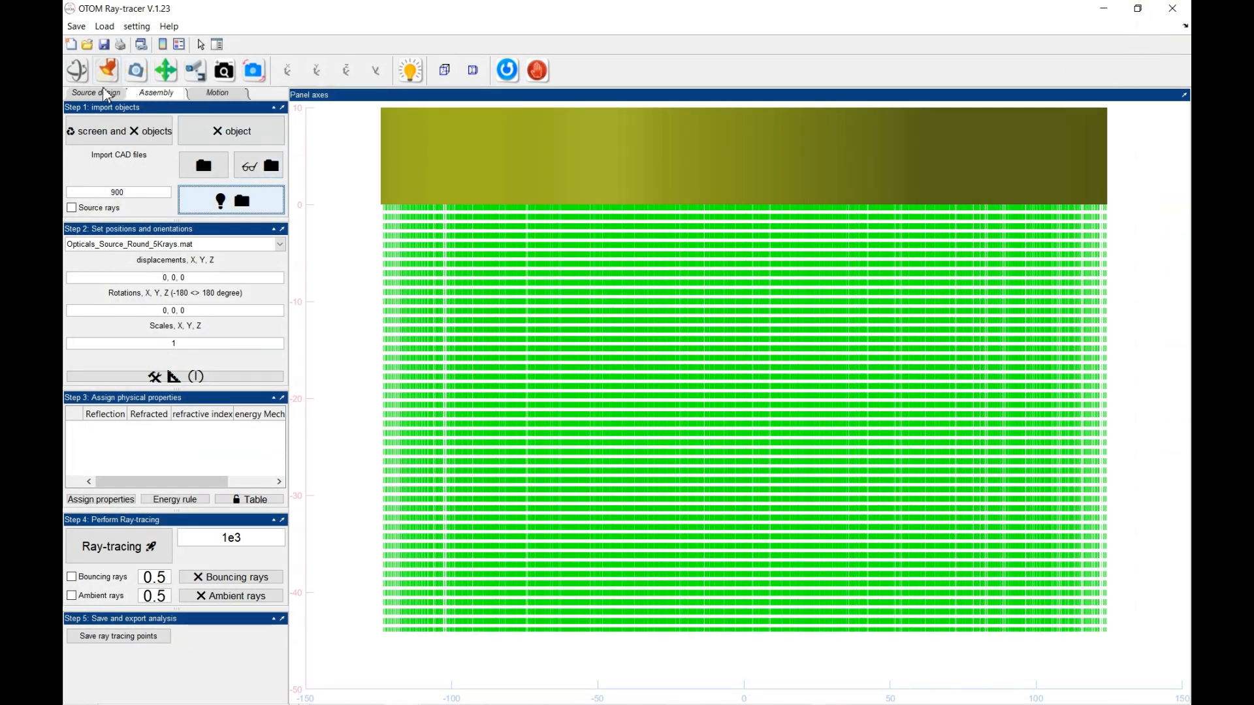
# Step: Show the round 5k-ray source in 3D with orbiting and mouse 3D rotation enabled
pyautogui.click(345, 70)
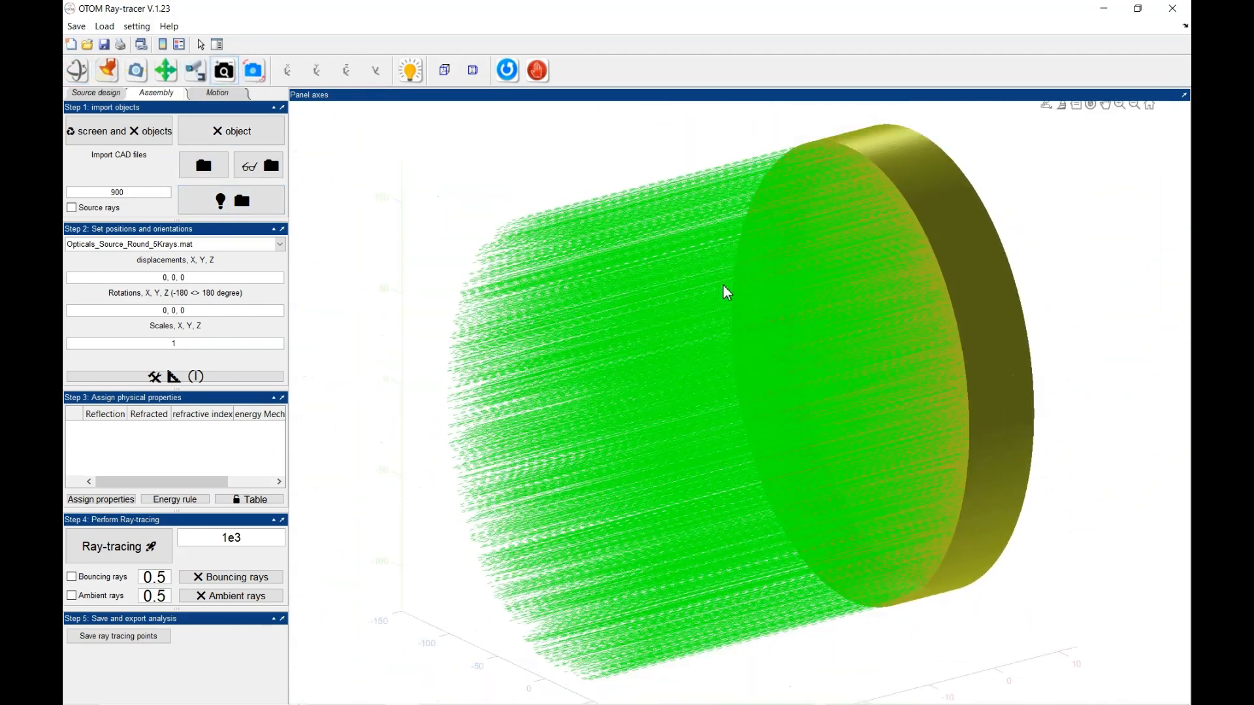
pyautogui.click(347, 71)
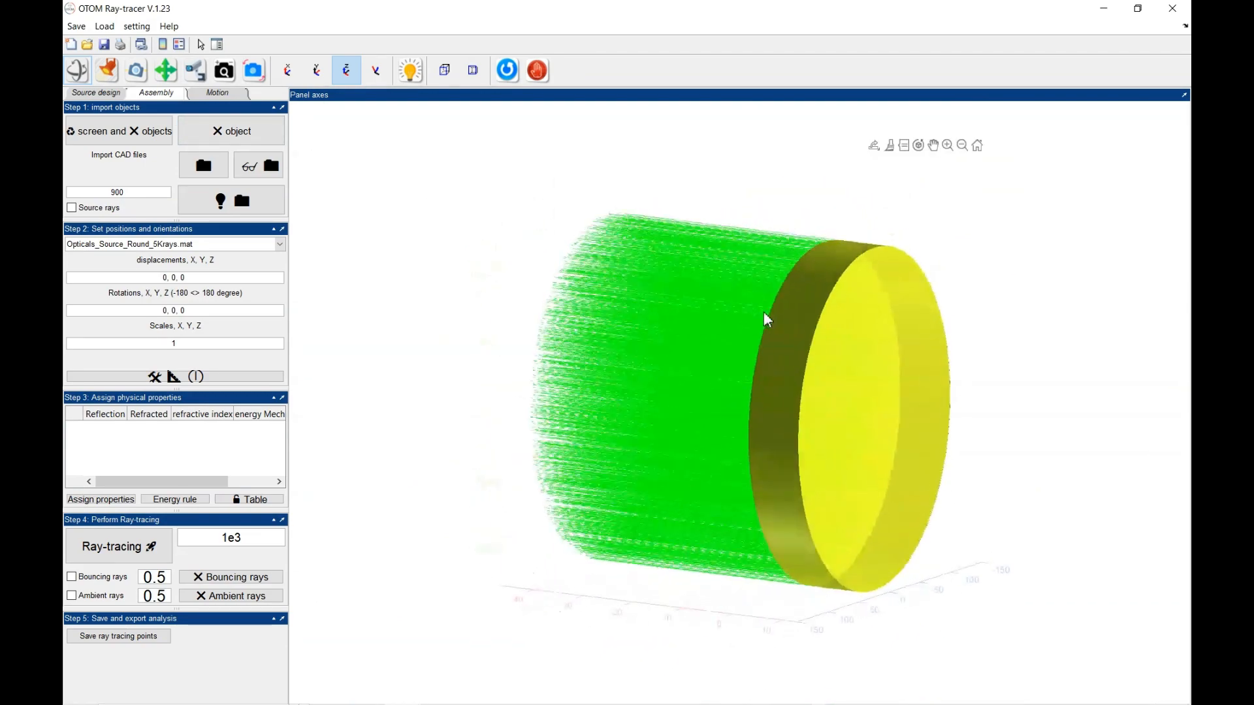
pyautogui.click(135, 26)
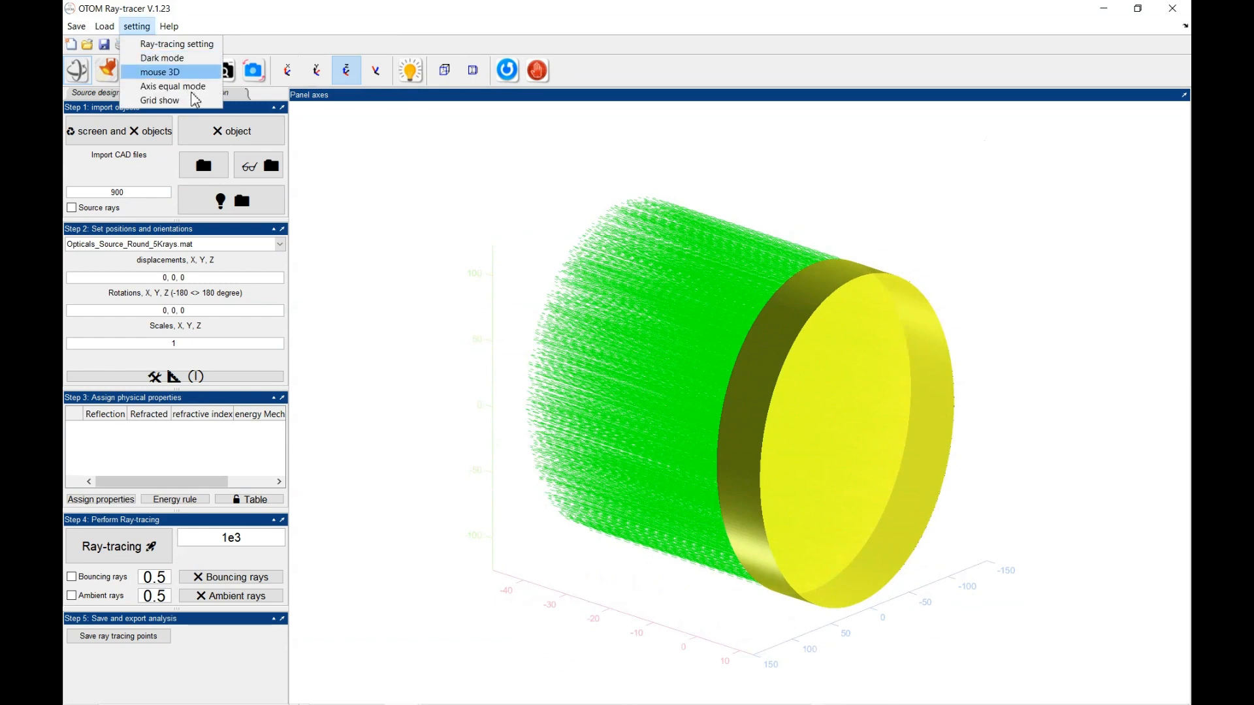
pyautogui.click(172, 86)
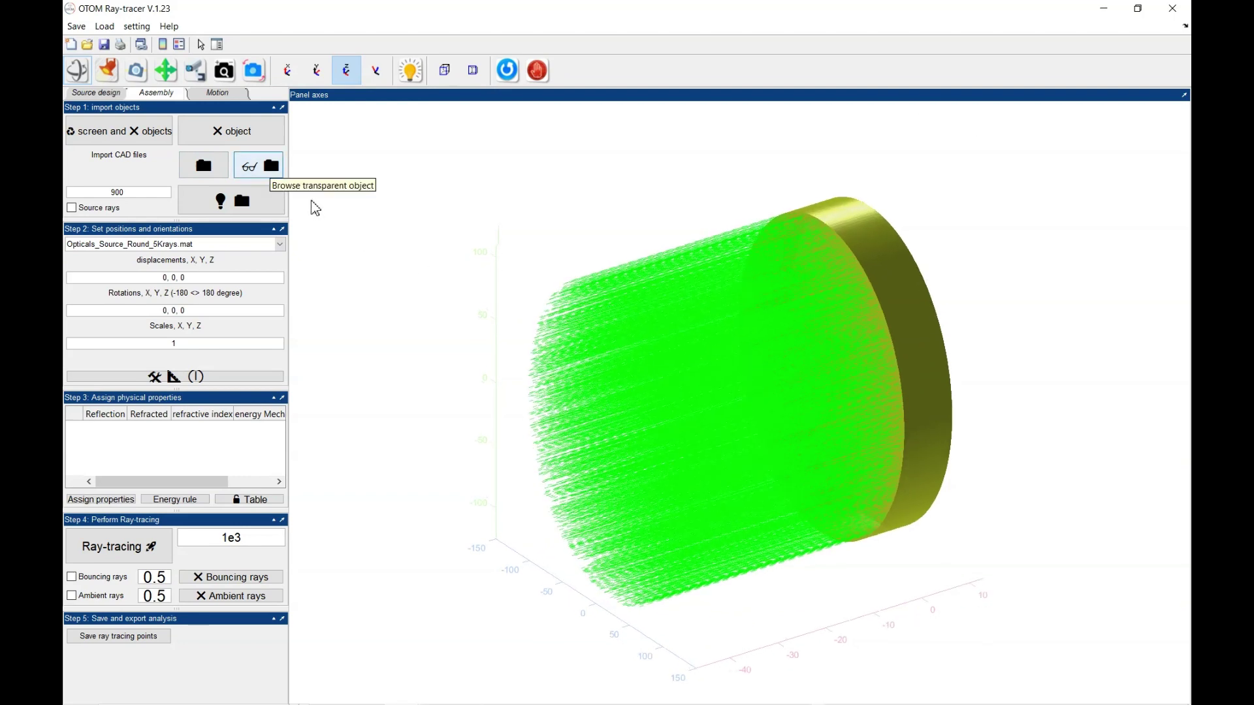
pyautogui.moveTo(204, 166)
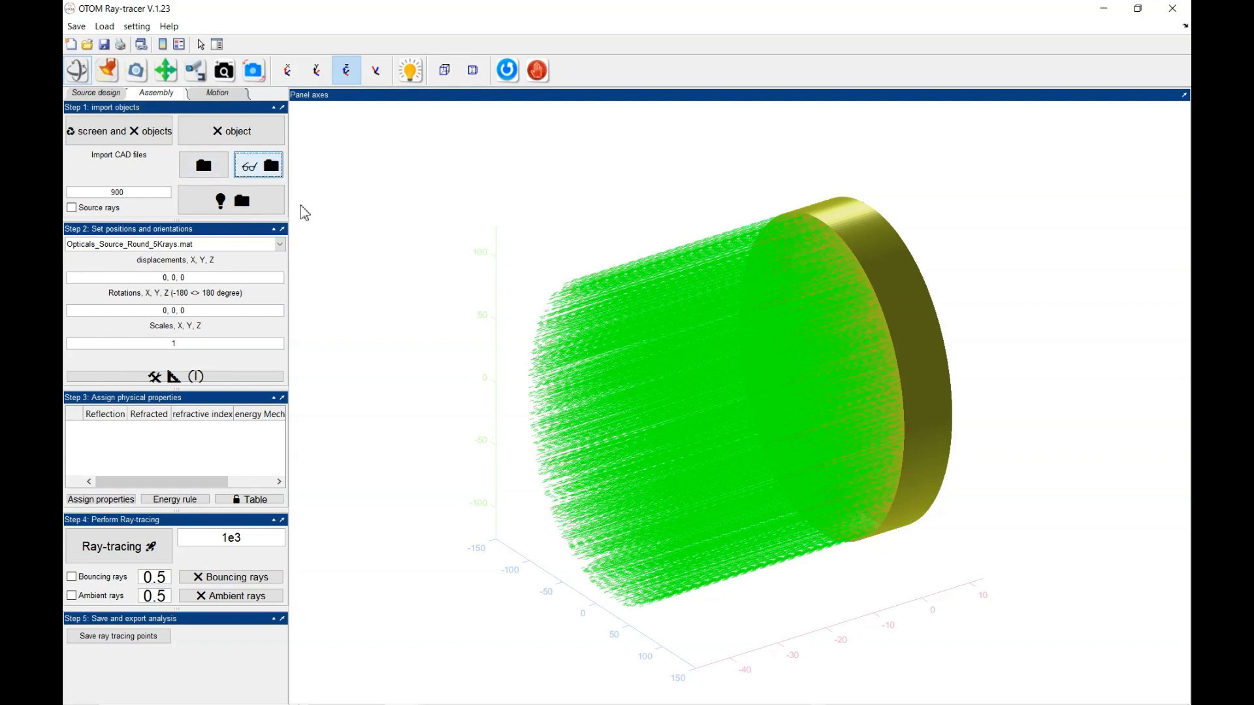
# Step: Import the transparent STL object from the Demo folder in front of the ray source
pyautogui.click(277, 166)
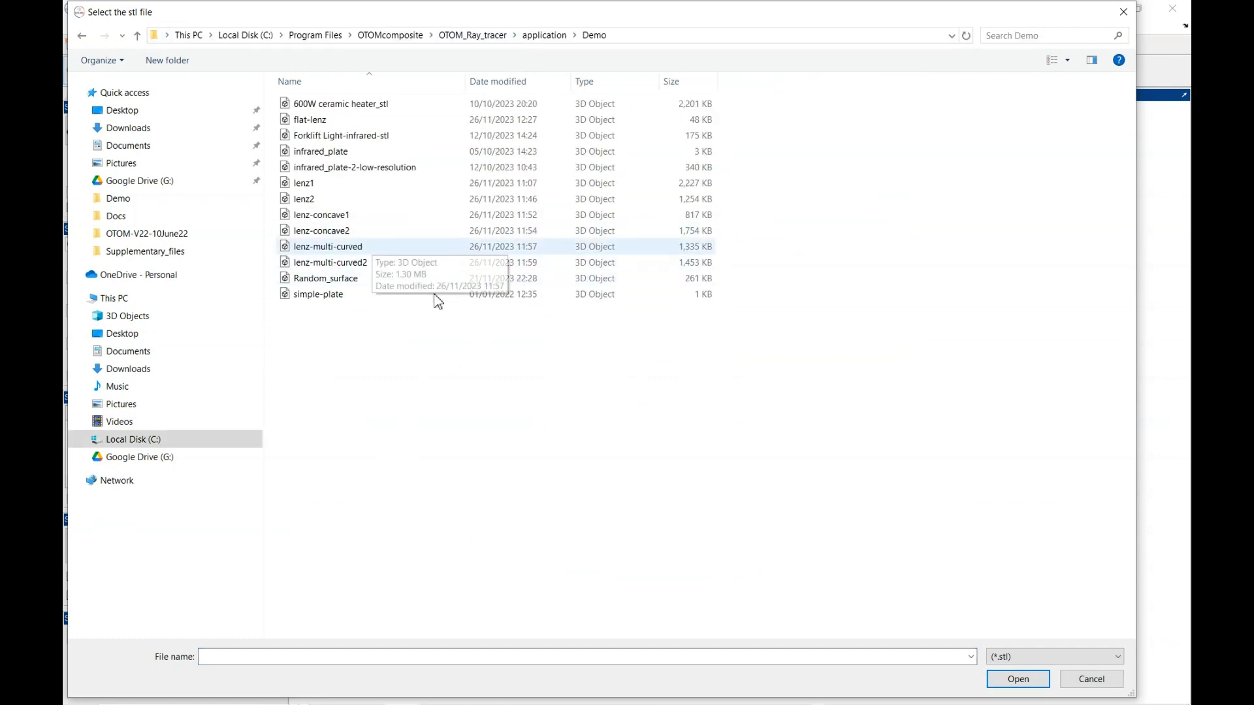
pyautogui.click(1018, 679)
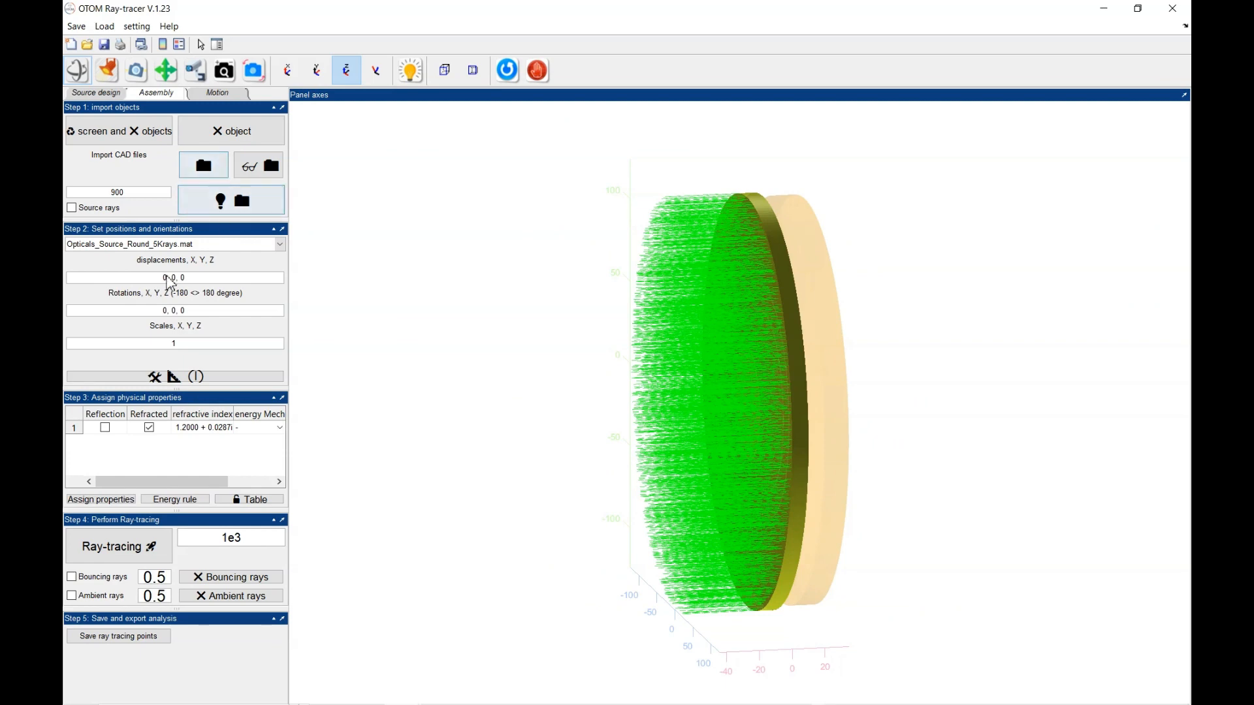
pyautogui.click(203, 165)
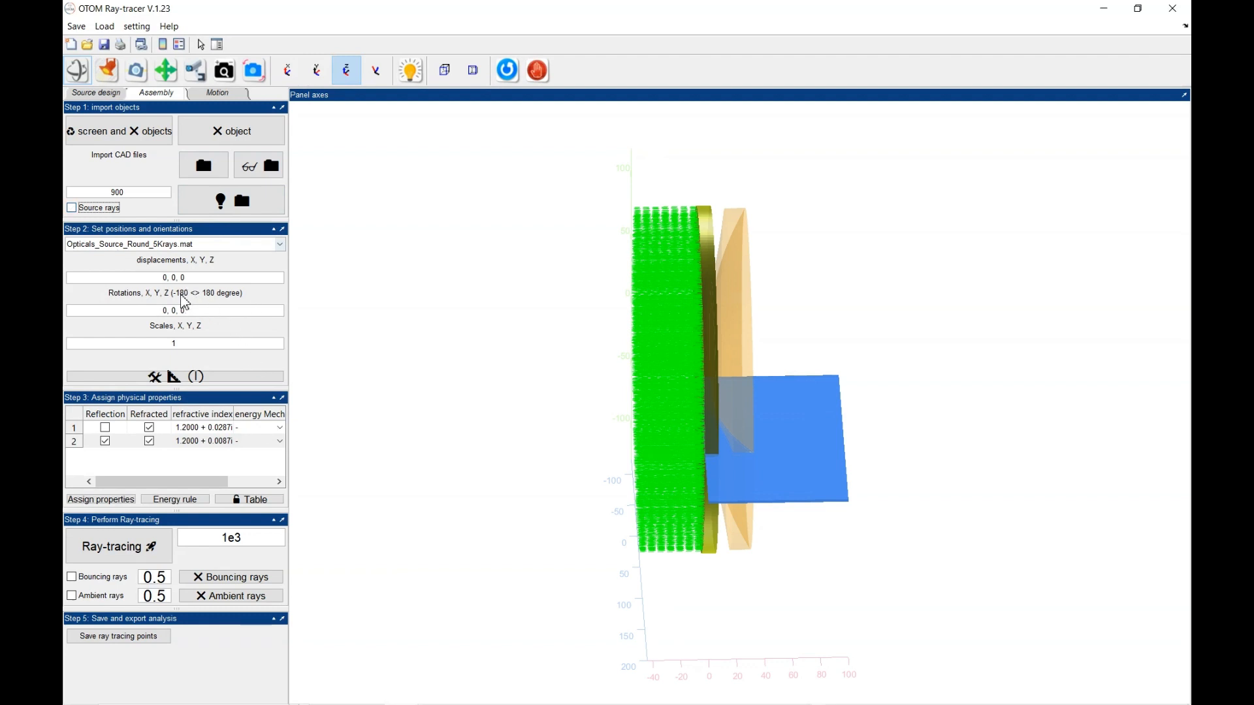
# Step: Select lenz-multi-curved.stl and bring up its displacement and rotation adjuster
pyautogui.click(277, 244)
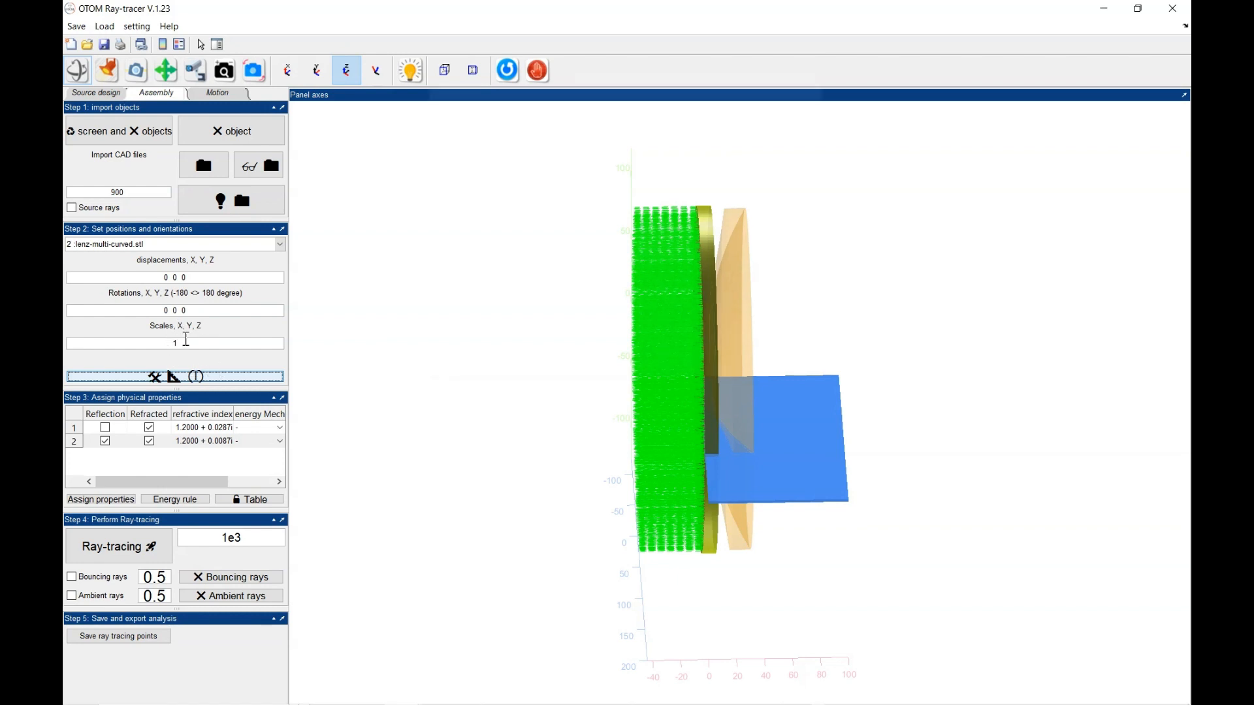
pyautogui.click(174, 376)
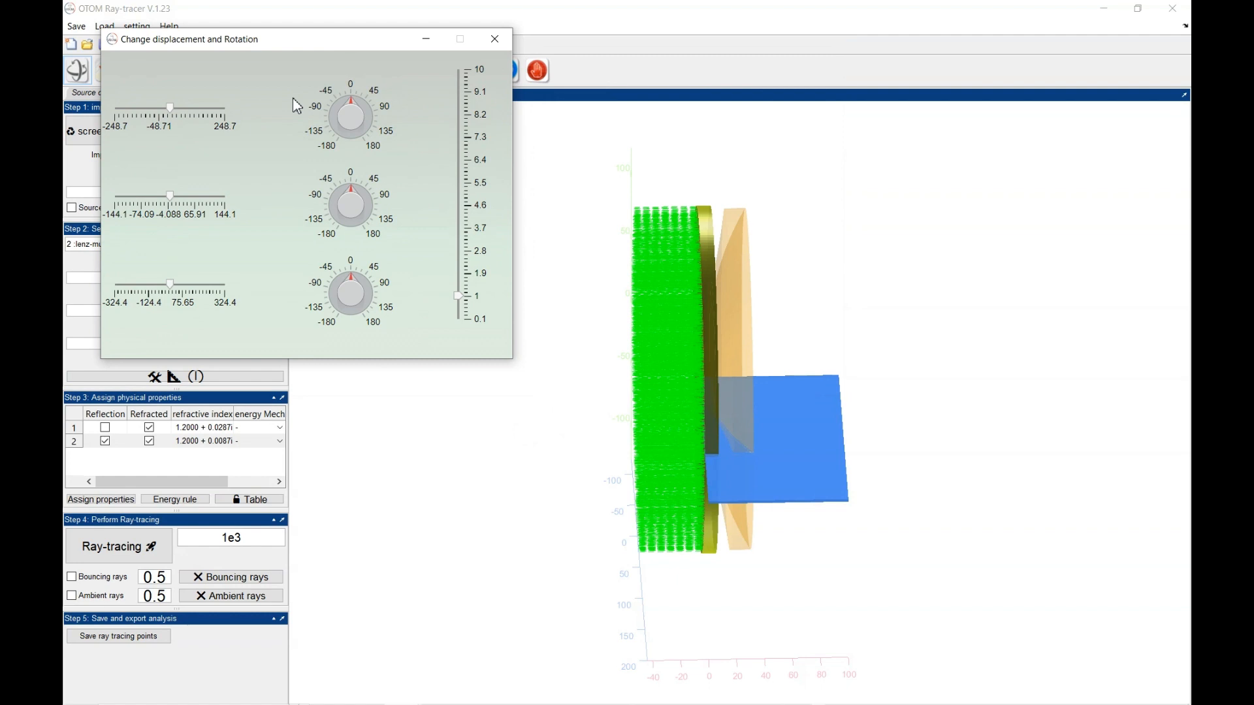
pyautogui.moveTo(389, 233)
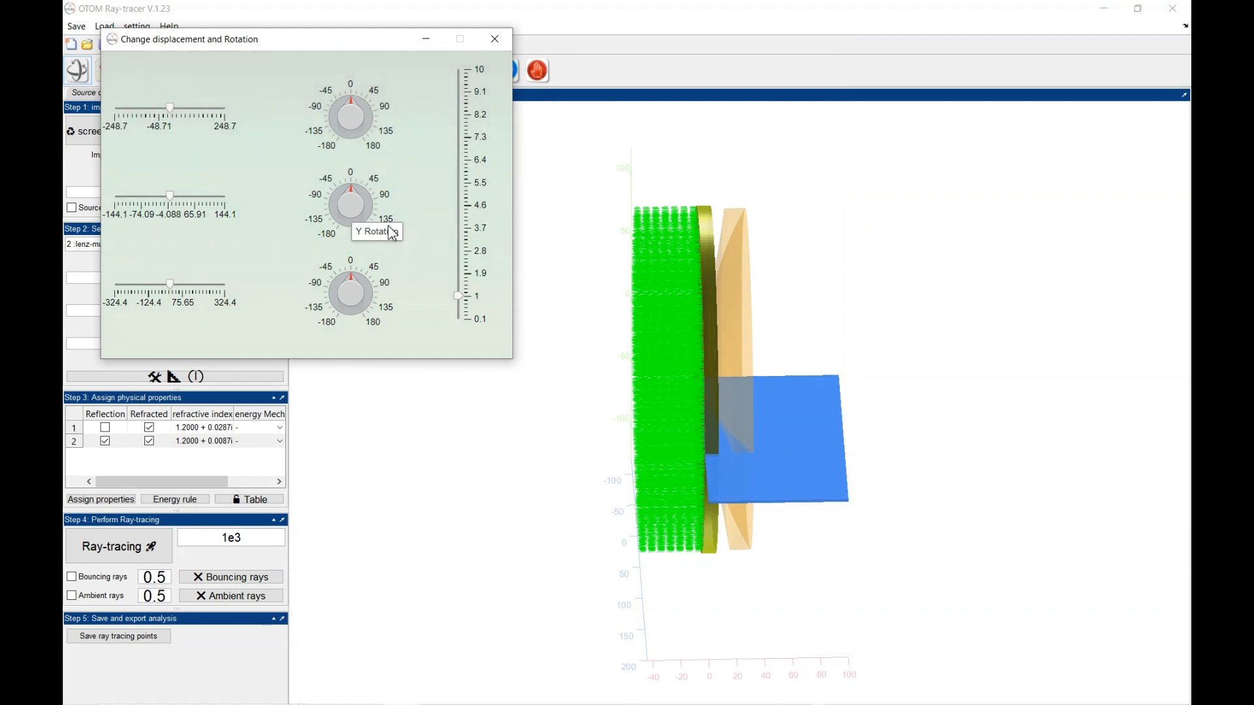
# Step: Slide the curved lens along Y to the far left side of the rays
pyautogui.moveTo(170, 196); pyautogui.dragTo(136, 196)
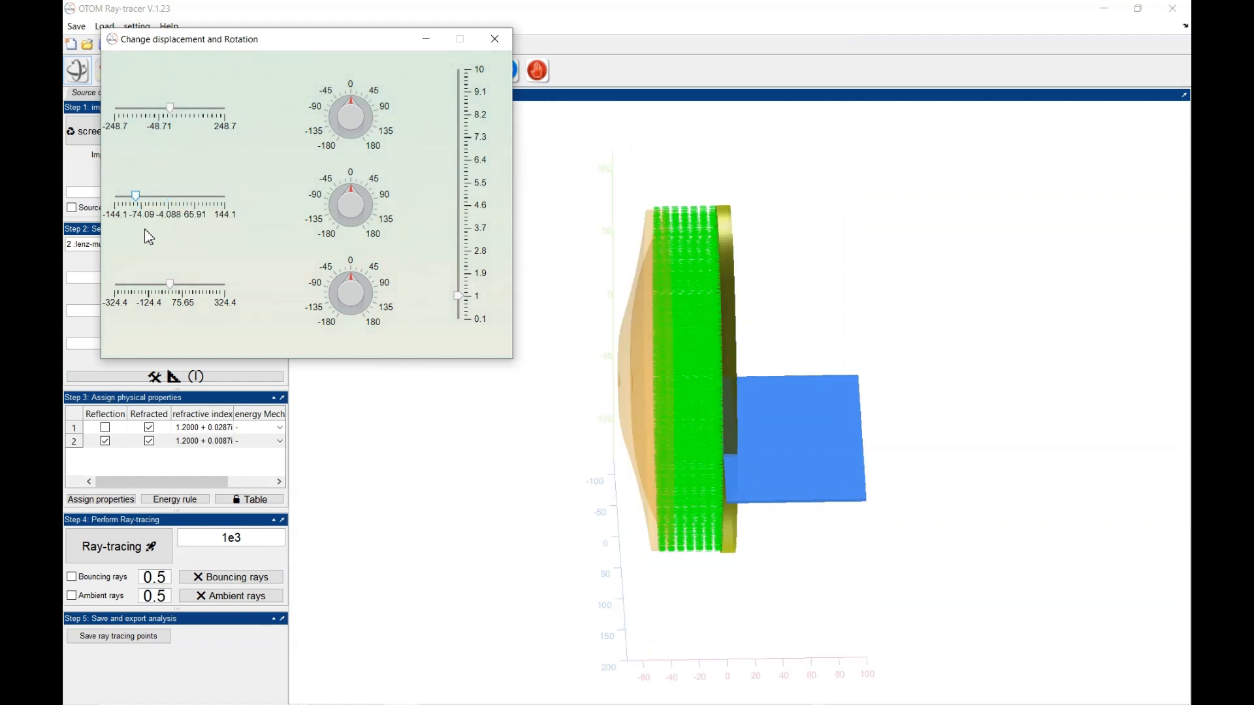
pyautogui.moveTo(136, 196); pyautogui.dragTo(225, 196)
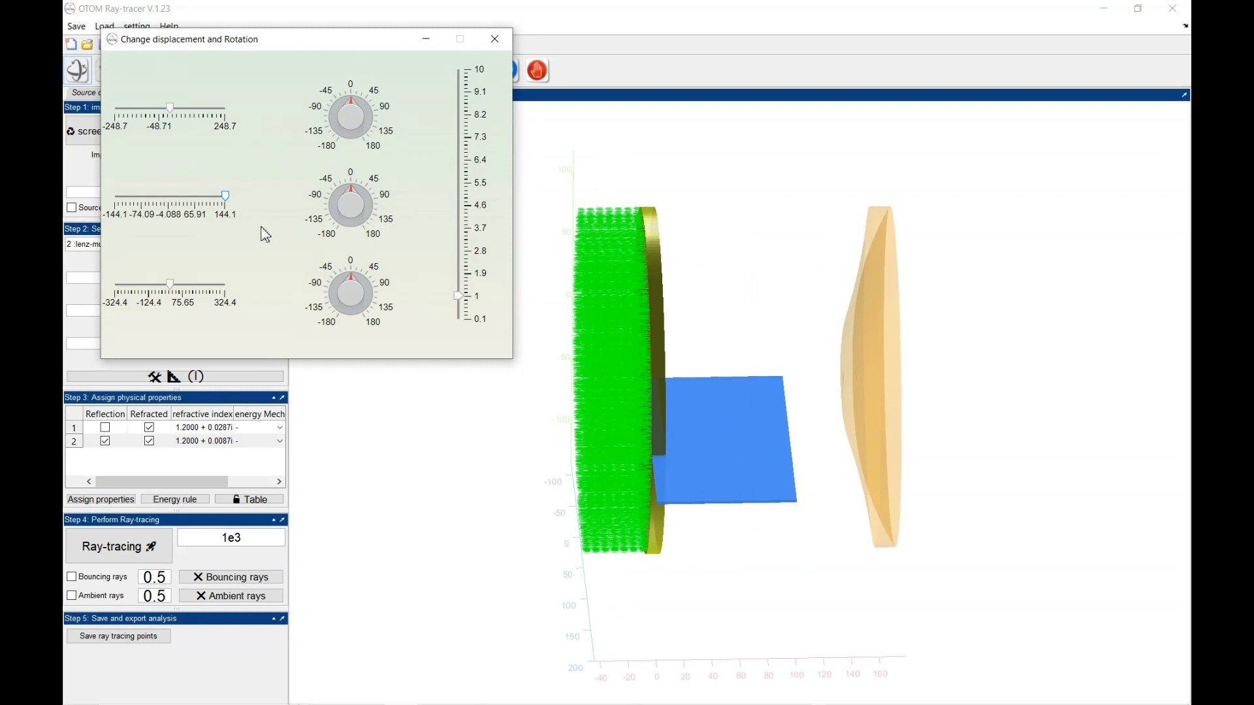
pyautogui.moveTo(226, 195); pyautogui.dragTo(115, 195)
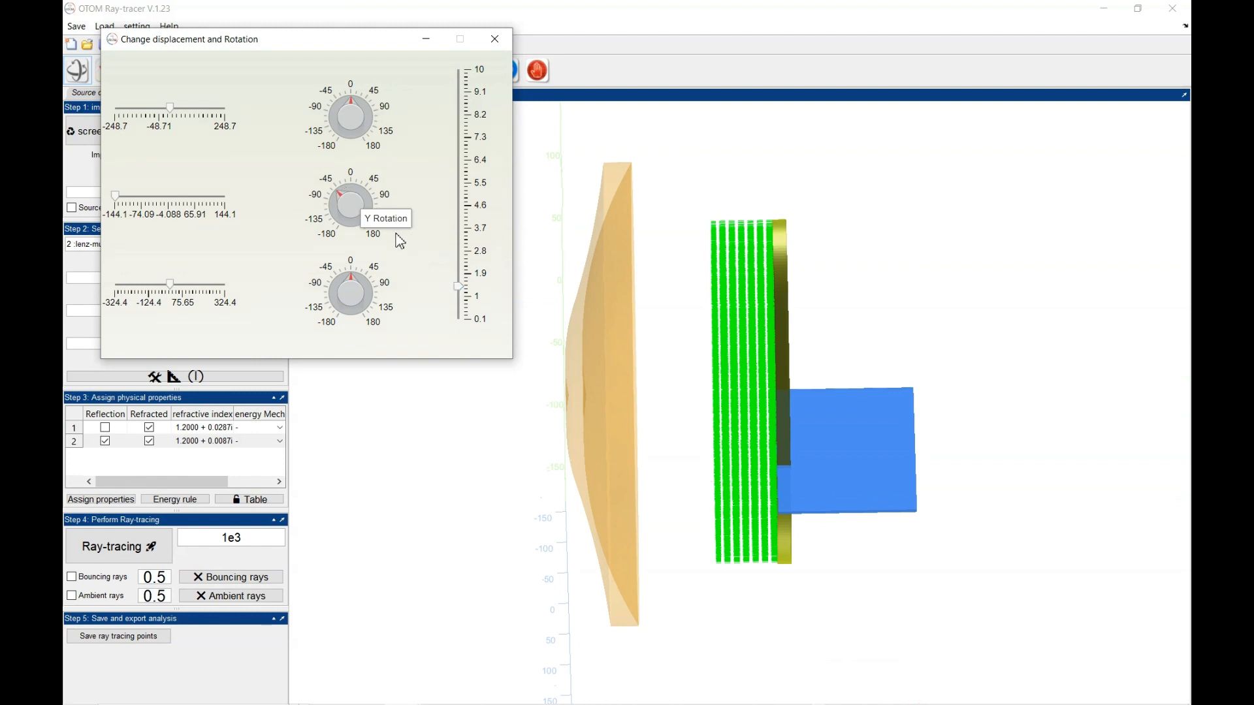
pyautogui.moveTo(406, 321)
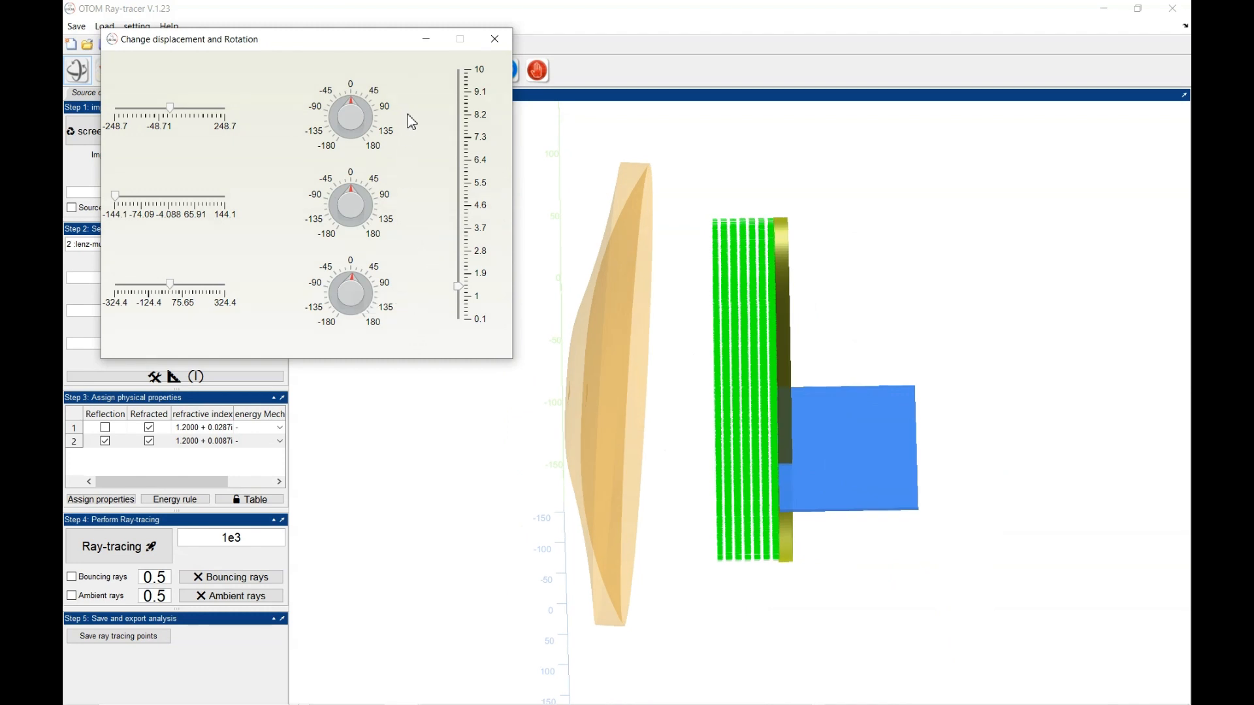
pyautogui.moveTo(384, 116)
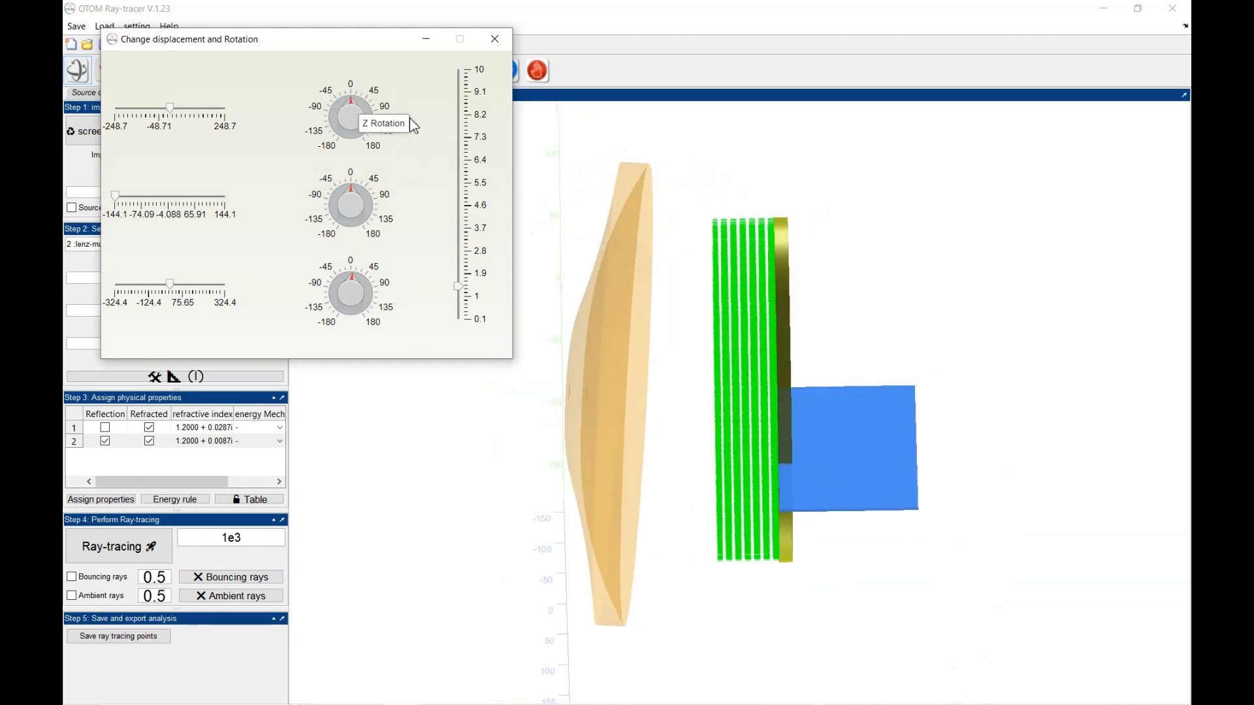
pyautogui.moveTo(195, 140)
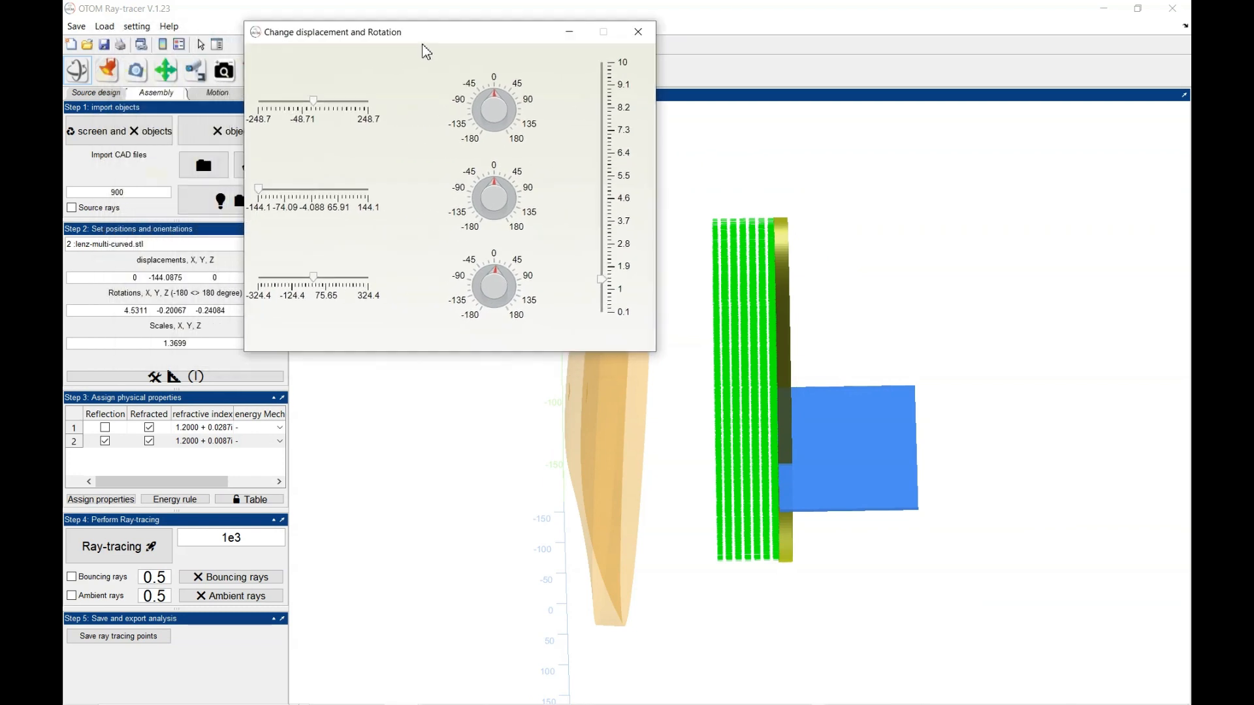
pyautogui.moveTo(311, 149)
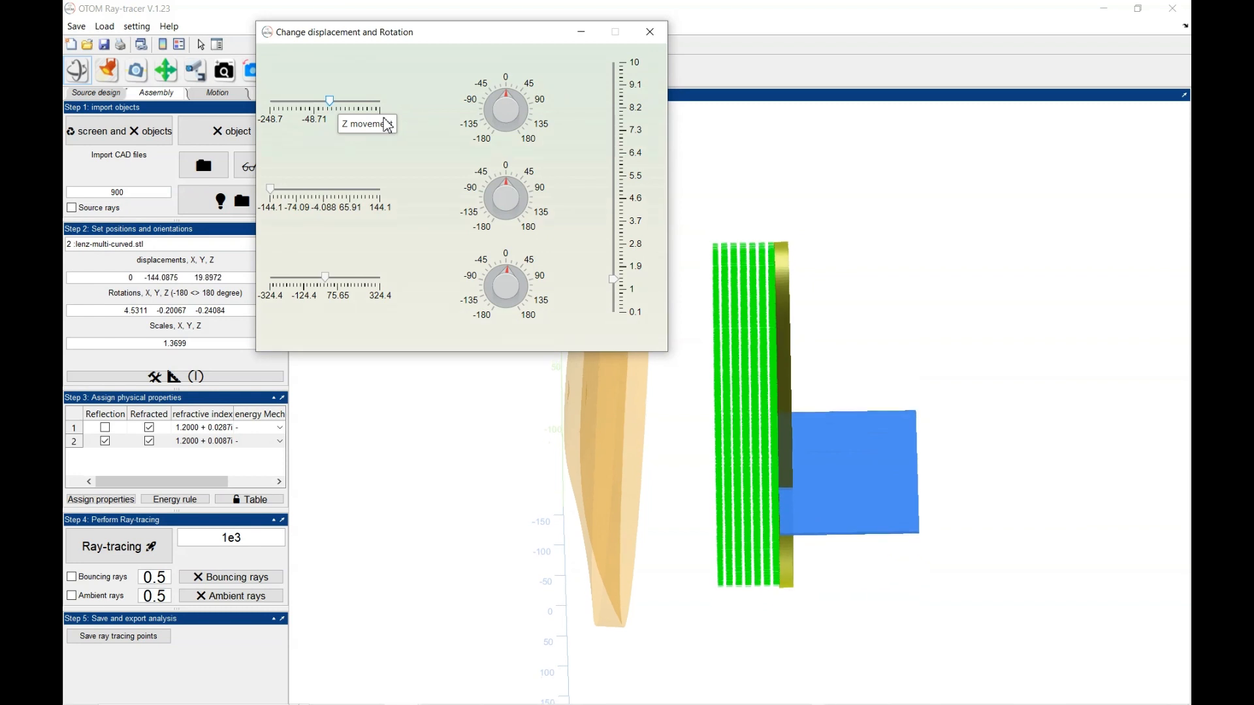
# Step: Raise the curved lens along Z to 350, high above the rays
pyautogui.moveTo(327, 102); pyautogui.dragTo(380, 102)
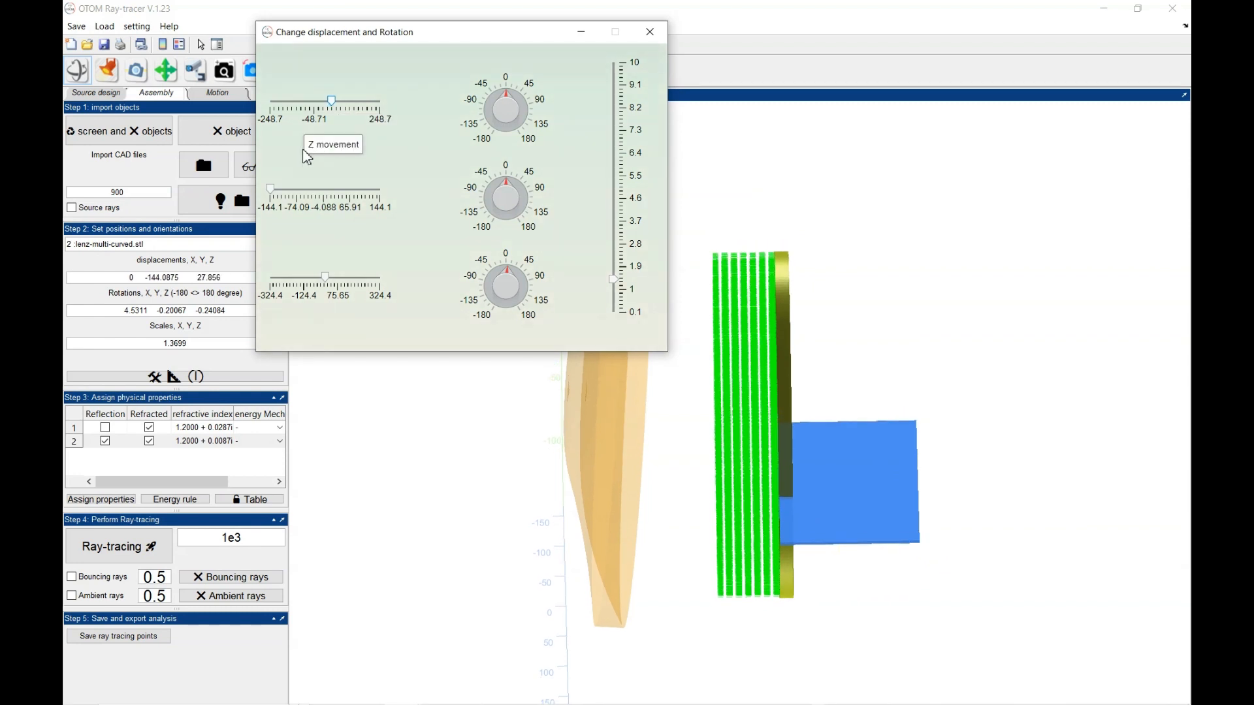
pyautogui.moveTo(444, 152)
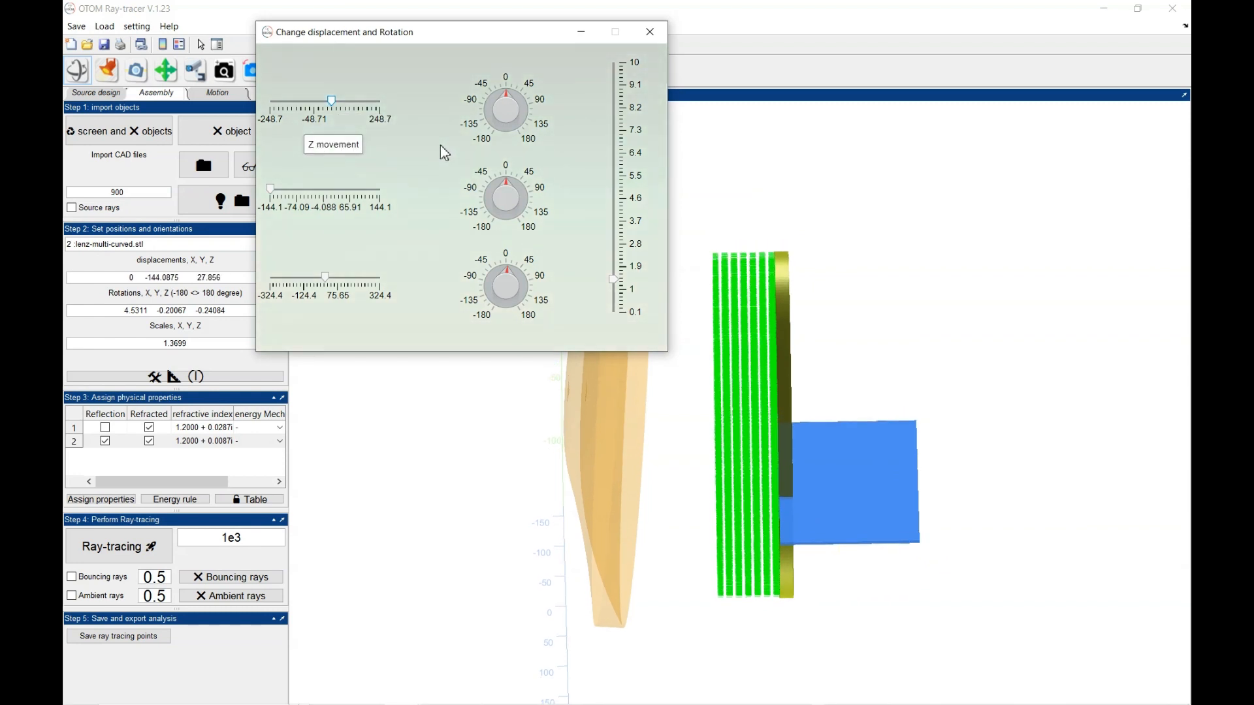
pyautogui.click(333, 145)
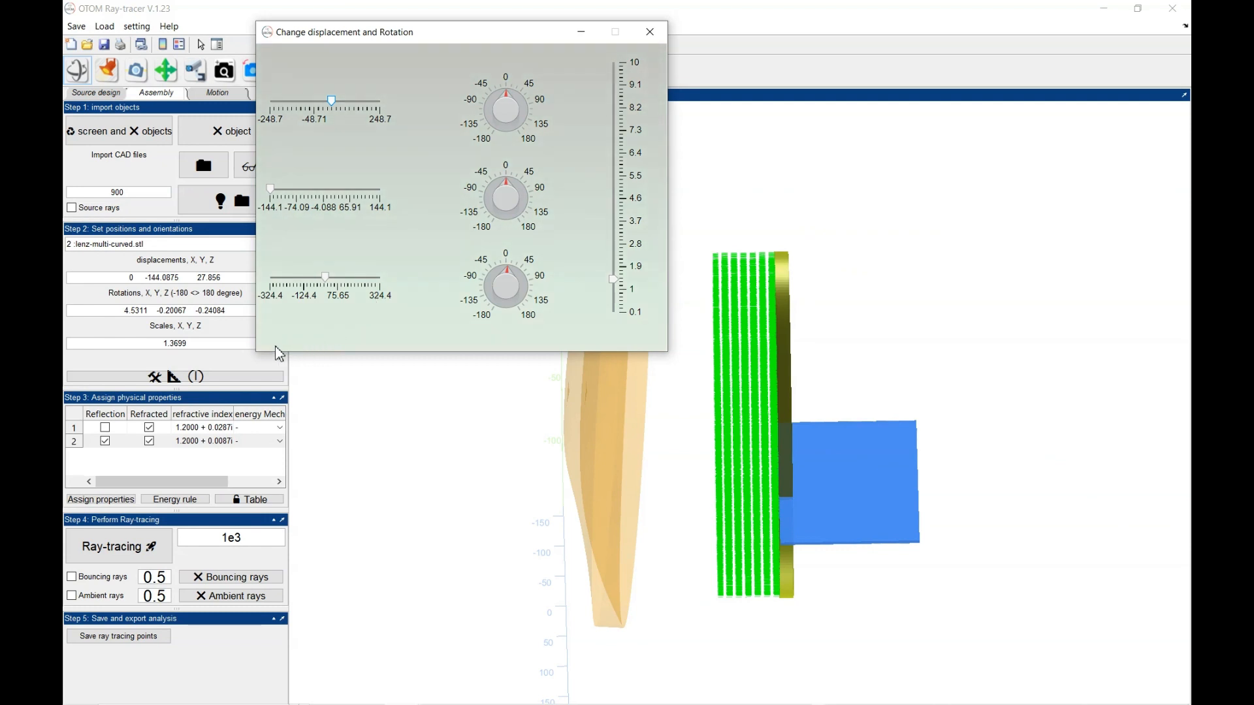
pyautogui.moveTo(330, 101); pyautogui.dragTo(337, 101)
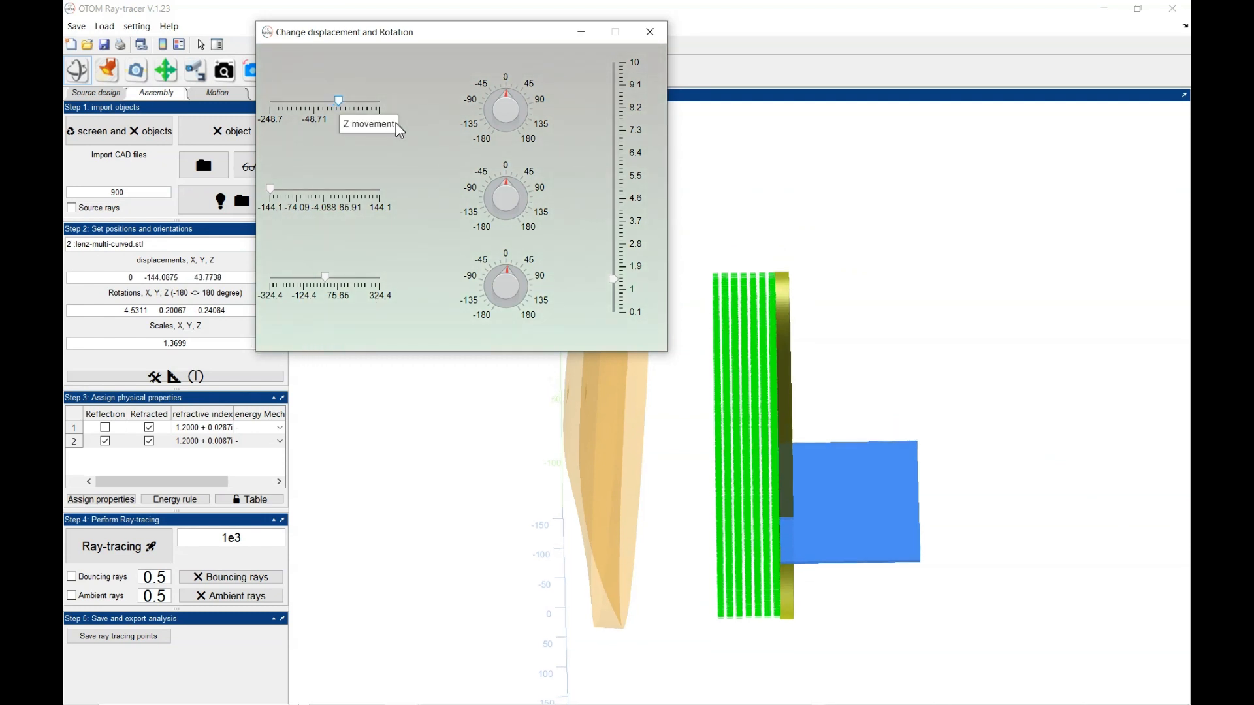
pyautogui.moveTo(338, 100); pyautogui.dragTo(380, 100)
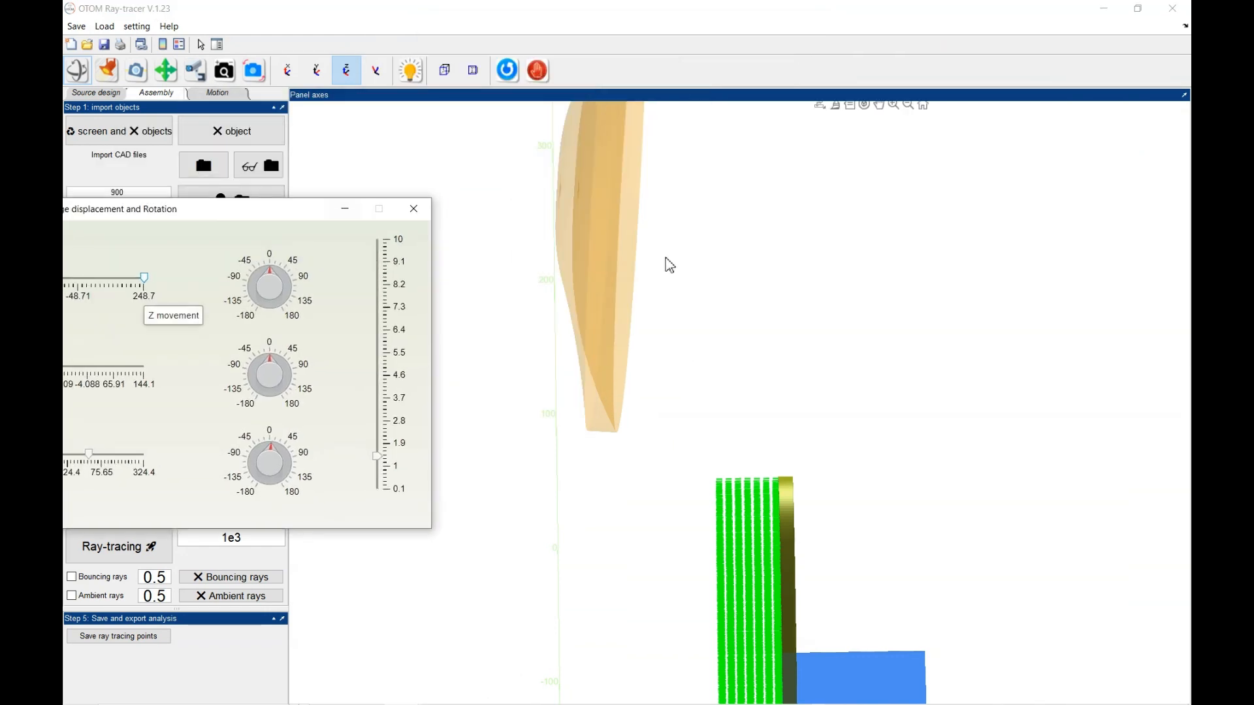
pyautogui.moveTo(120, 209); pyautogui.dragTo(185, 168)
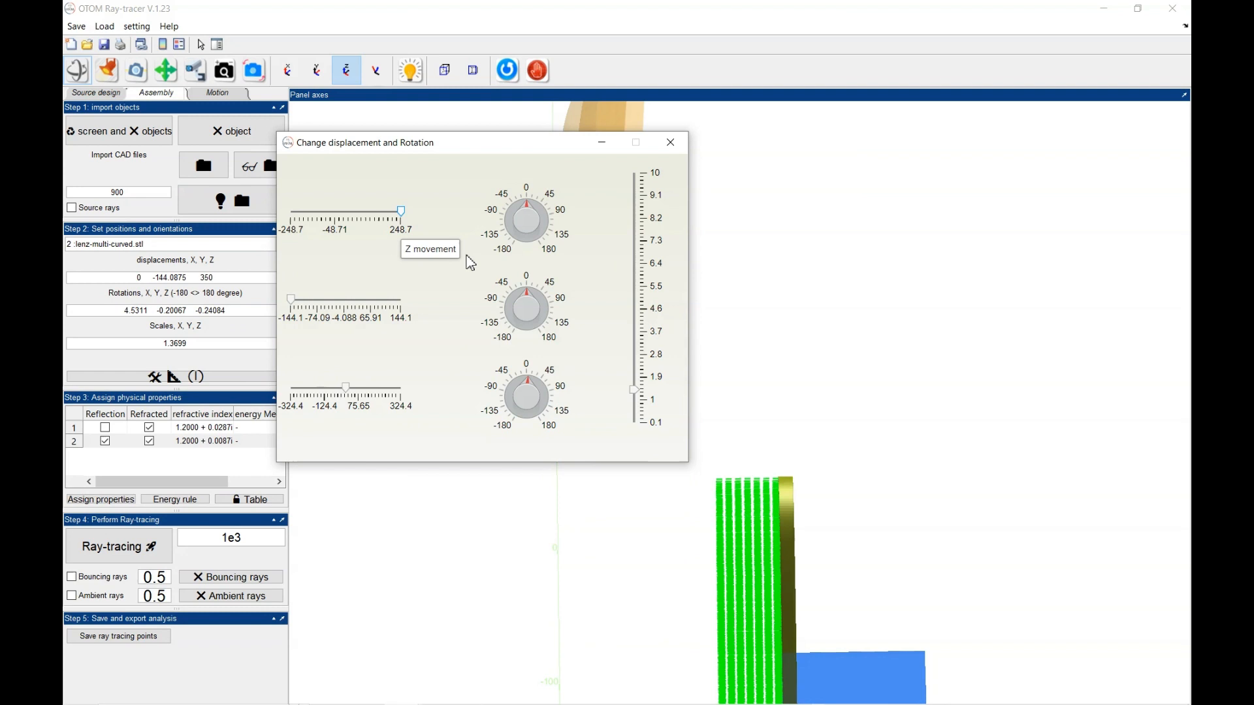
pyautogui.moveTo(683, 209)
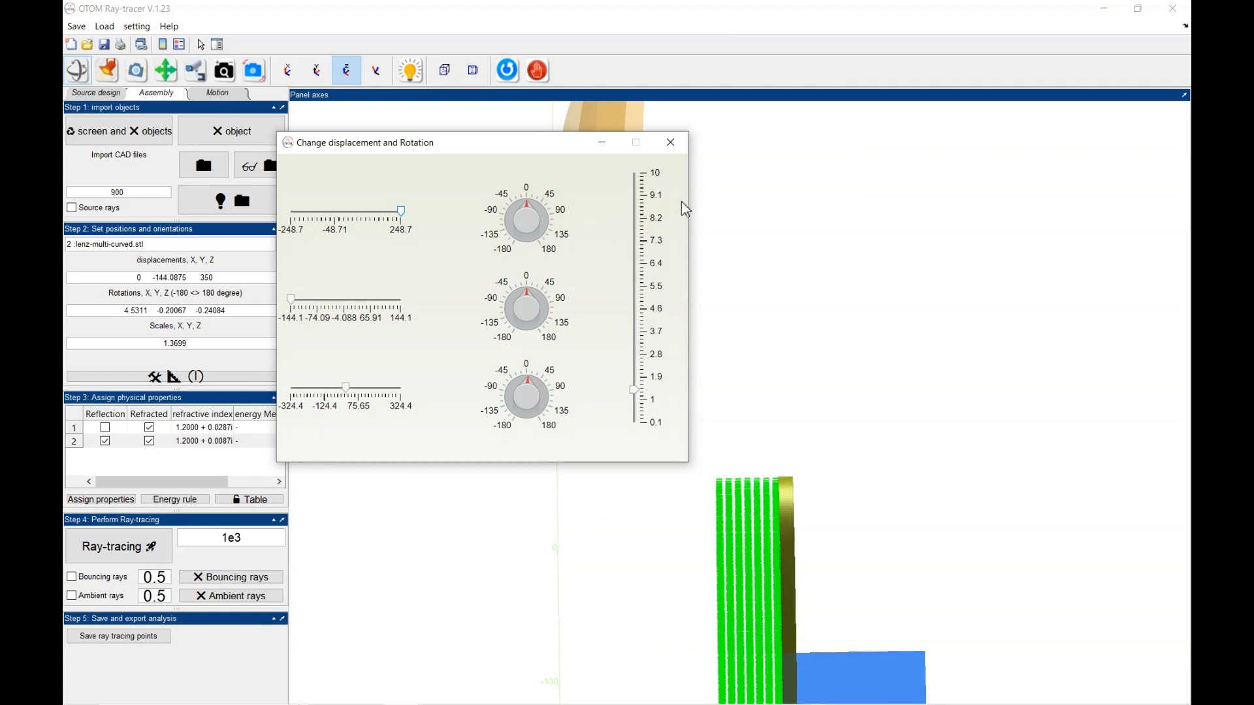
pyautogui.moveTo(800, 180)
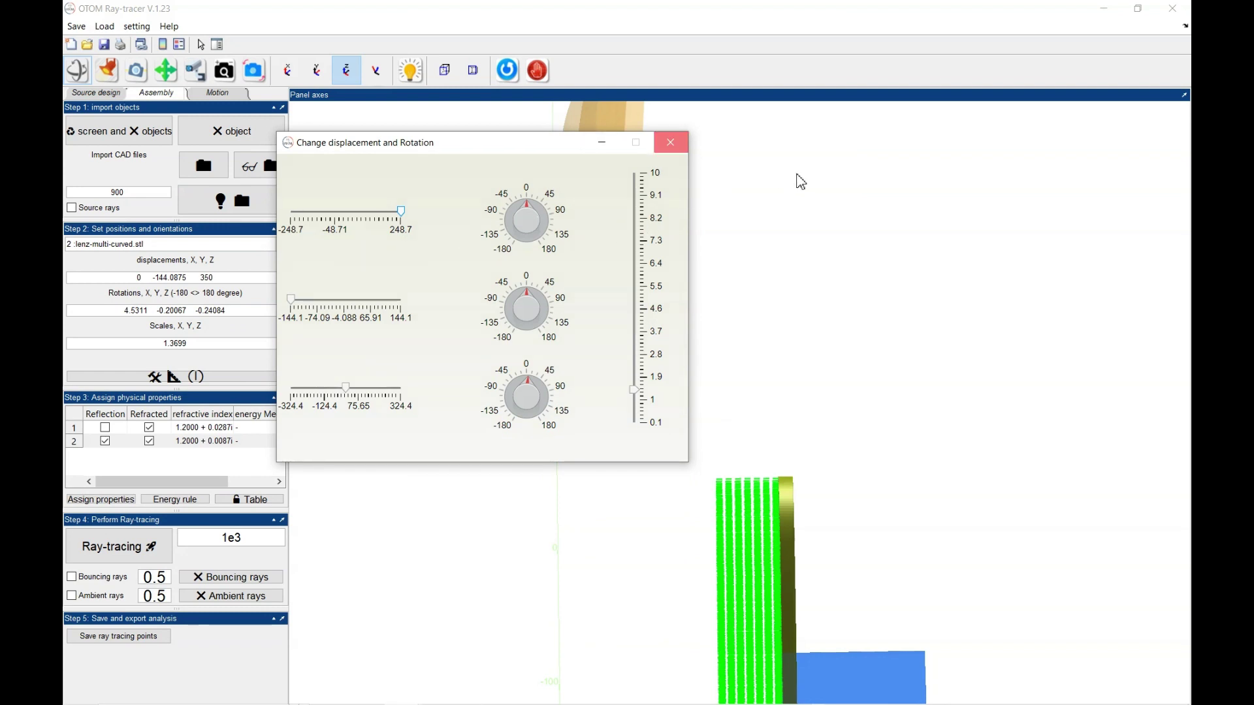
# Step: Lower the curved lens along Z until it sits level beside the ray disc and plate
pyautogui.click(670, 142)
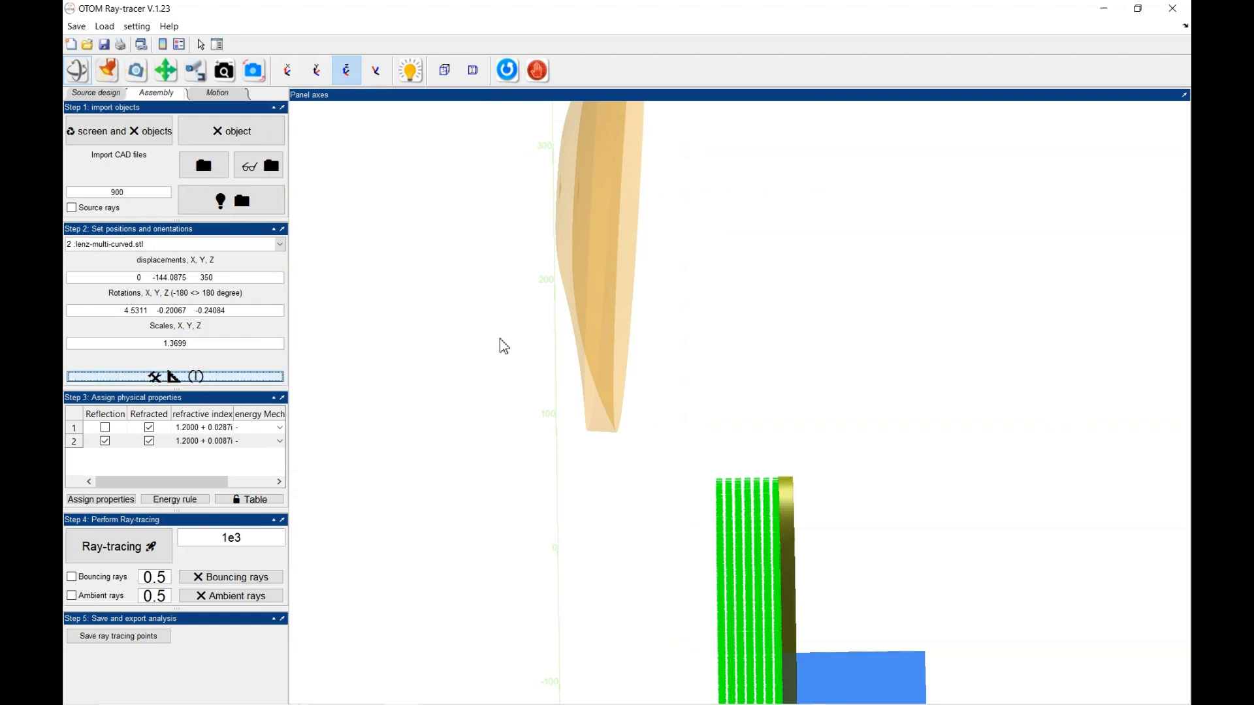
pyautogui.moveTo(491, 319)
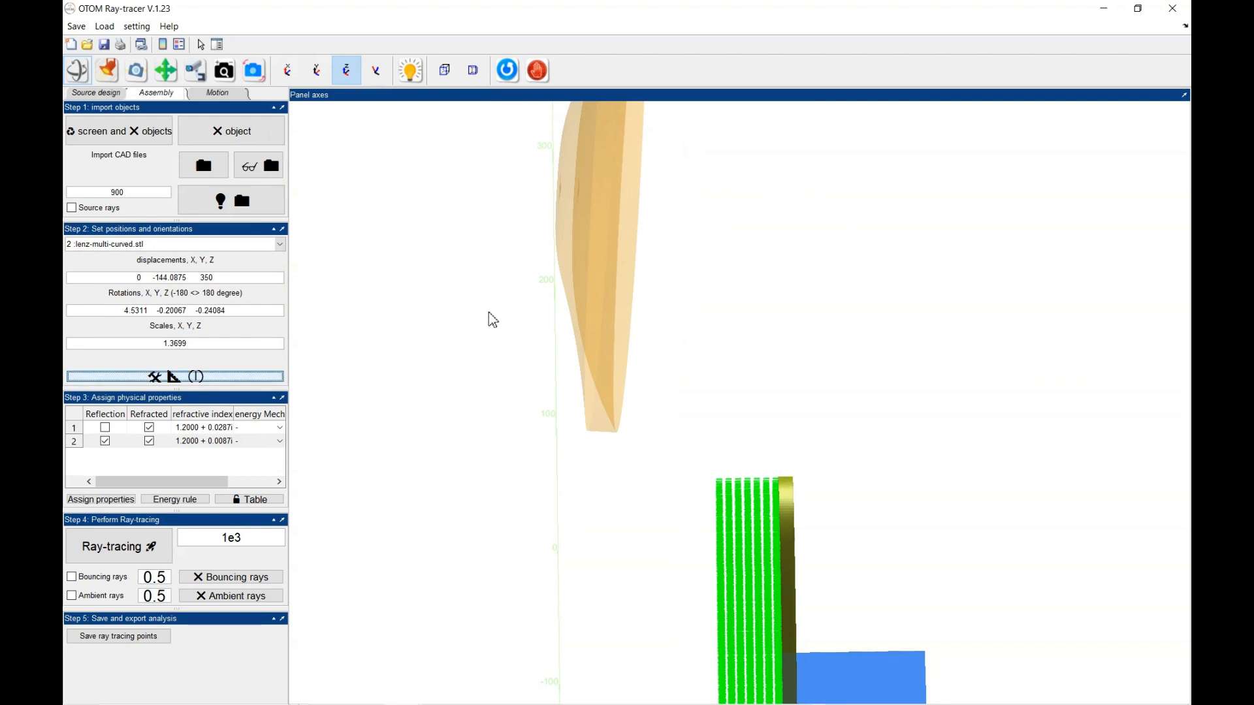
pyautogui.click(155, 376)
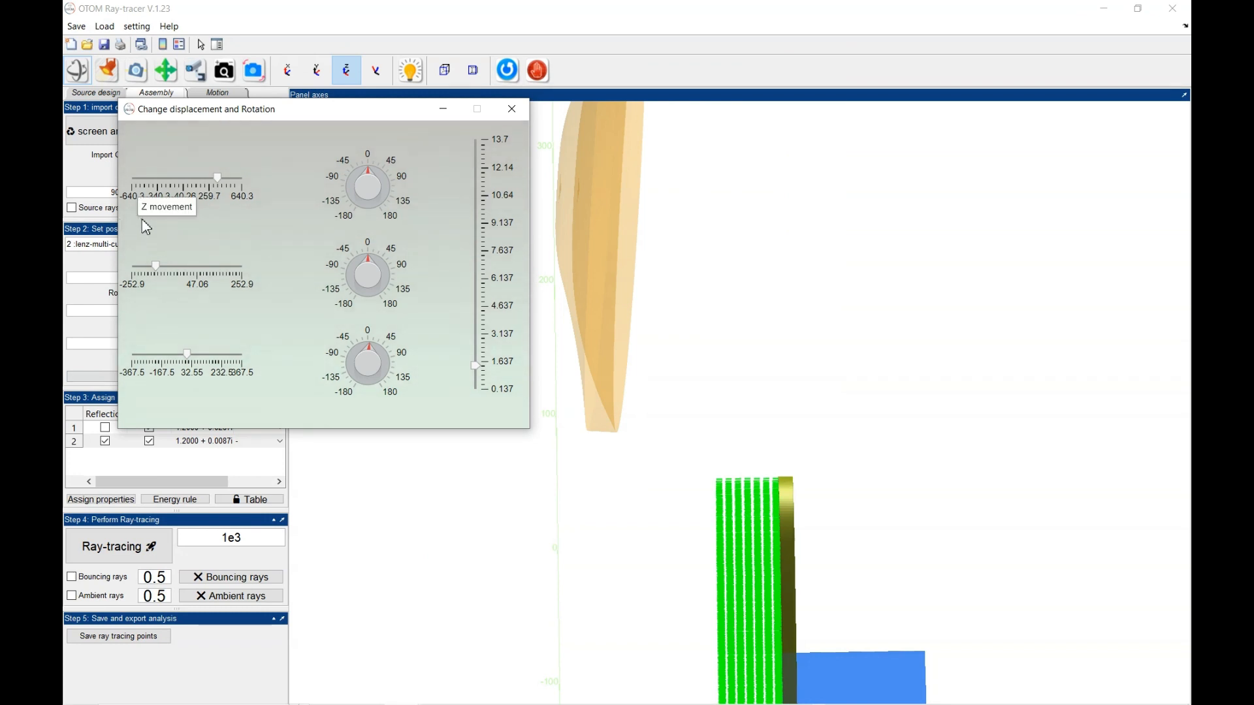
pyautogui.moveTo(275, 237)
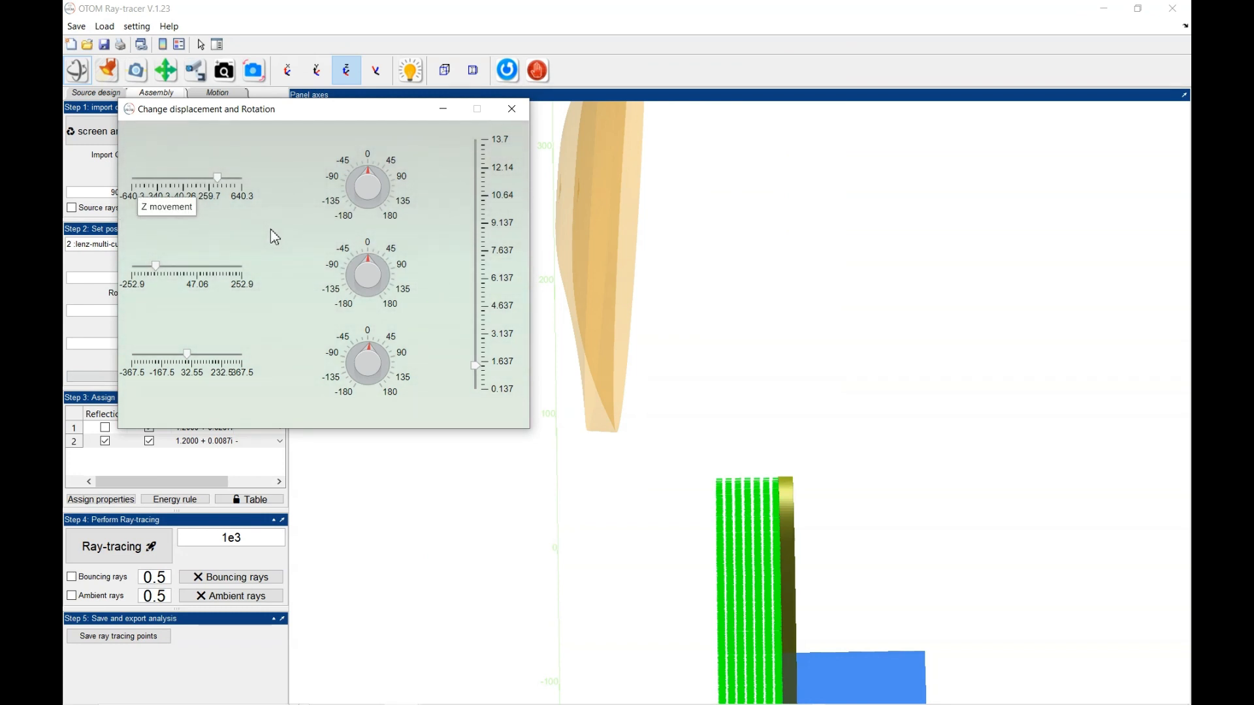
pyautogui.moveTo(252, 215)
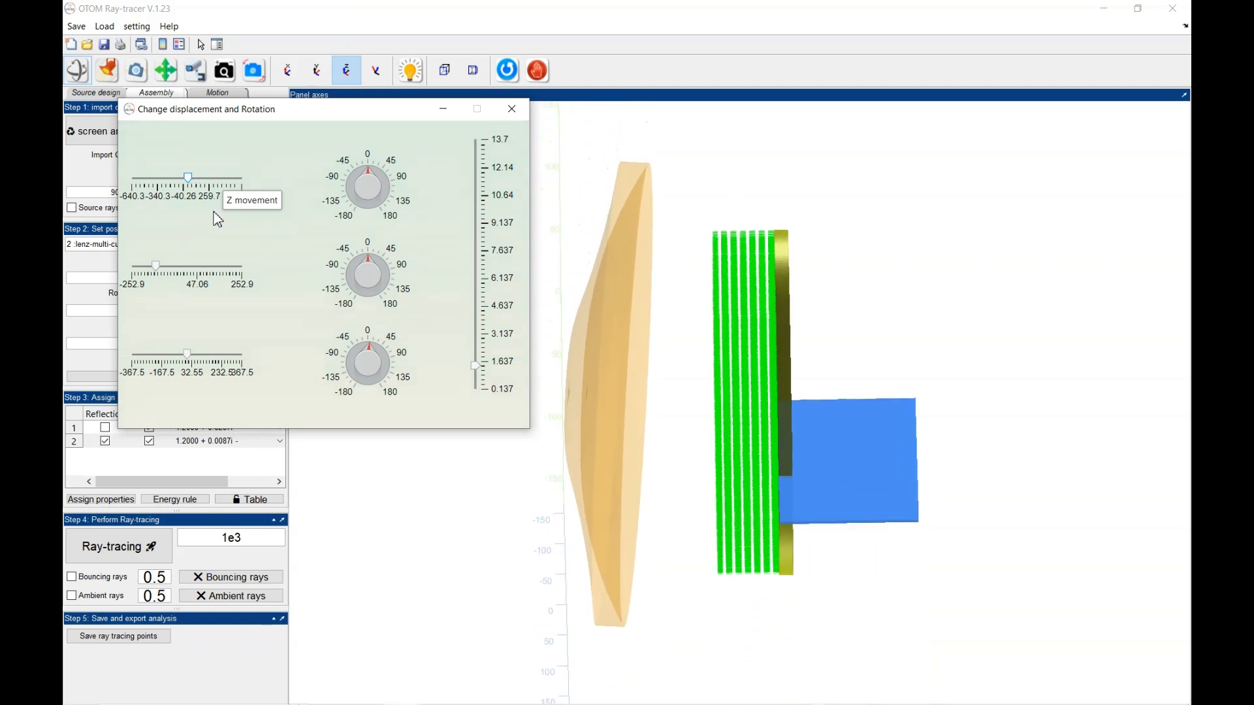
pyautogui.click(511, 108)
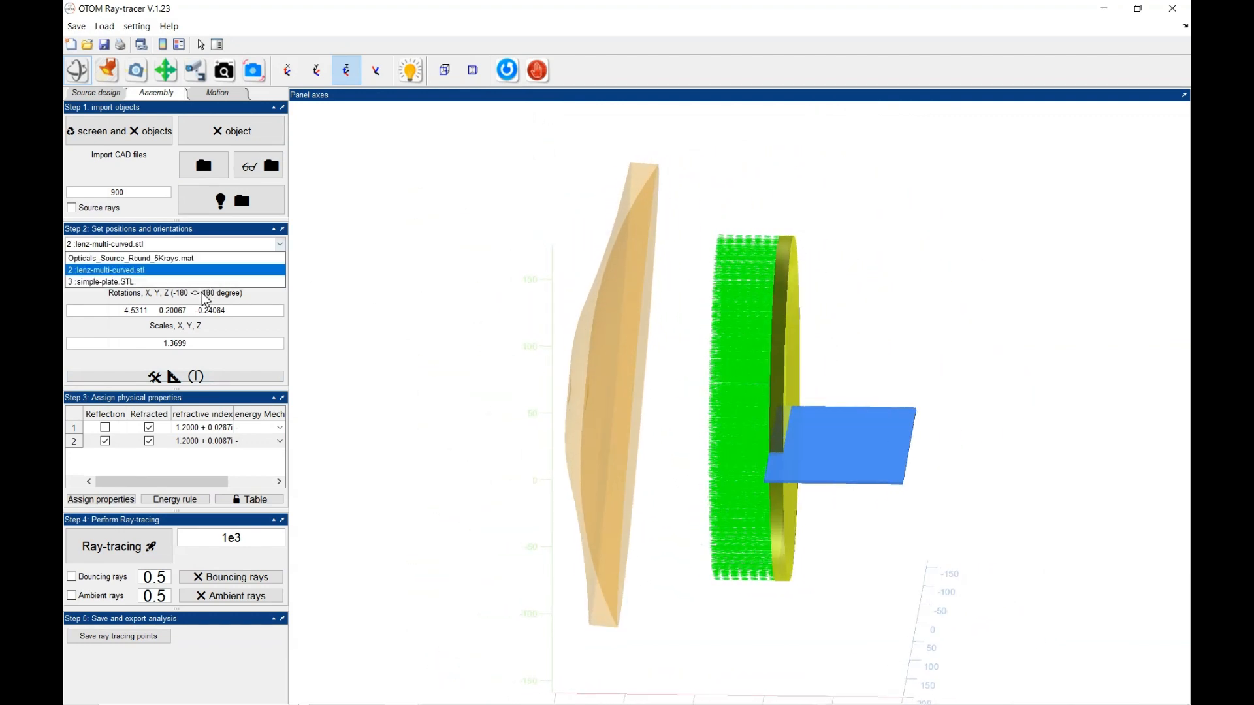
# Step: Reposition, rotate and enlarge the simple plate to 7.85 scale as a screen behind the lens
pyautogui.click(177, 282)
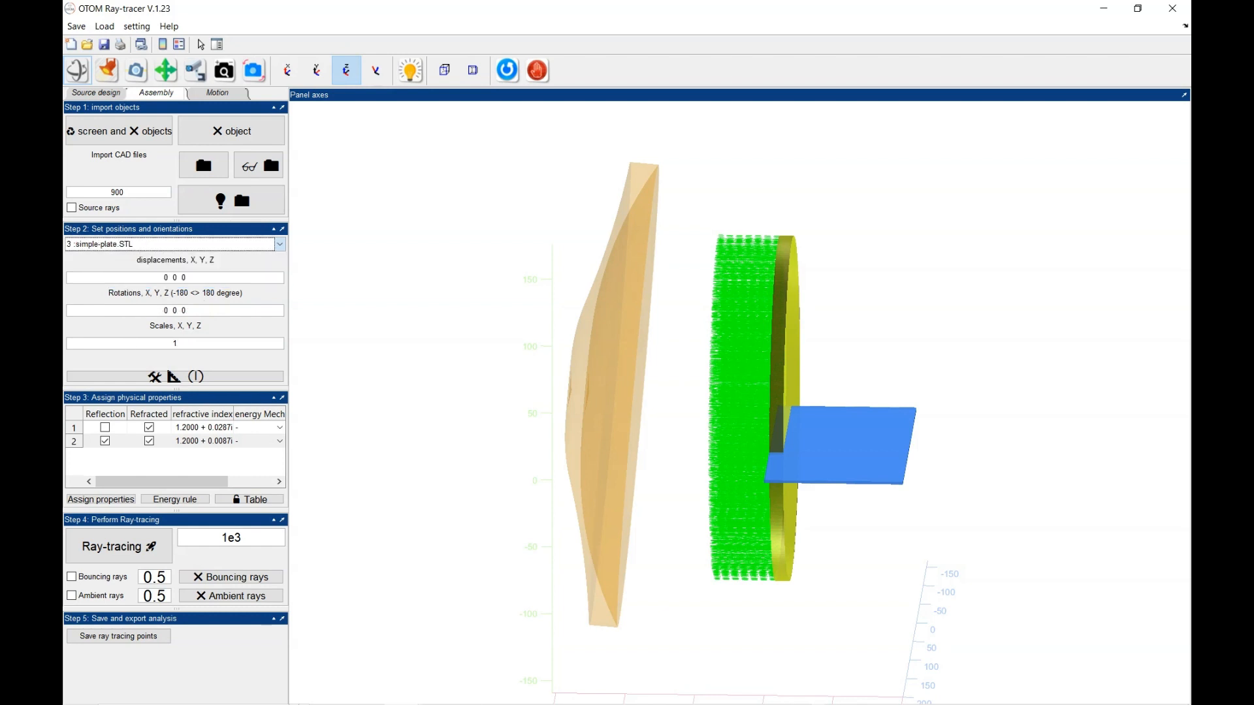
pyautogui.moveTo(298, 432)
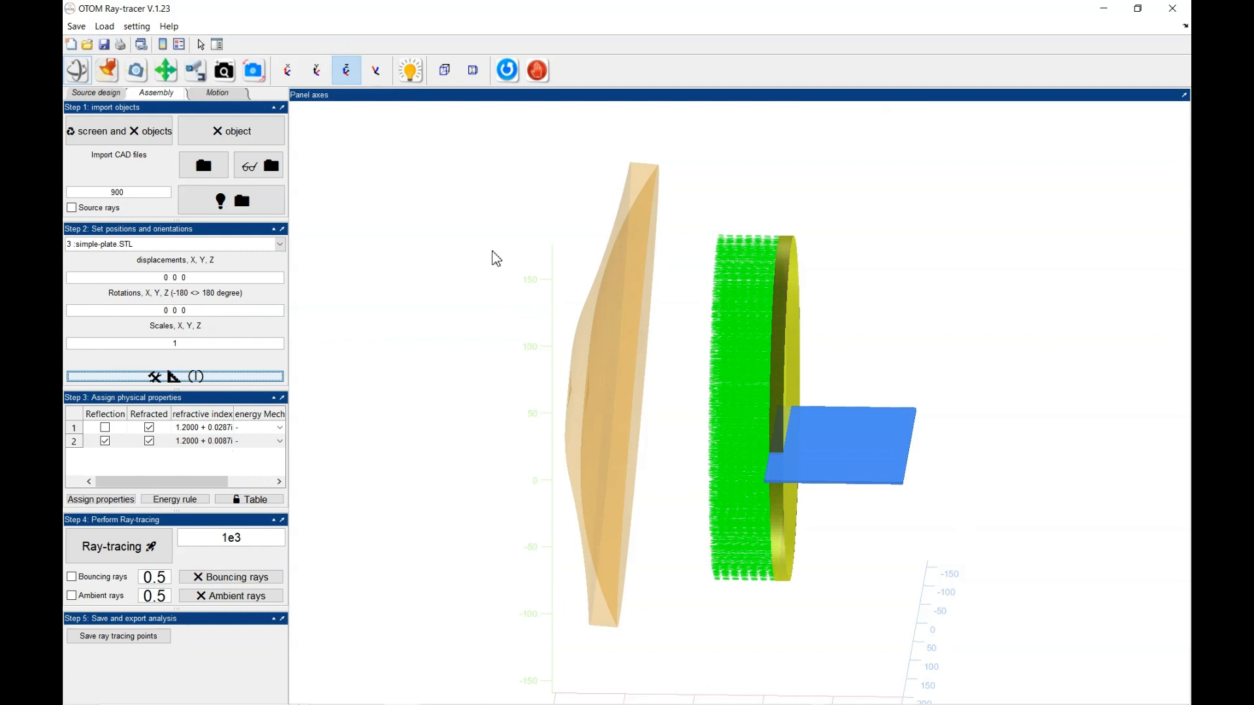
pyautogui.click(154, 376)
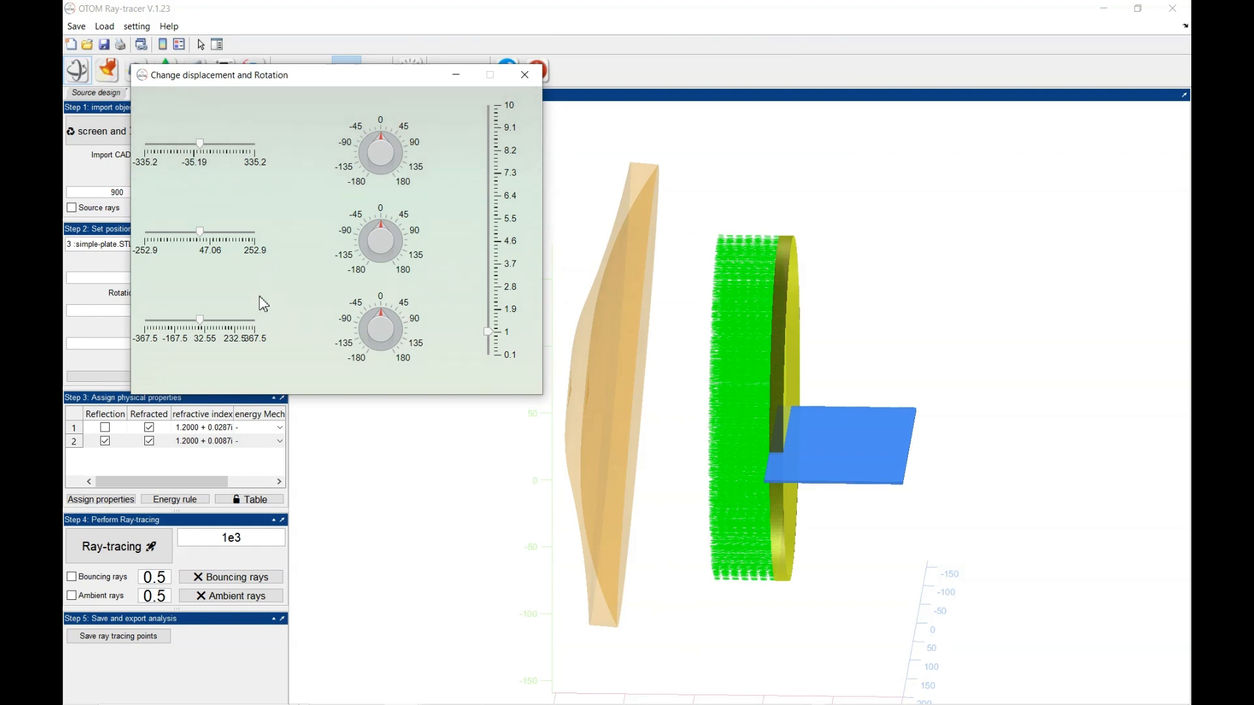
pyautogui.moveTo(200, 231); pyautogui.dragTo(151, 232)
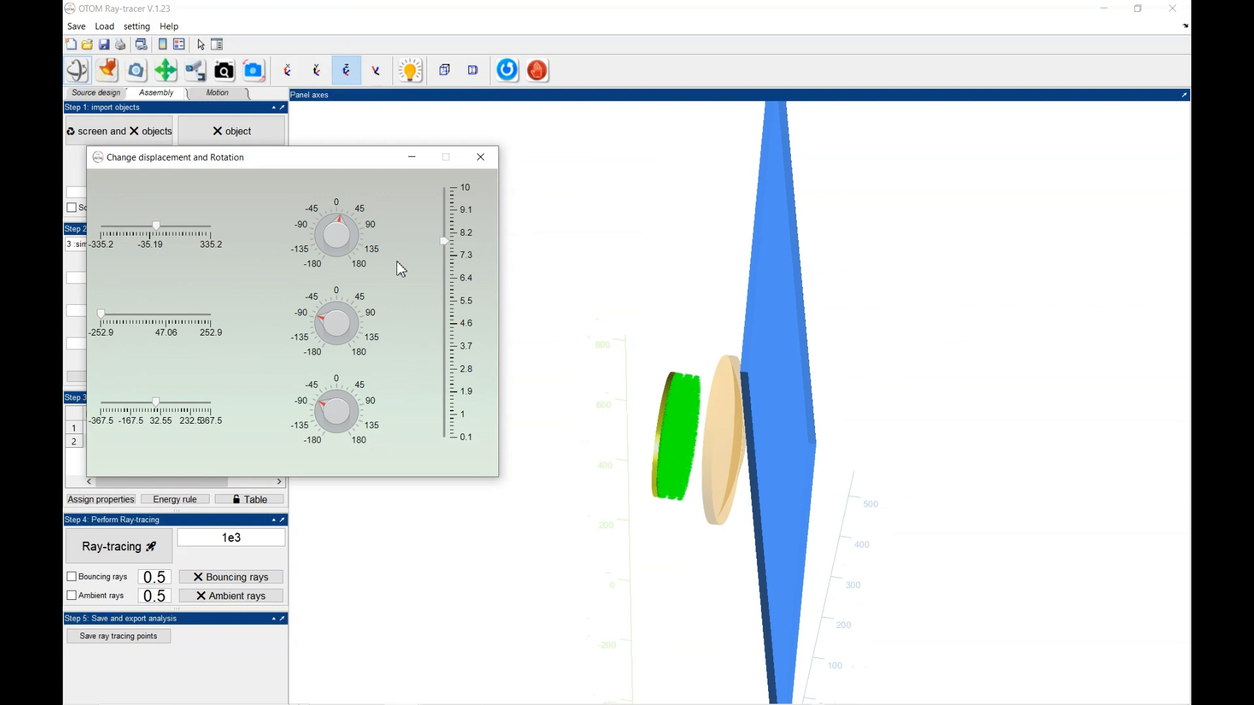
pyautogui.click(480, 156)
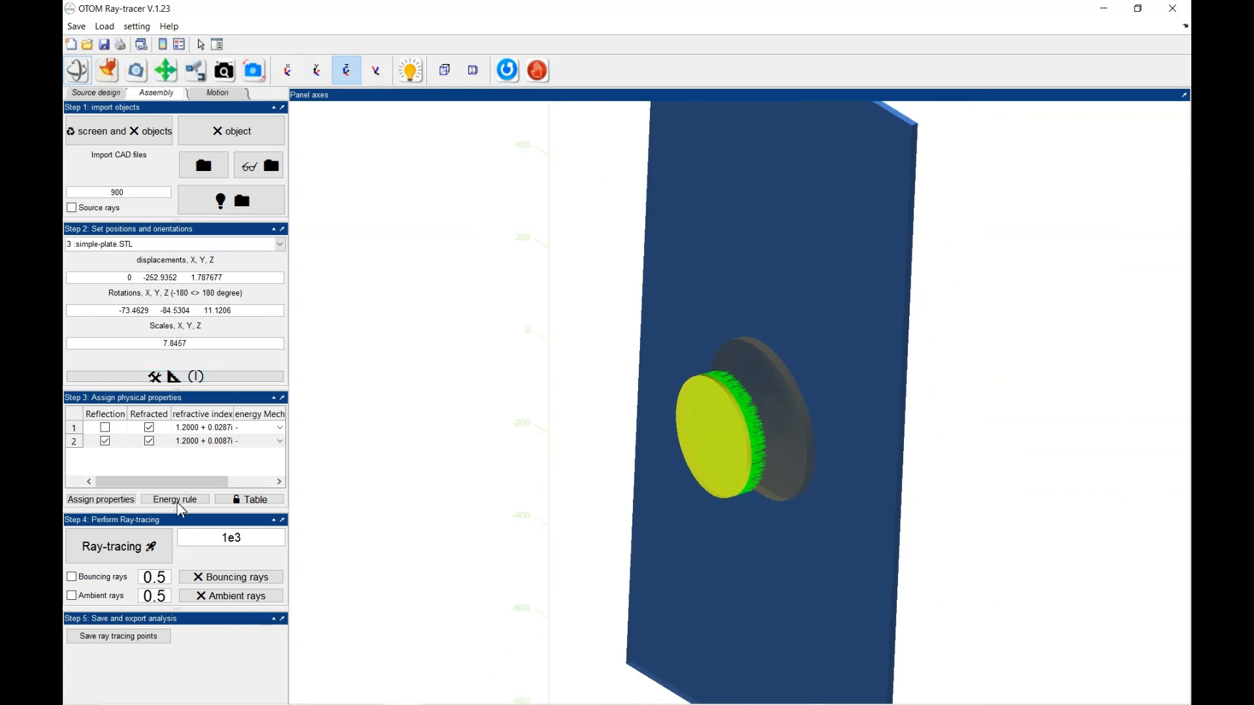
pyautogui.moveTo(150, 489)
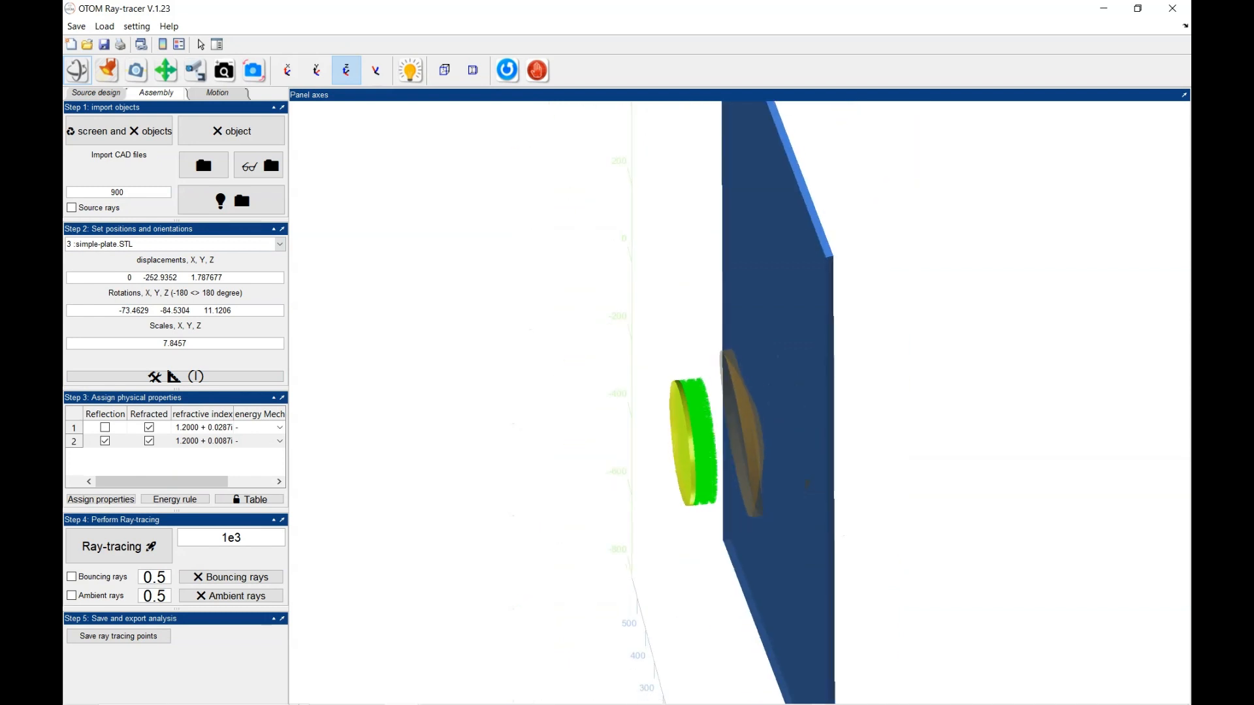
pyautogui.moveTo(351, 302)
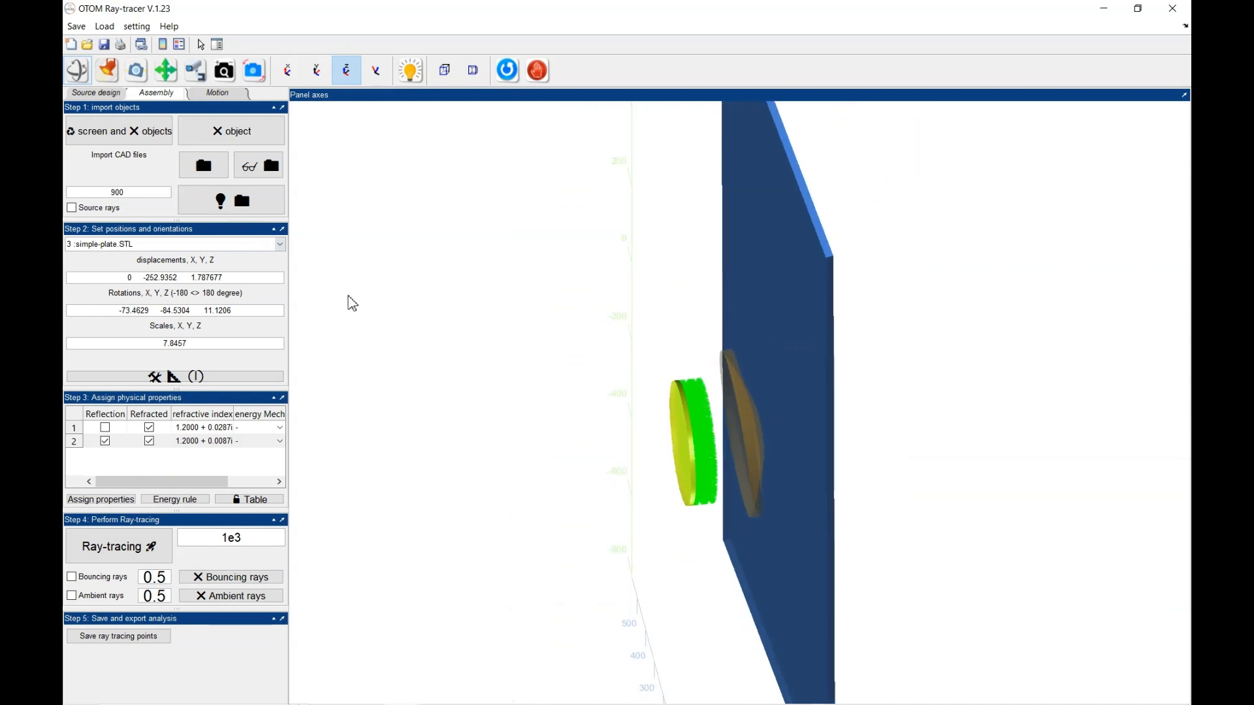
pyautogui.click(278, 245)
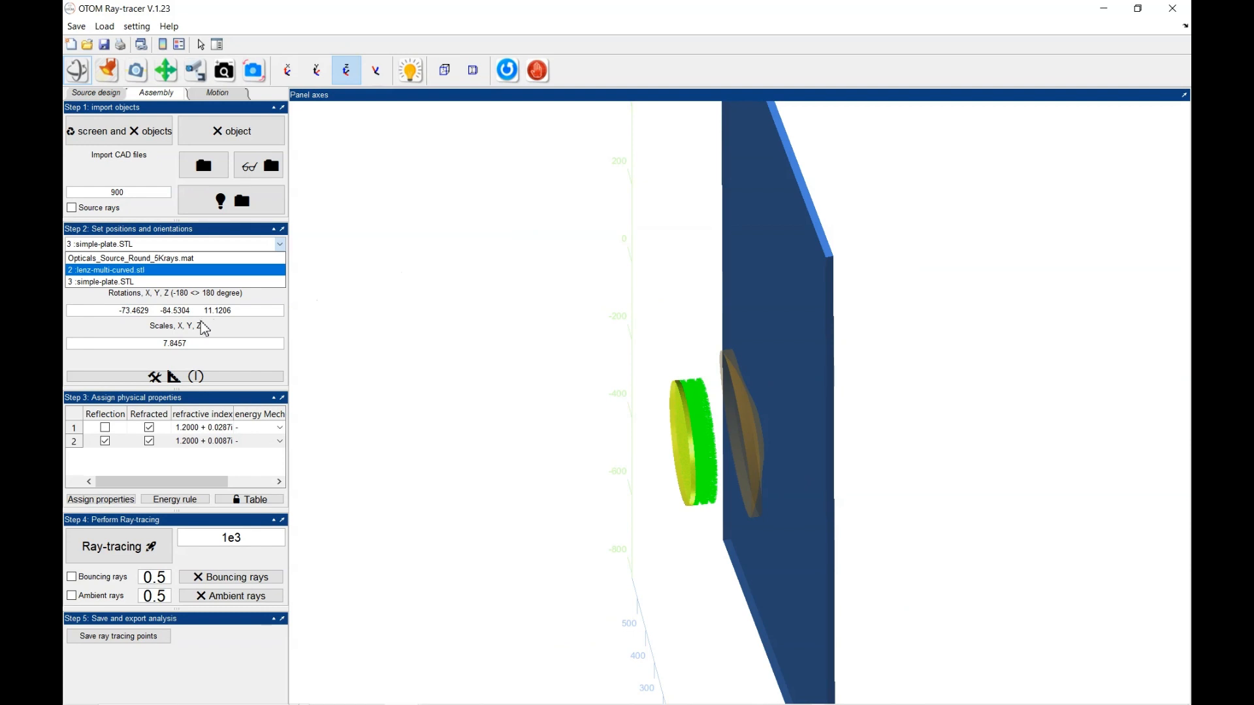
pyautogui.moveTo(233, 336)
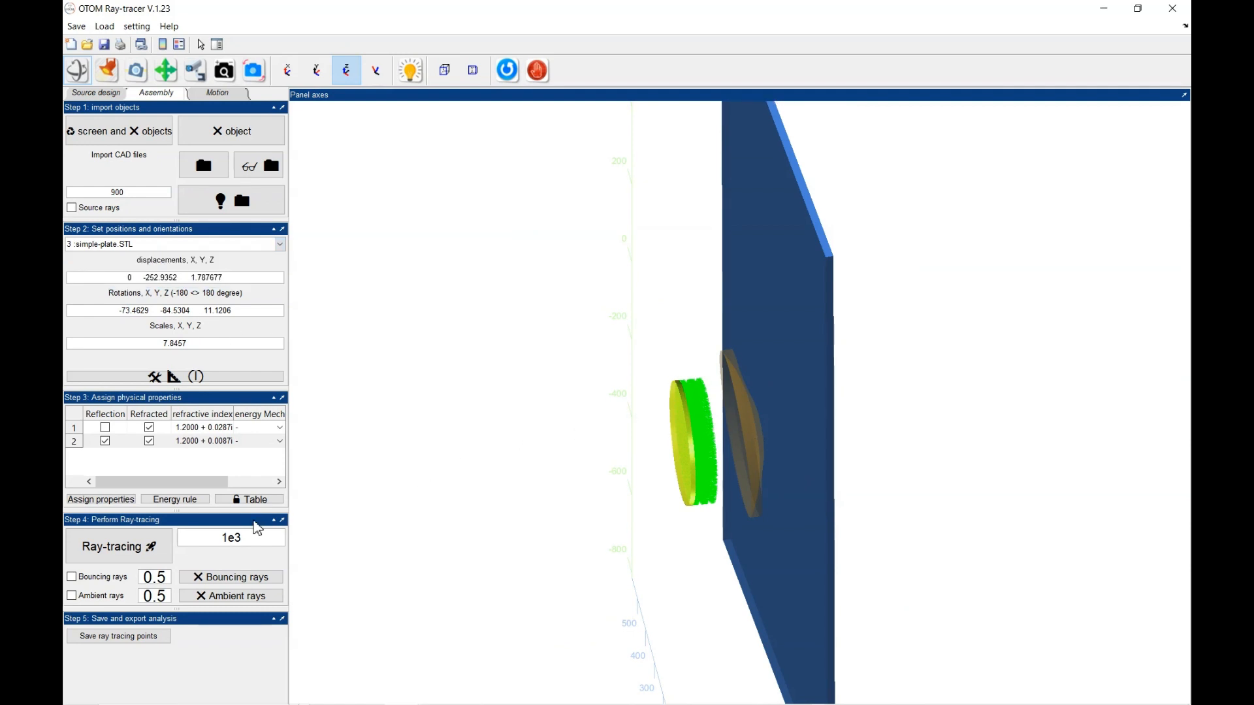
pyautogui.moveTo(222, 525)
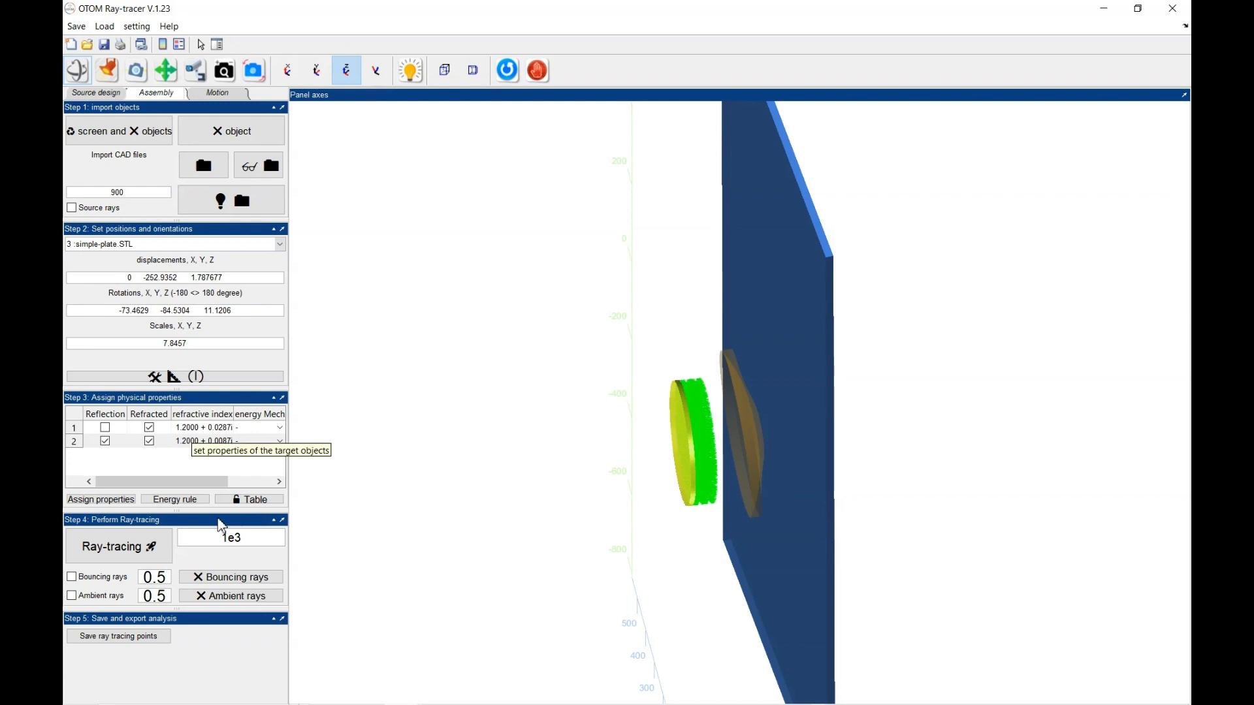
pyautogui.moveTo(158, 547)
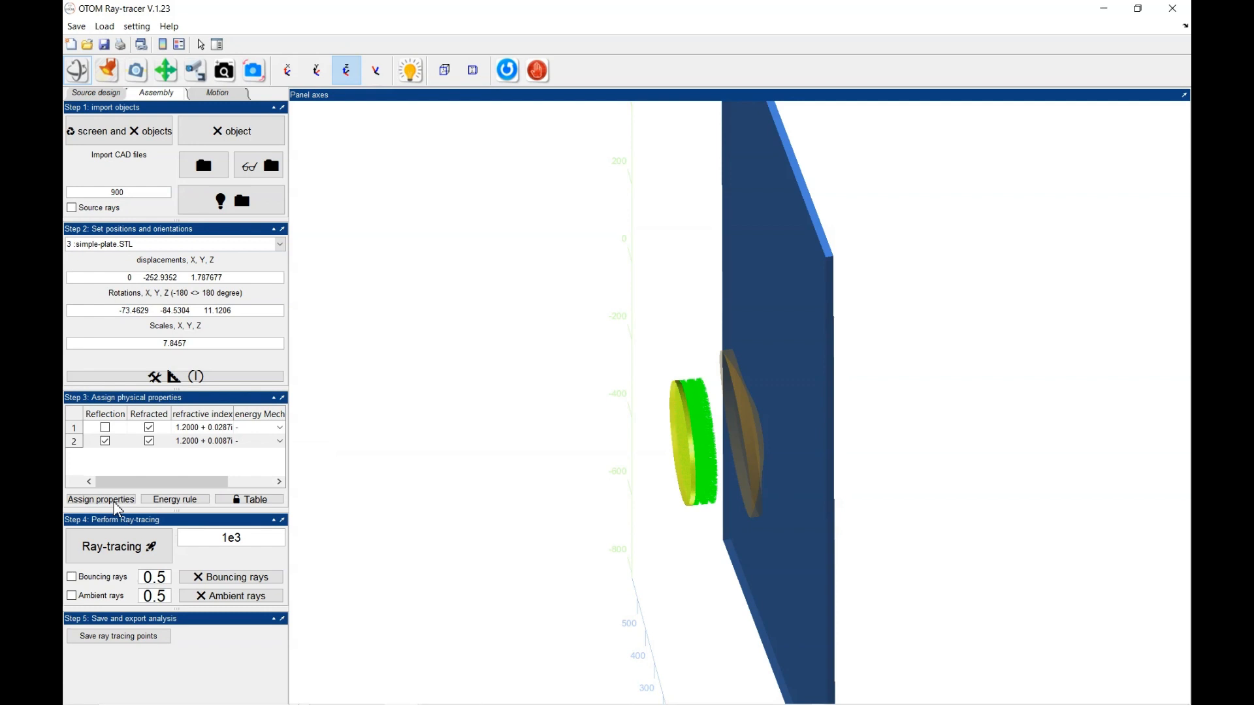
pyautogui.moveTo(170, 518)
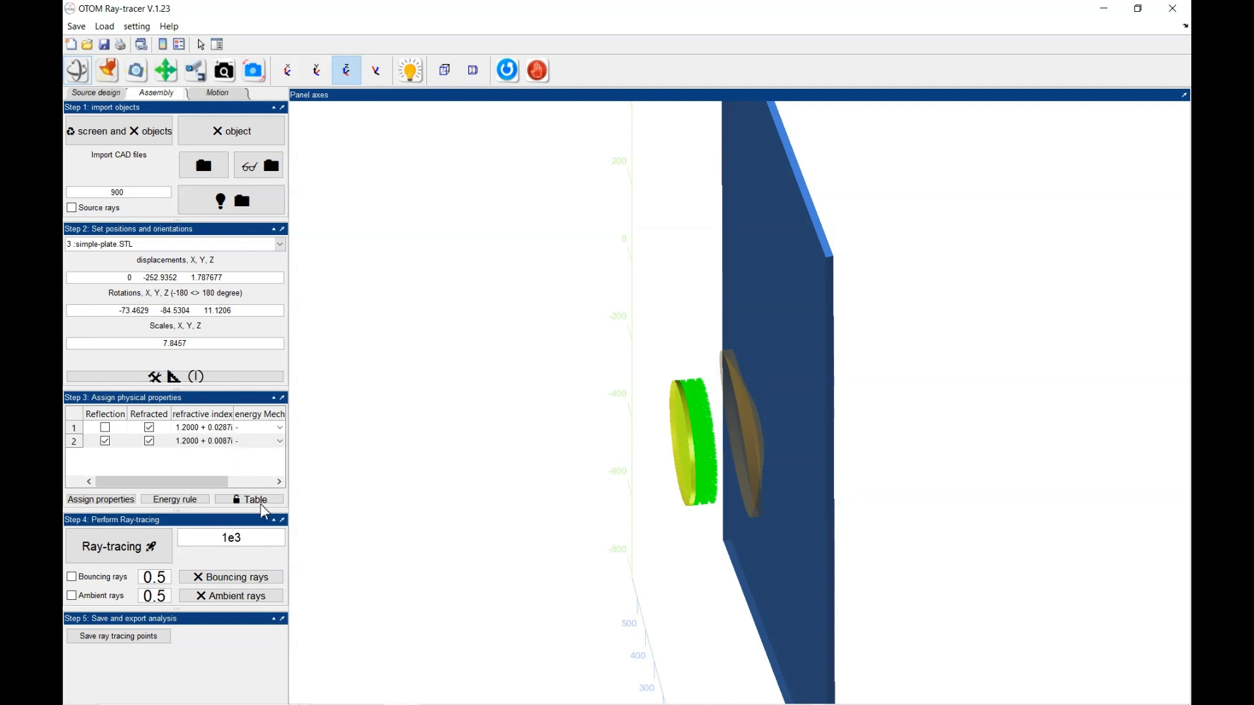
pyautogui.moveTo(260, 511)
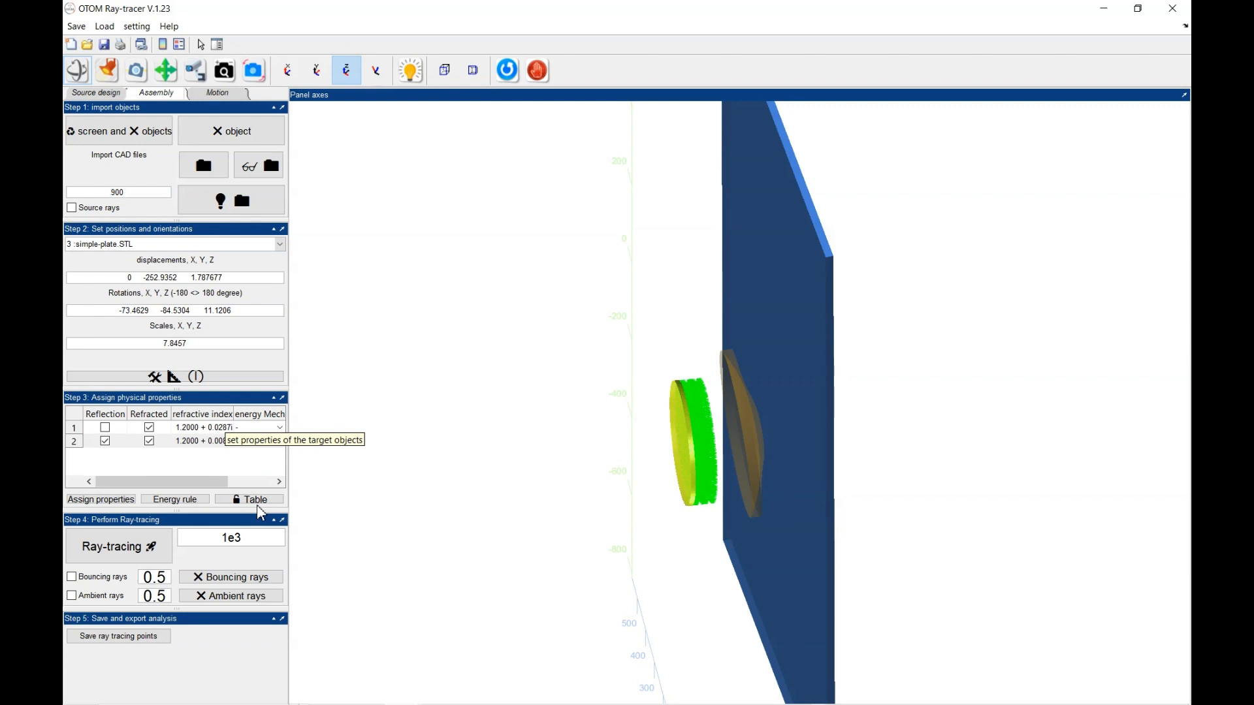
pyautogui.moveTo(252, 527)
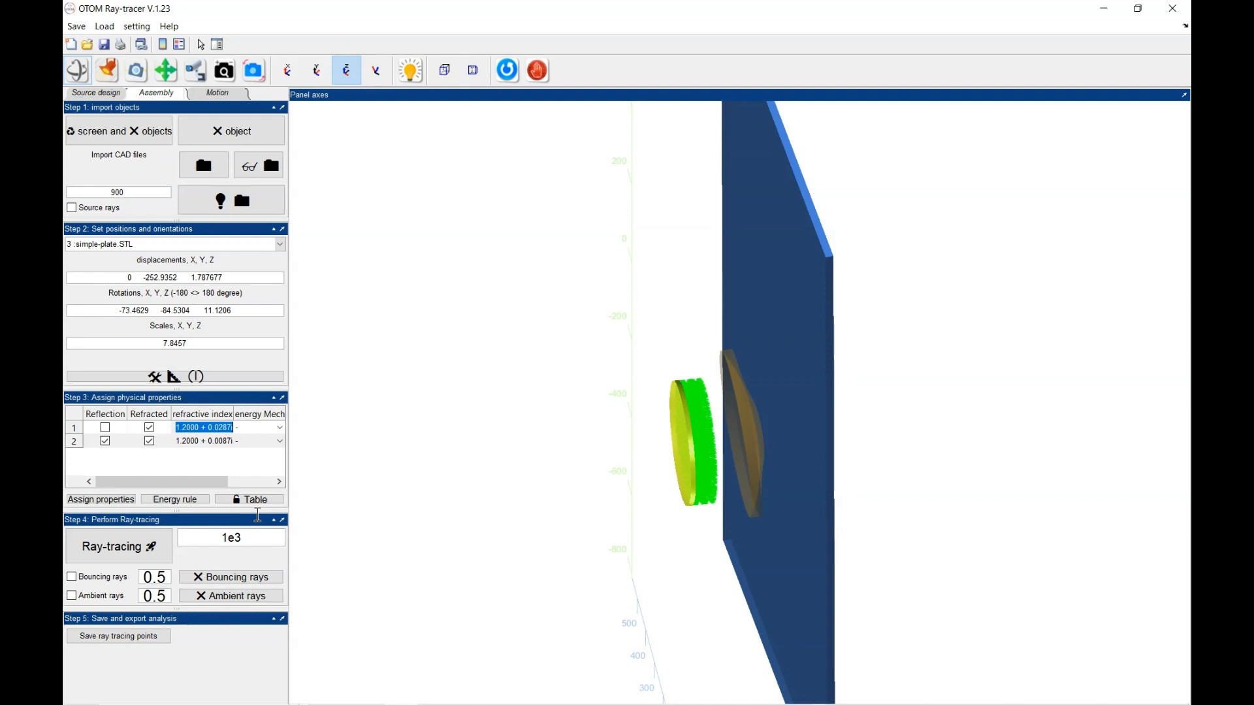
pyautogui.moveTo(260, 539)
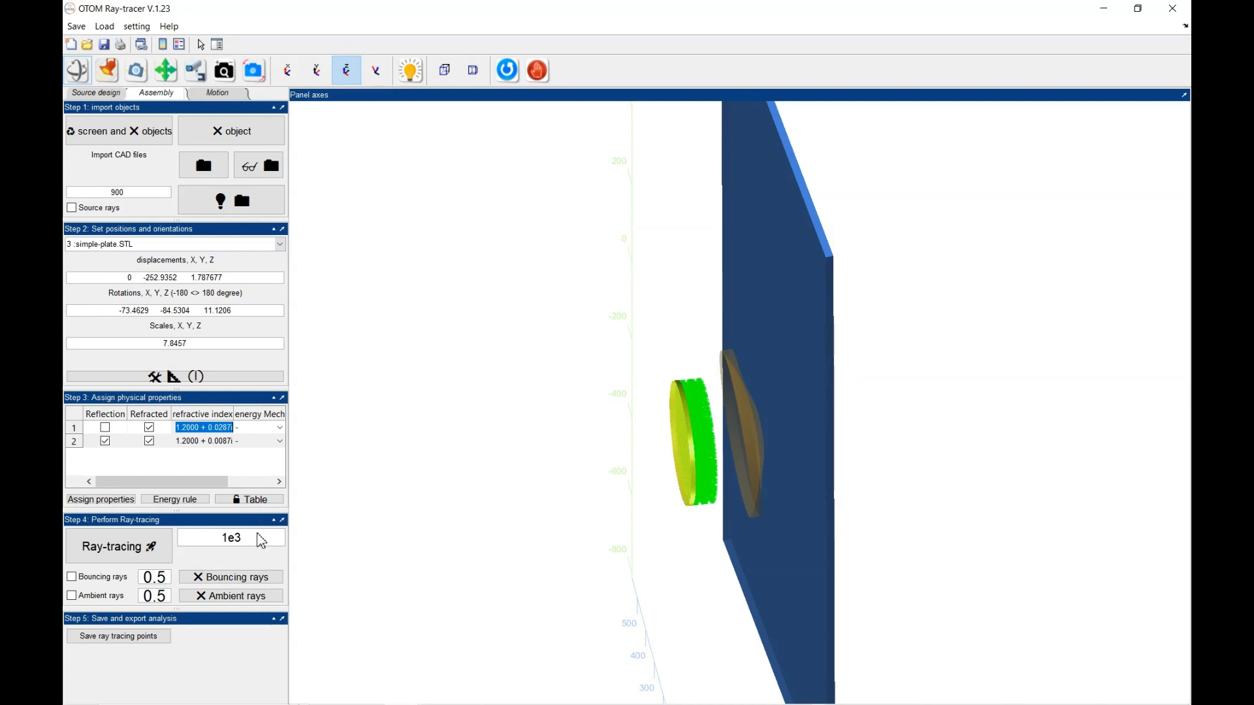
pyautogui.moveTo(254, 568)
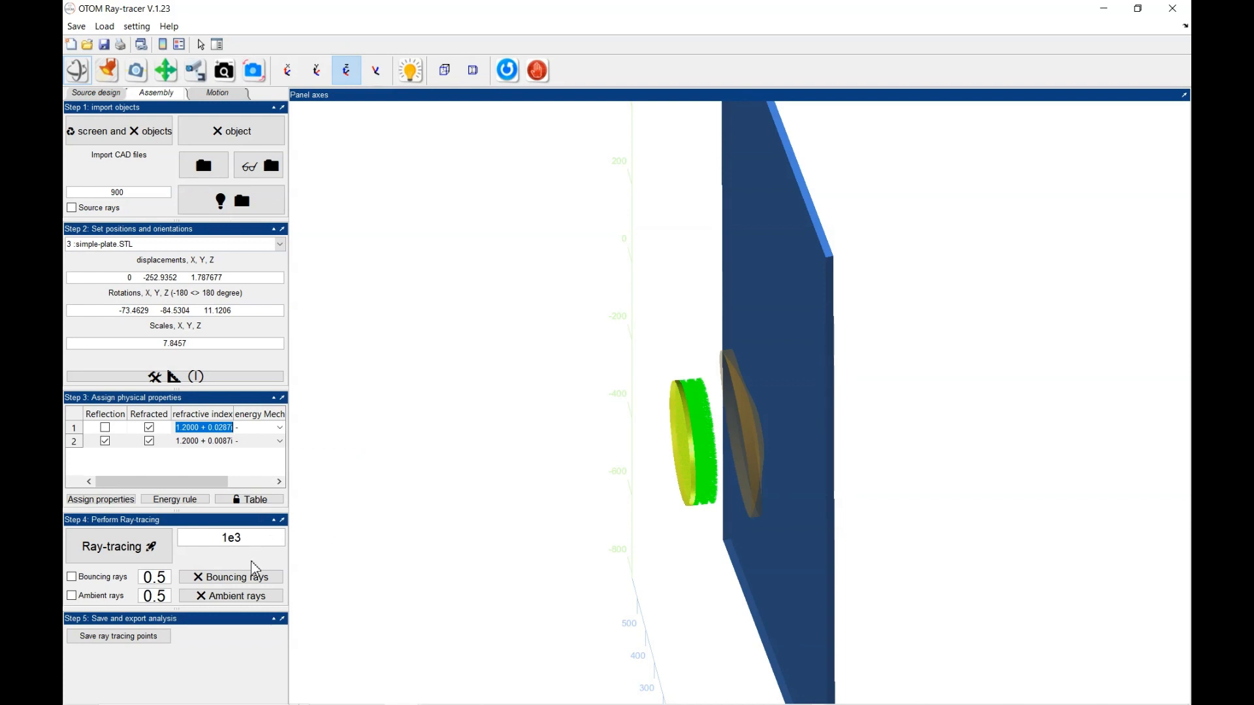
pyautogui.hscroll(3)
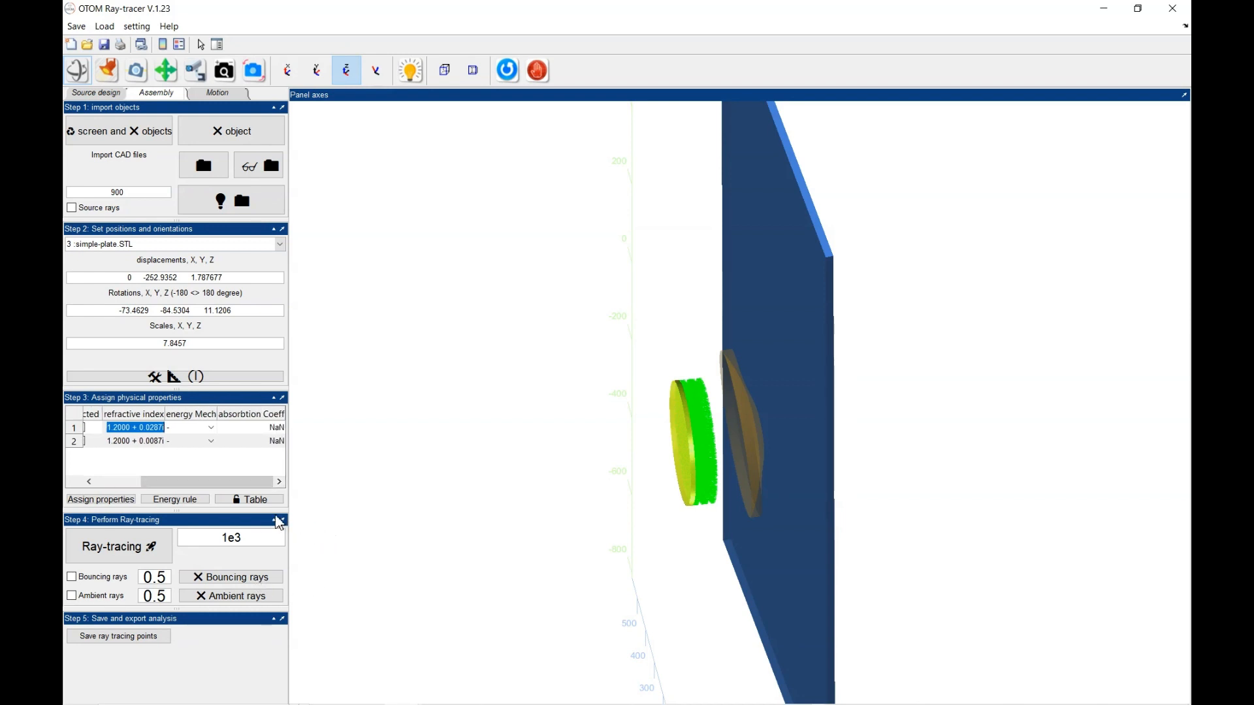
pyautogui.moveTo(298, 511)
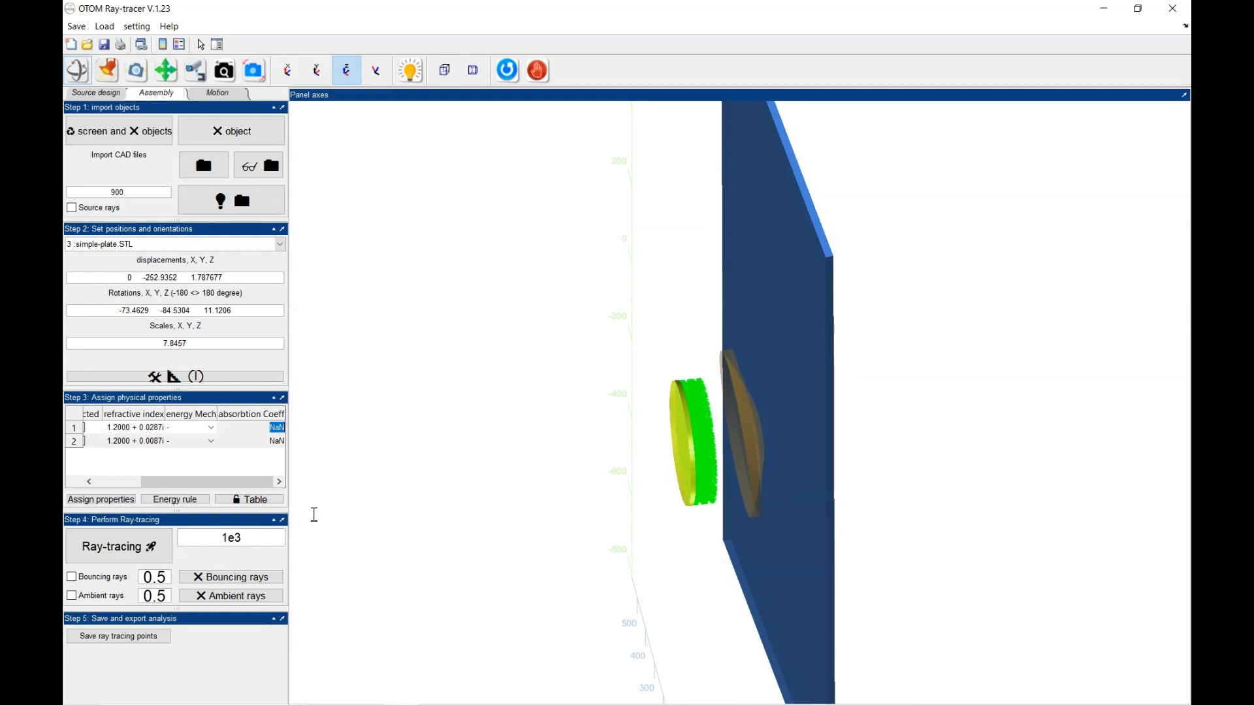
pyautogui.moveTo(260, 515)
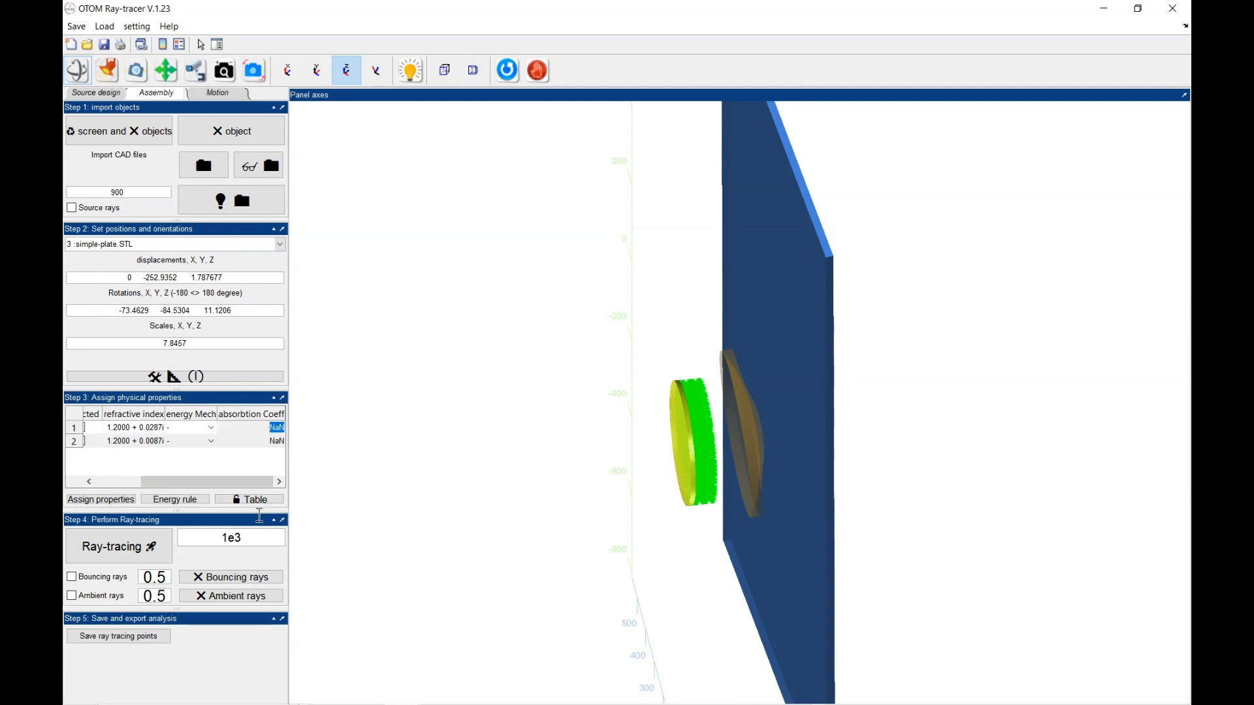
pyautogui.moveTo(163, 524)
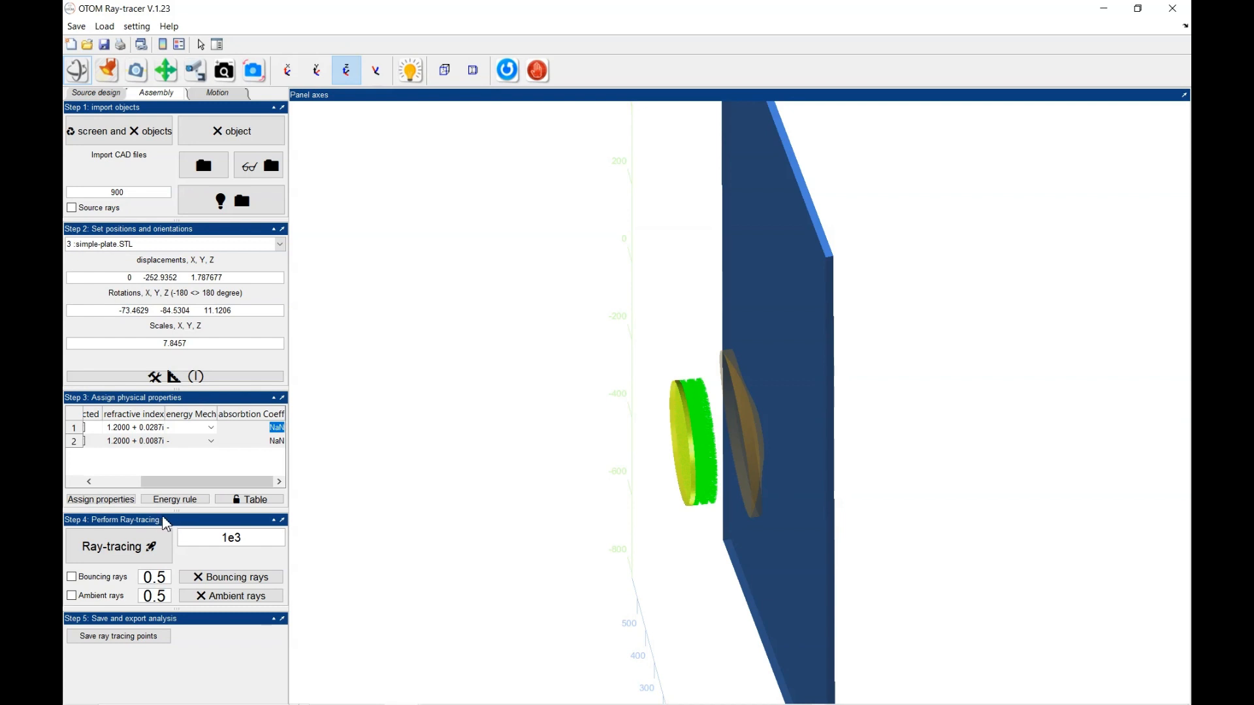
pyautogui.moveTo(302, 516)
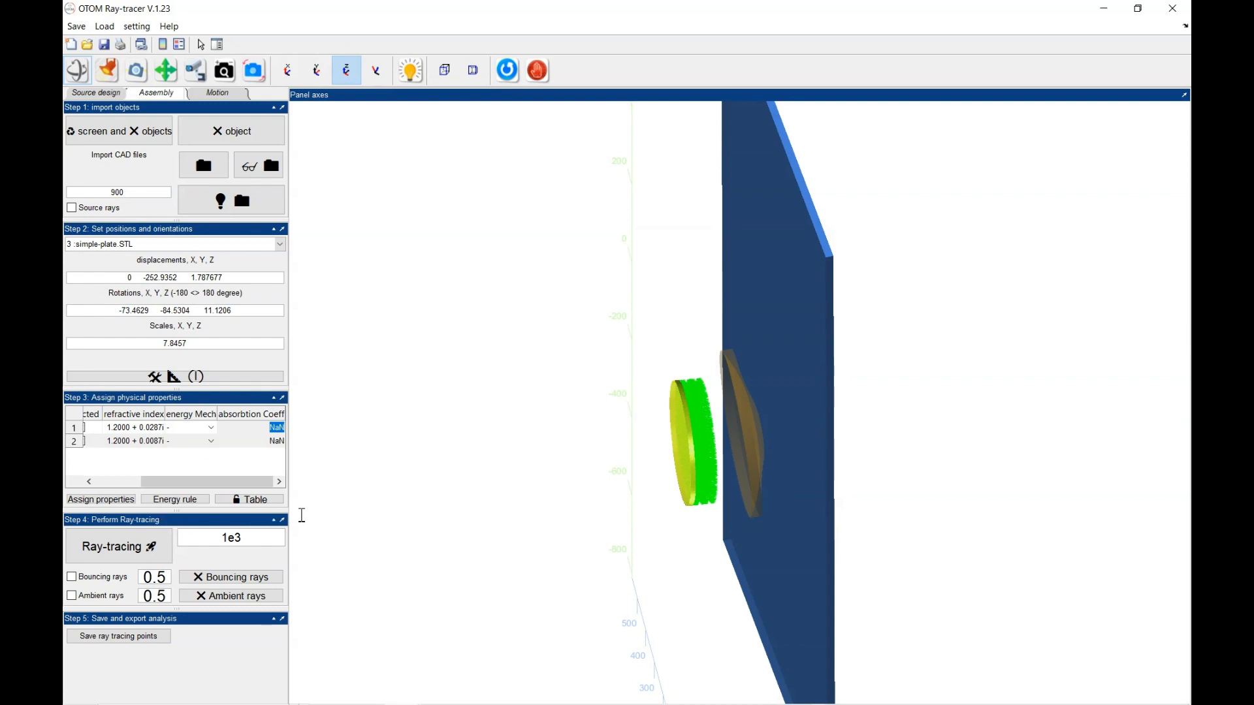
pyautogui.moveTo(294, 510)
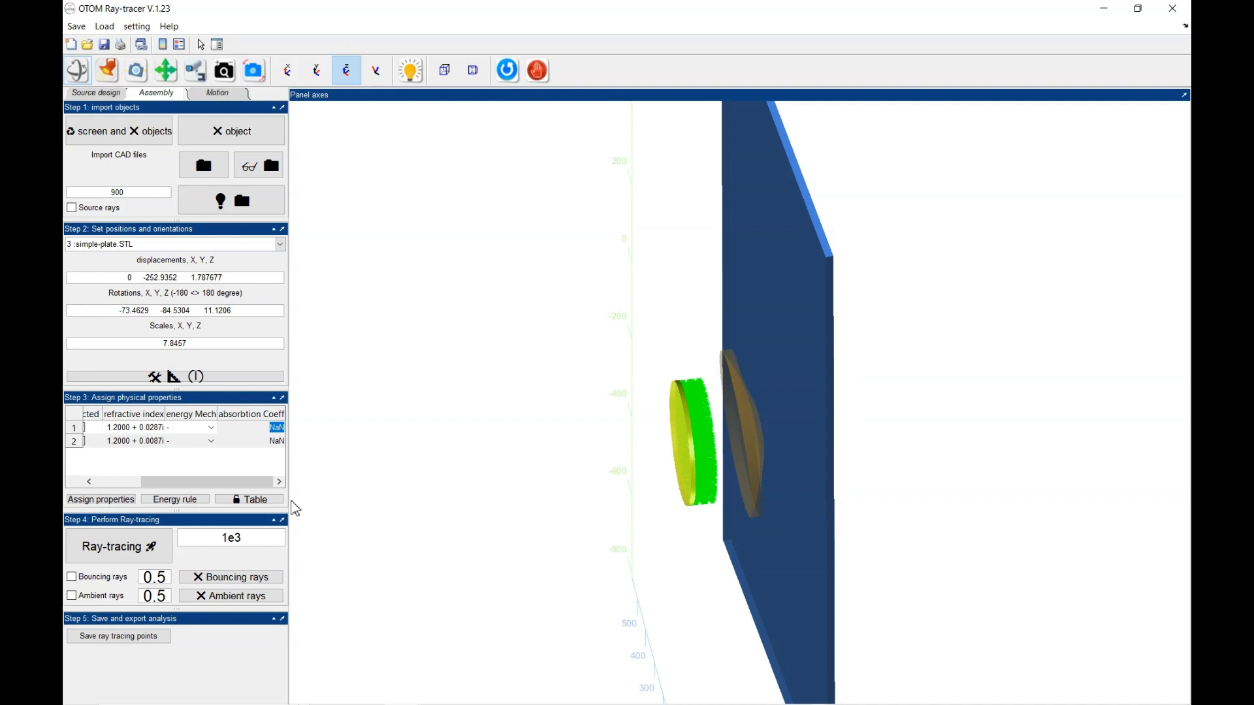
pyautogui.moveTo(174, 524)
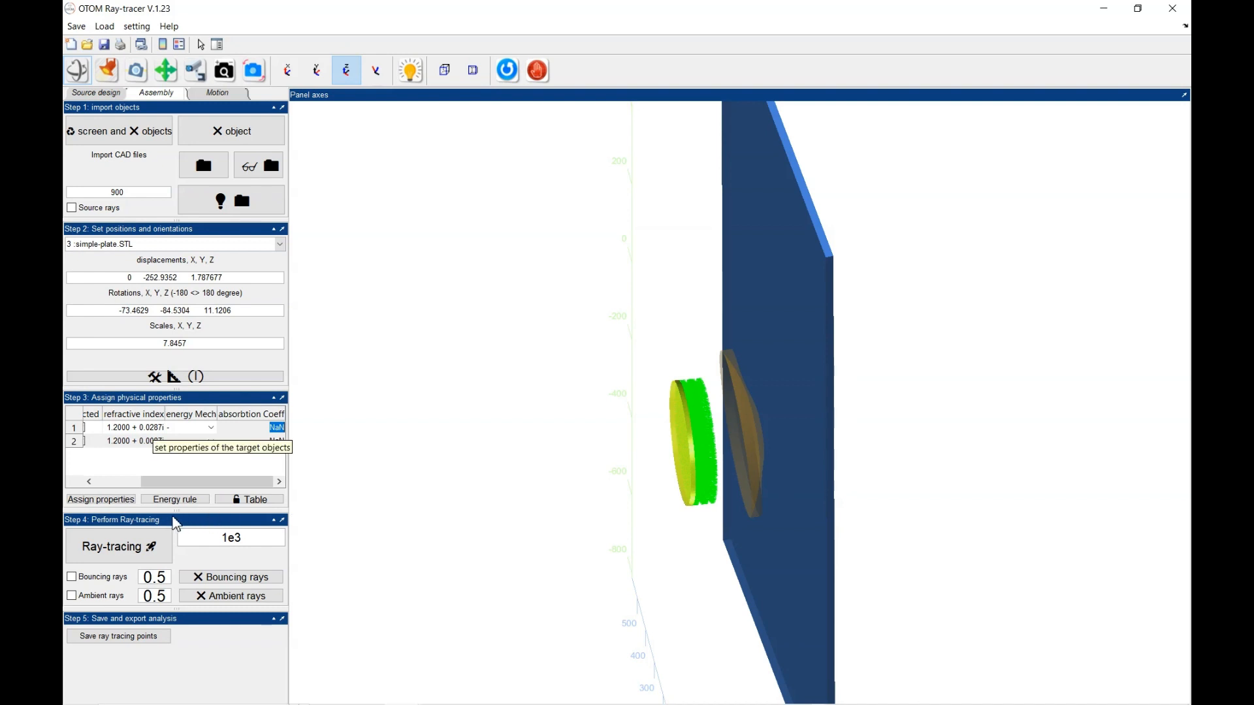
pyautogui.moveTo(167, 531)
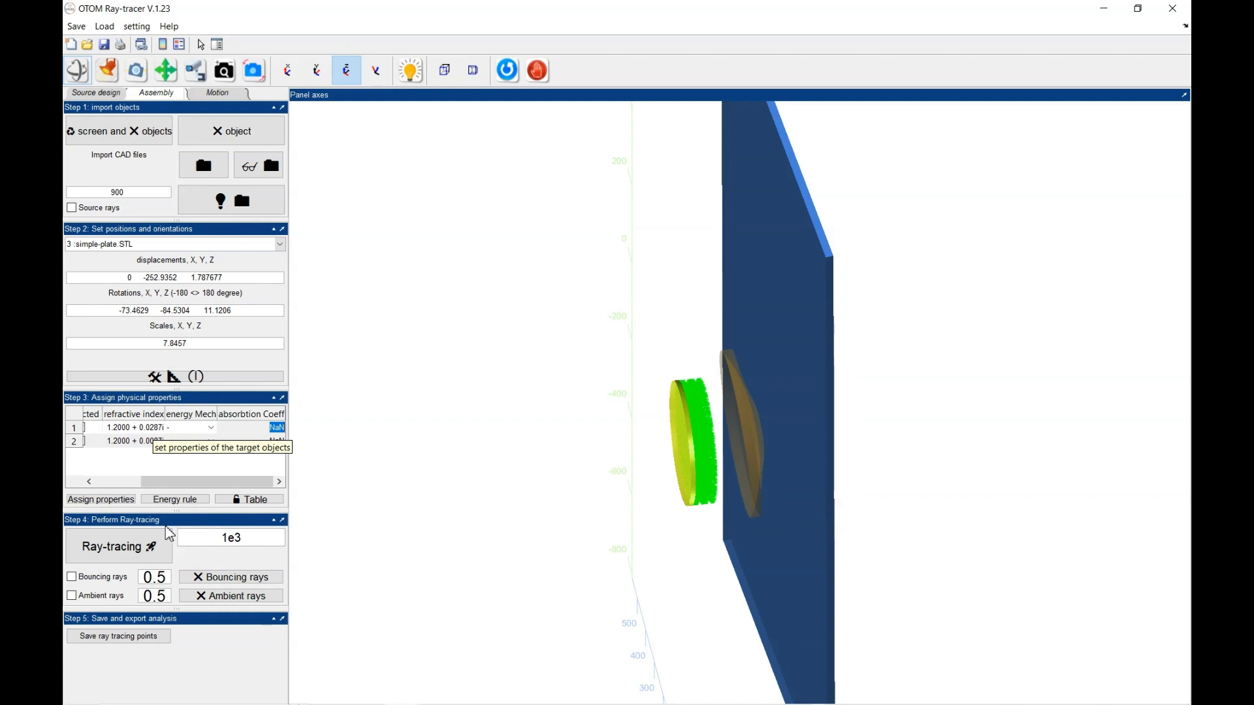
pyautogui.moveTo(168, 532)
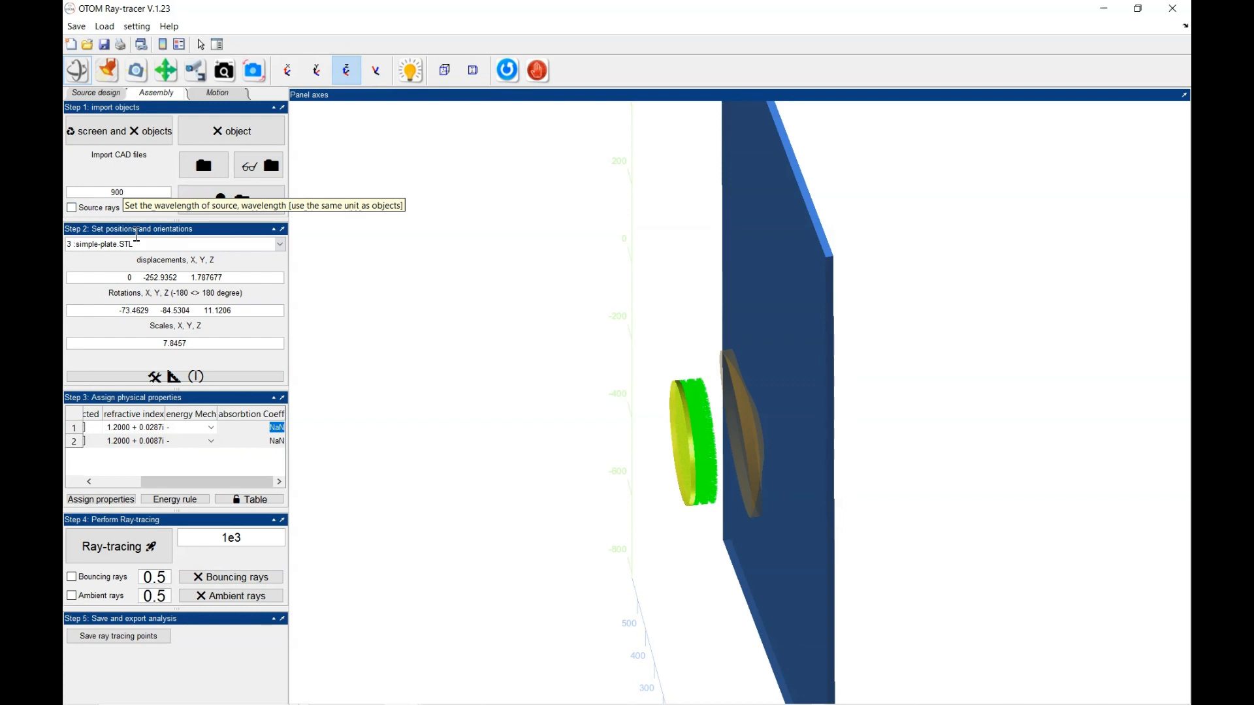
pyautogui.moveTo(193, 71)
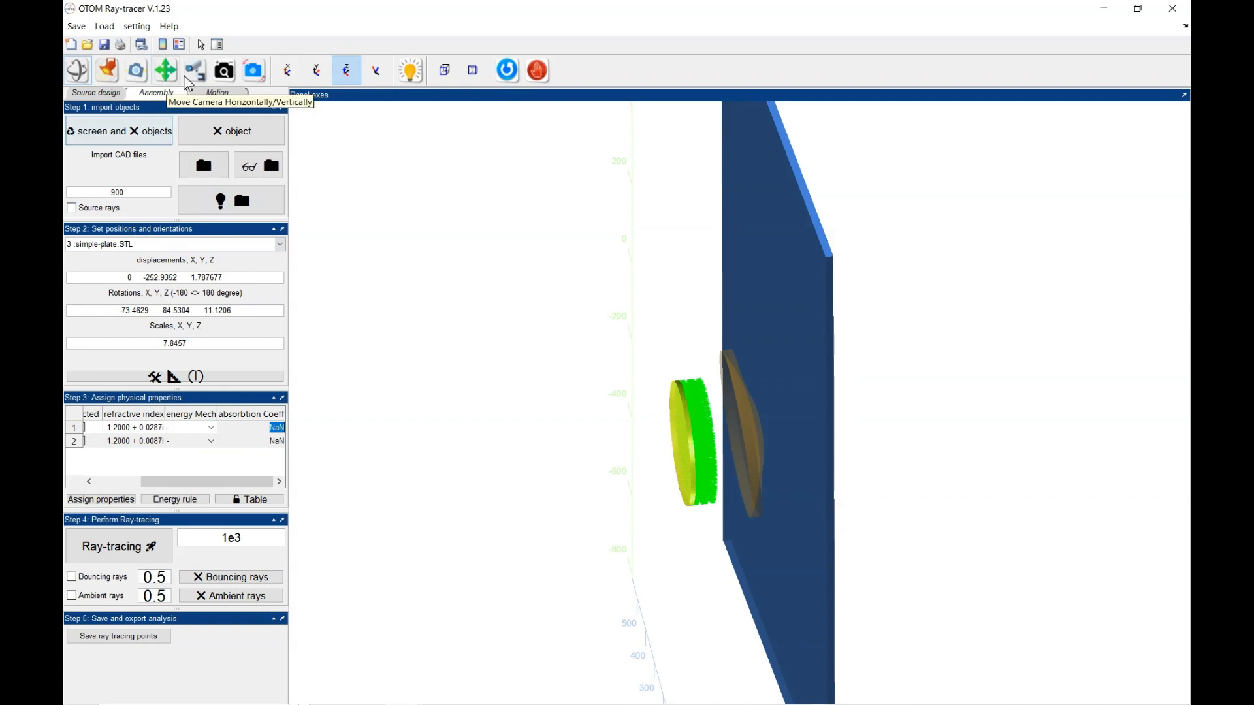
# Step: Bring up the help options while the first object's absorption coefficient is NaN
pyautogui.click(169, 26)
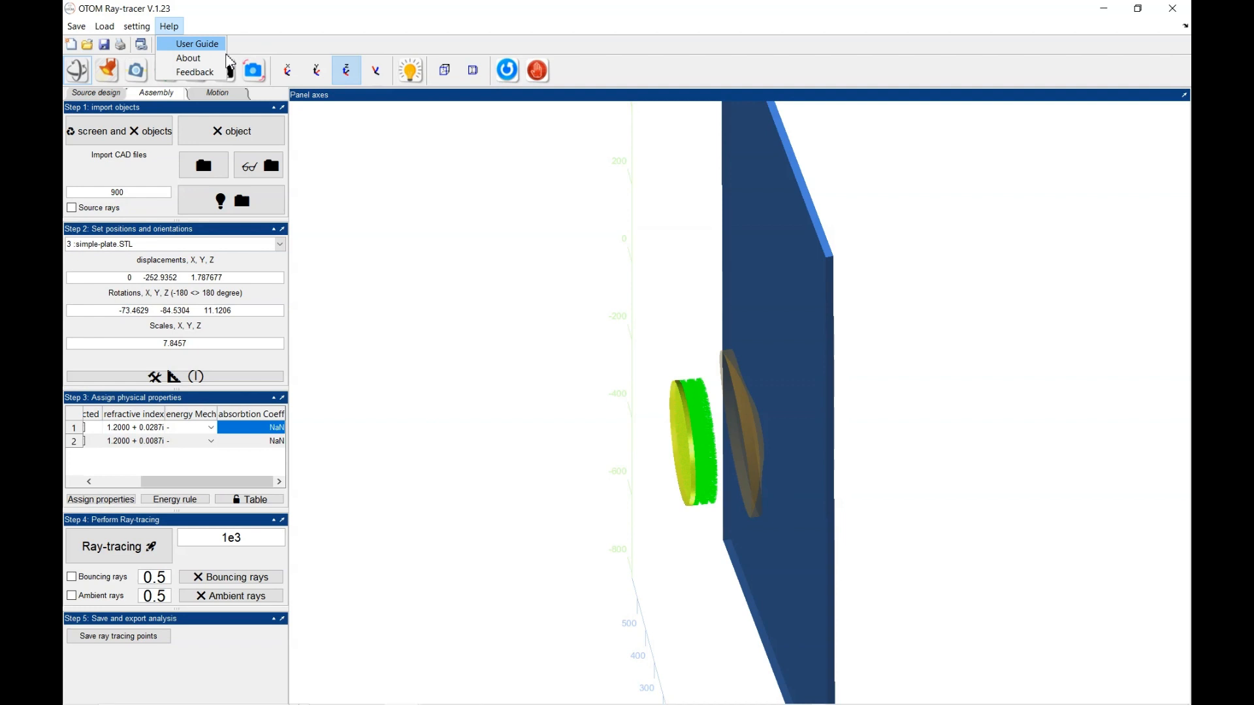
pyautogui.moveTo(300, 50)
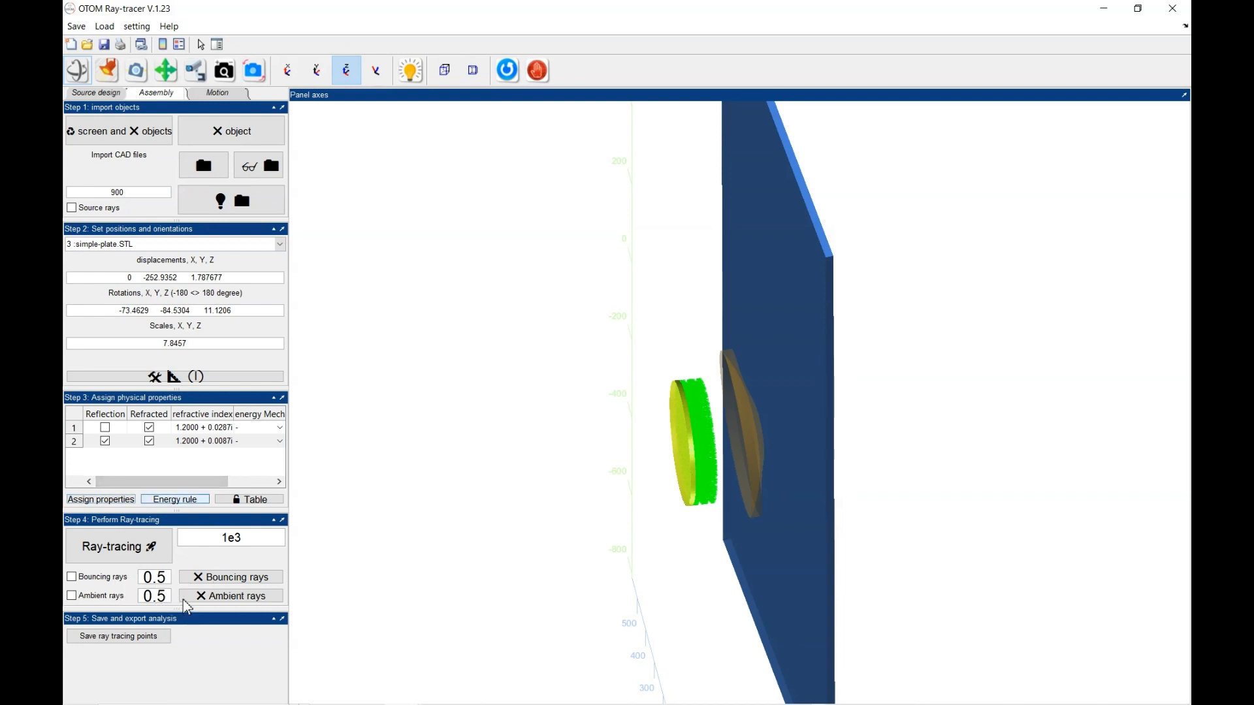
pyautogui.moveTo(560, 406)
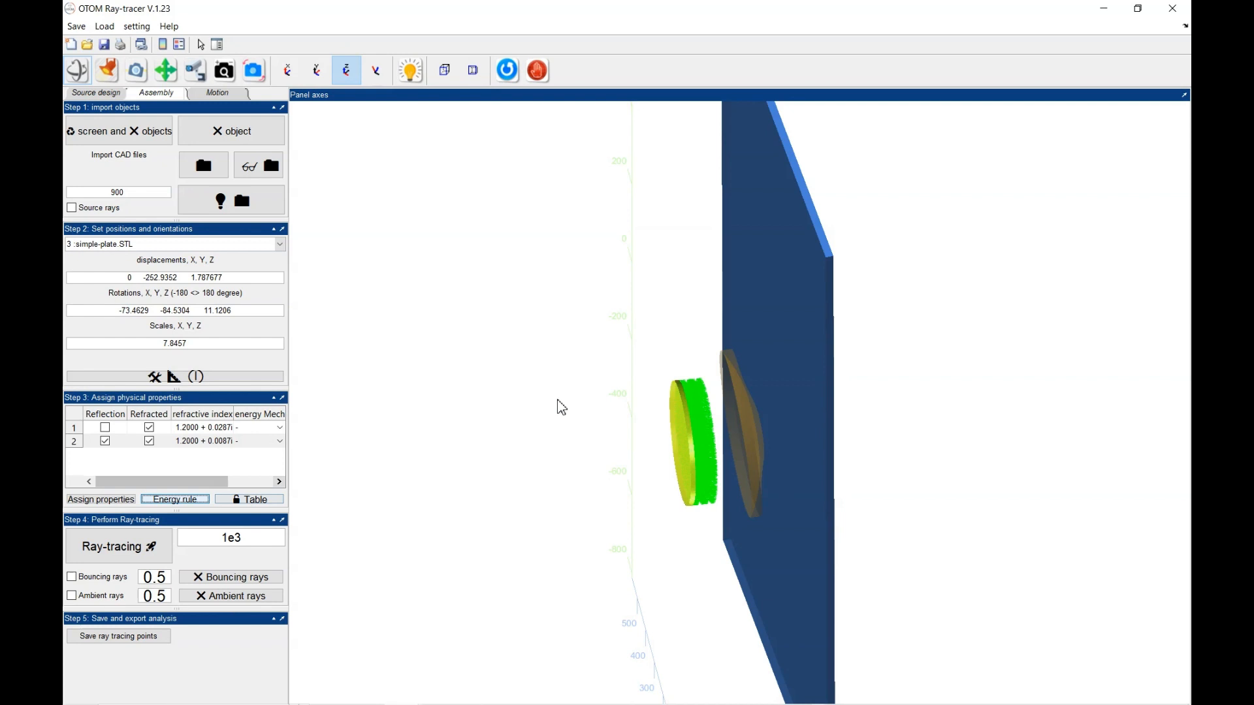
pyautogui.moveTo(534, 394)
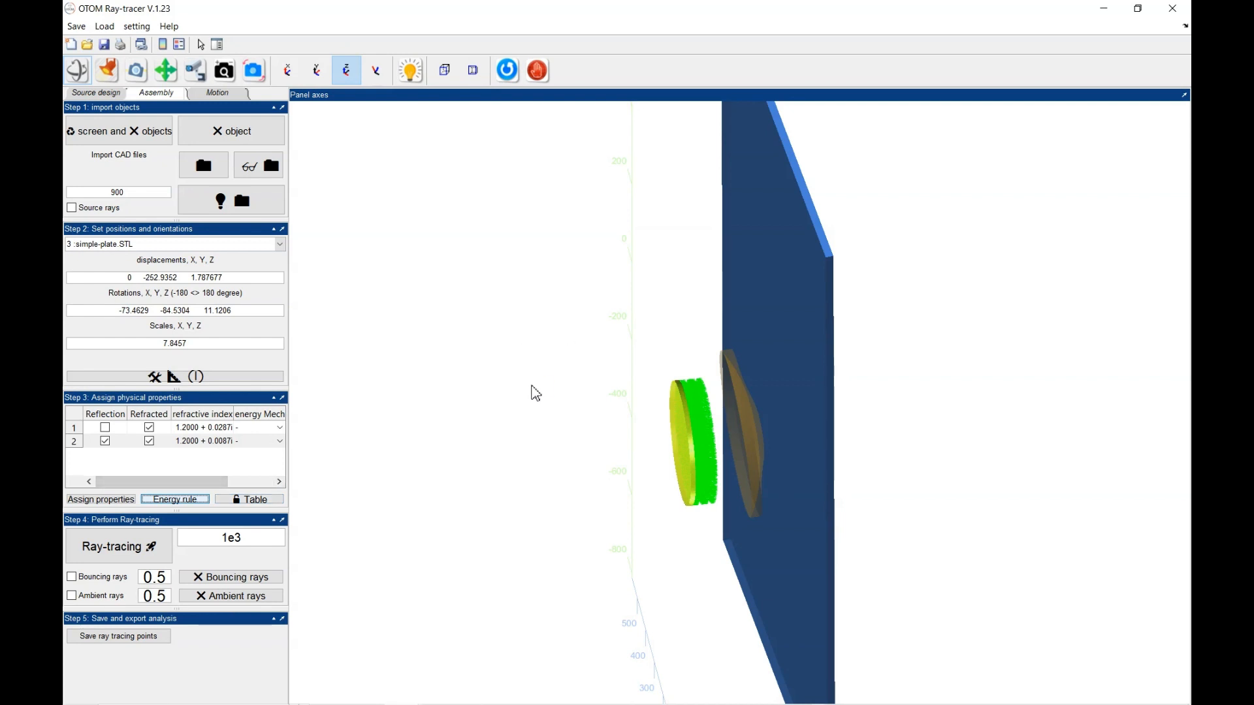
# Step: Bring up the Energy rule reflection-fitting window and start loading angle-versus-reflection data
pyautogui.click(174, 499)
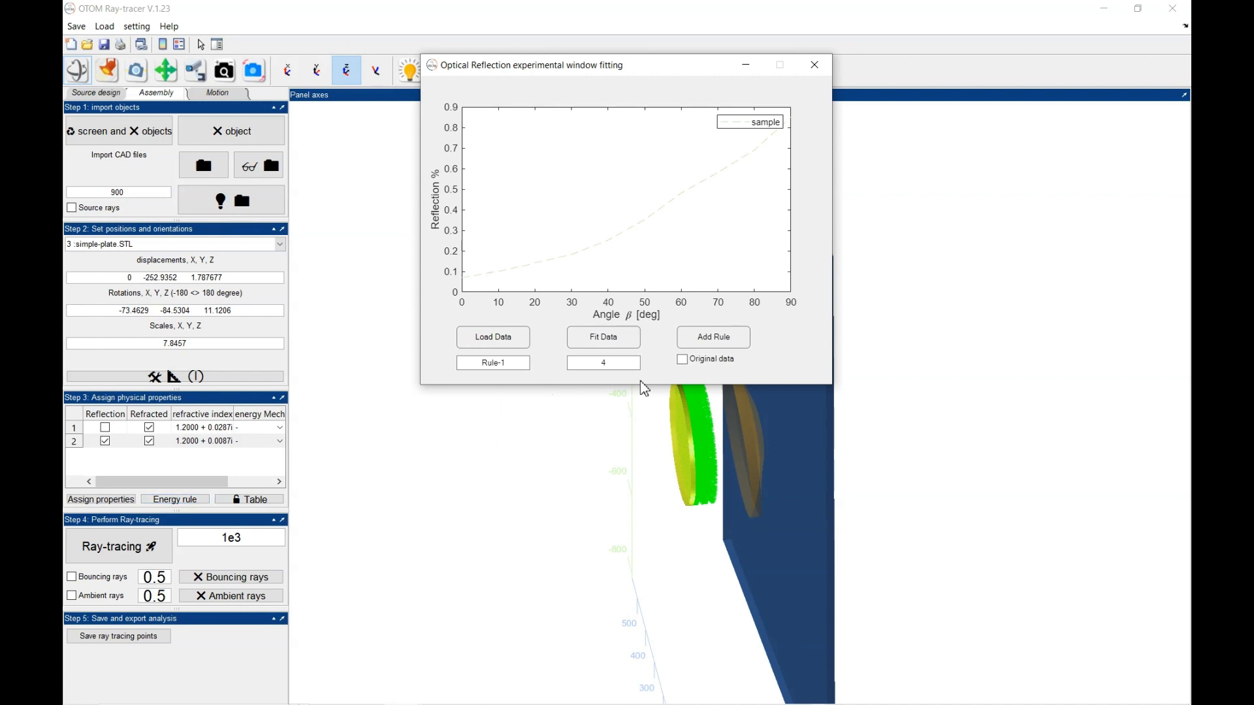
pyautogui.moveTo(635, 422)
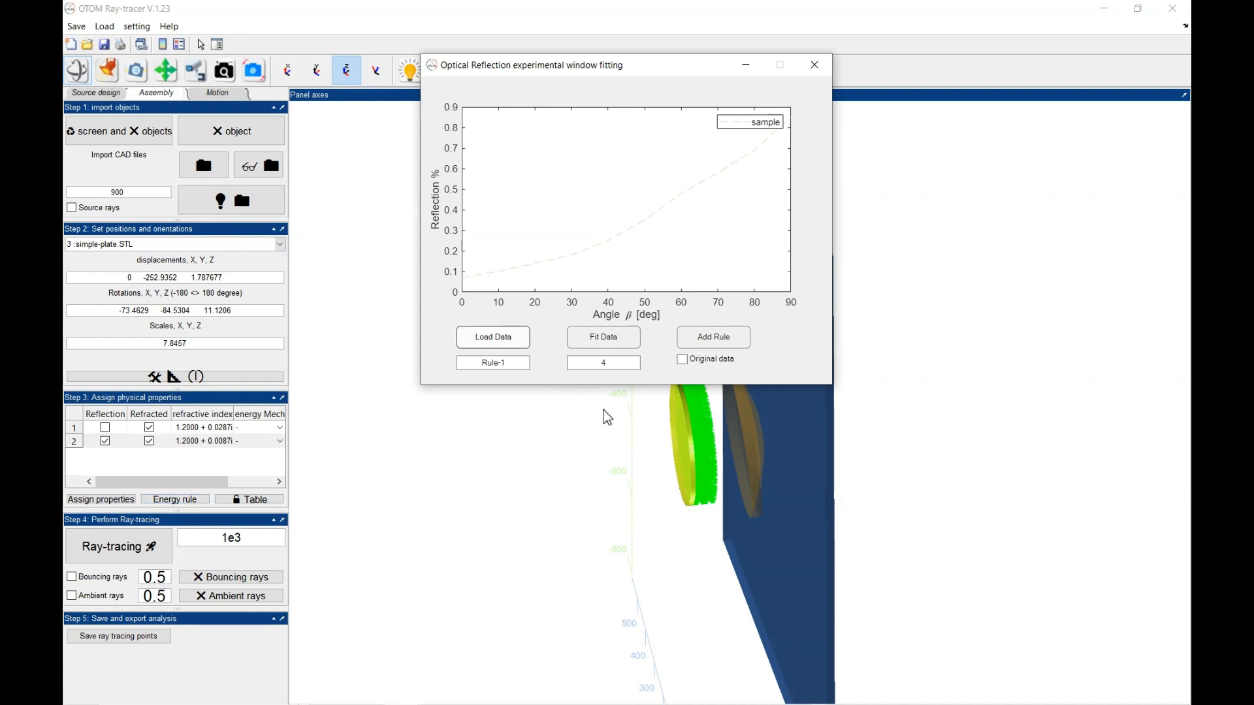
pyautogui.click(493, 337)
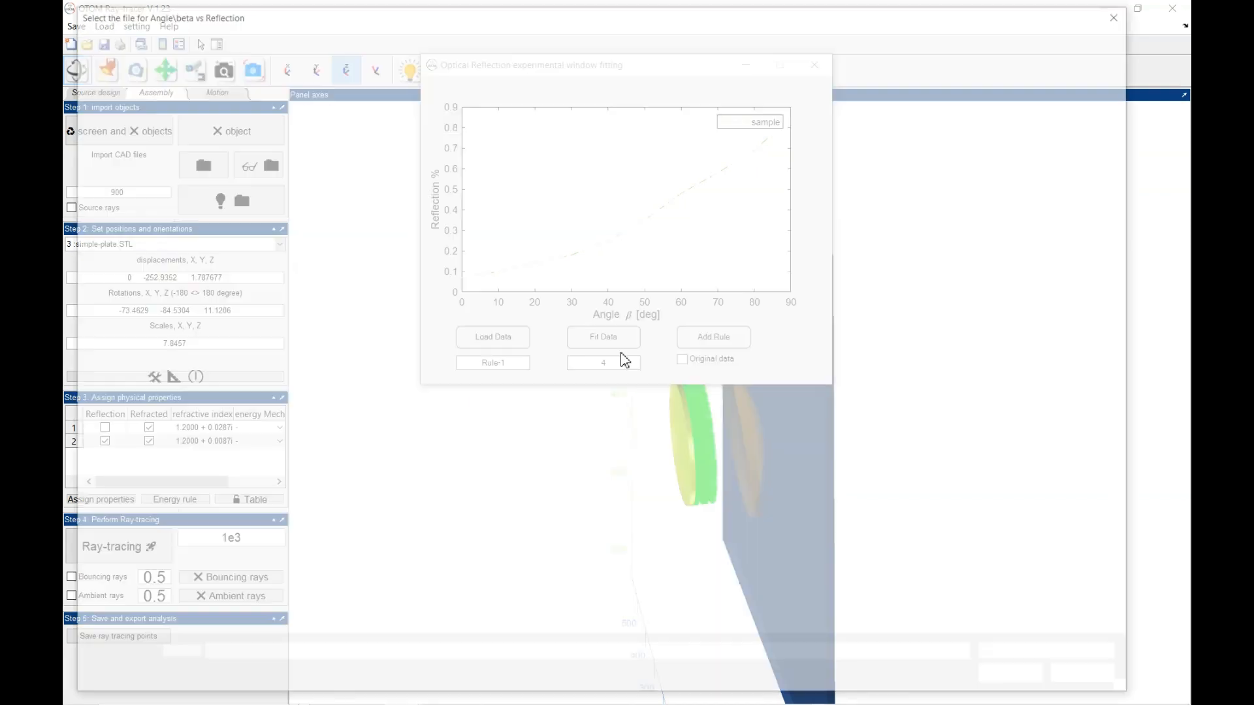
# Step: Browse to the Demo folder and load the beta_reflect angle-versus-reflection data file
pyautogui.click(493, 337)
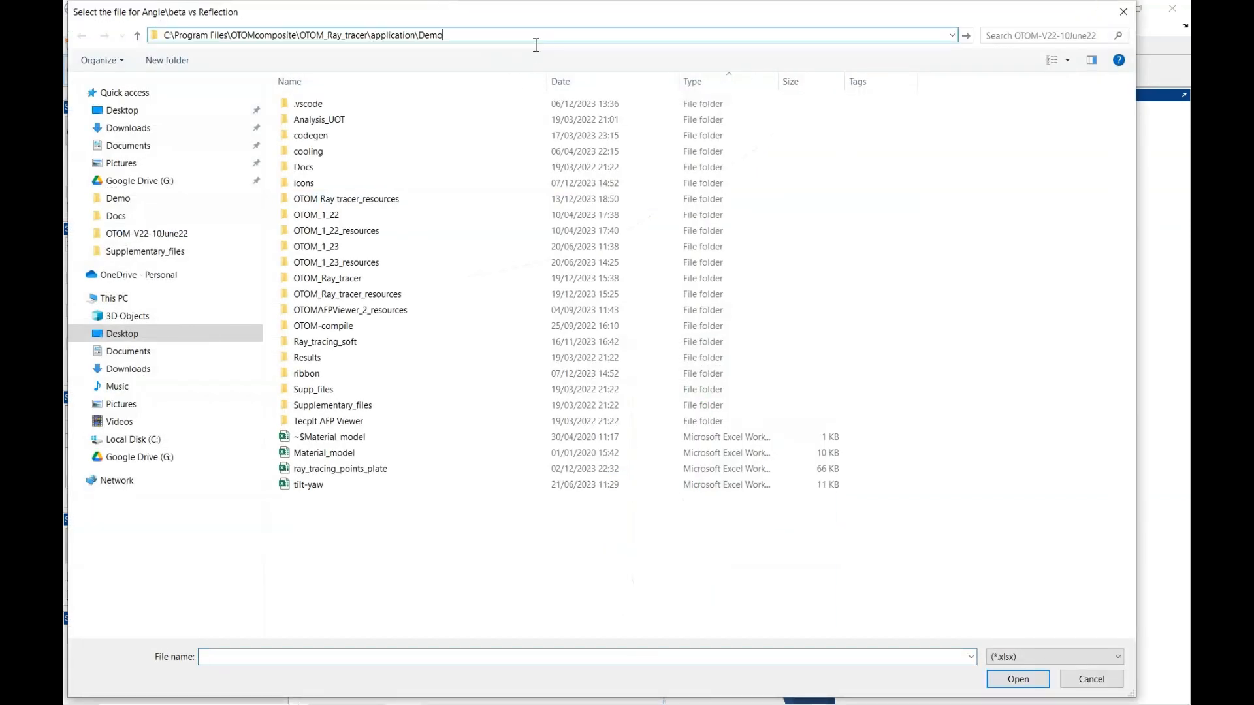
pyautogui.press('Return')
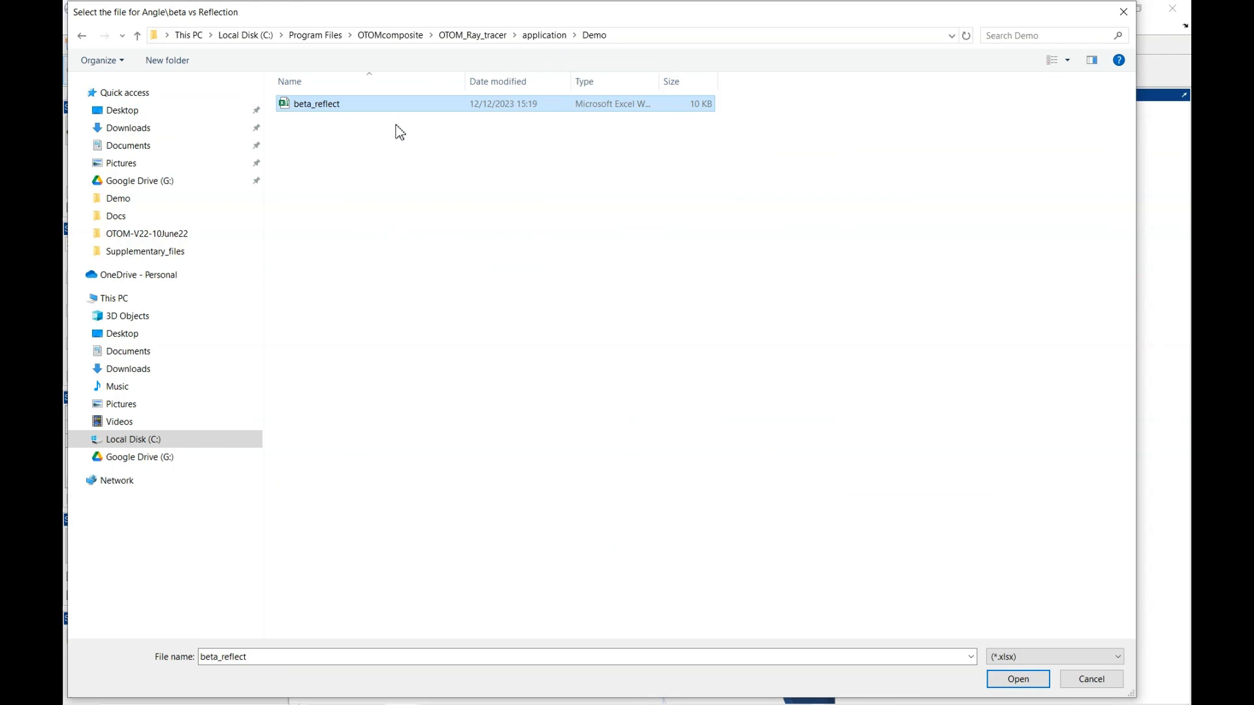
pyautogui.click(1016, 680)
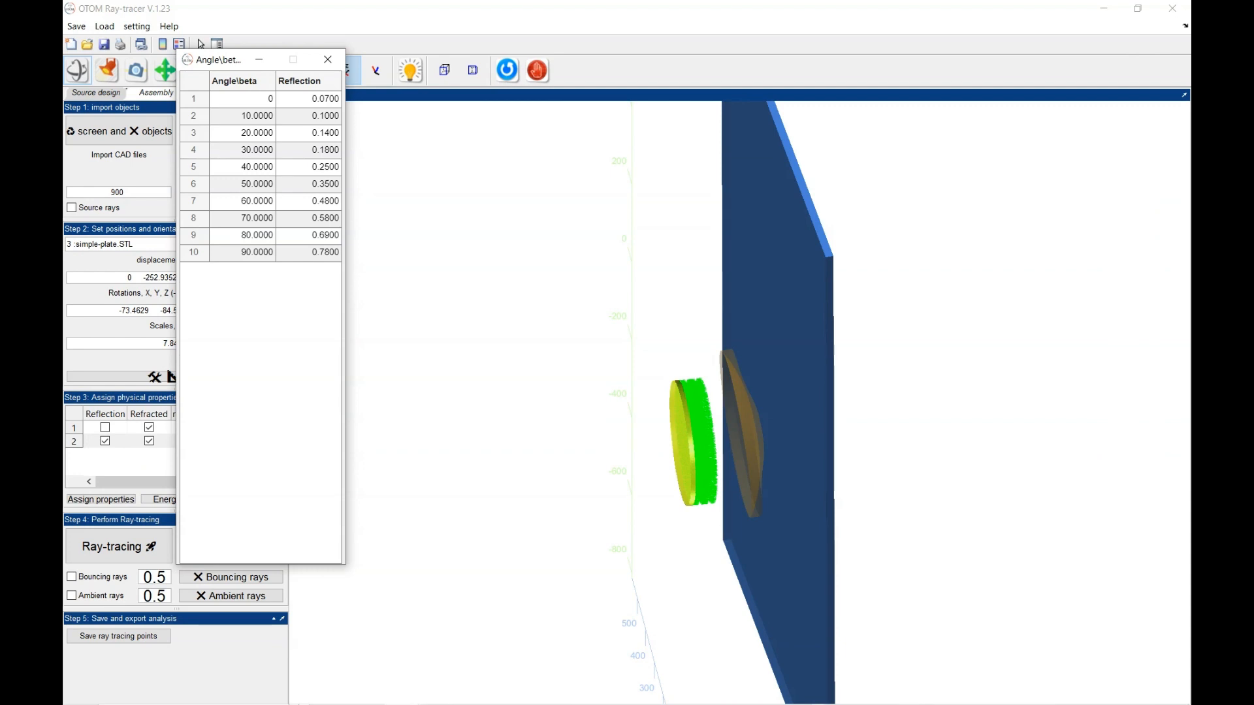
# Step: Edit the 60° reflection to 0.44 and the third angle to 22, then close the data table
pyautogui.click(308, 201)
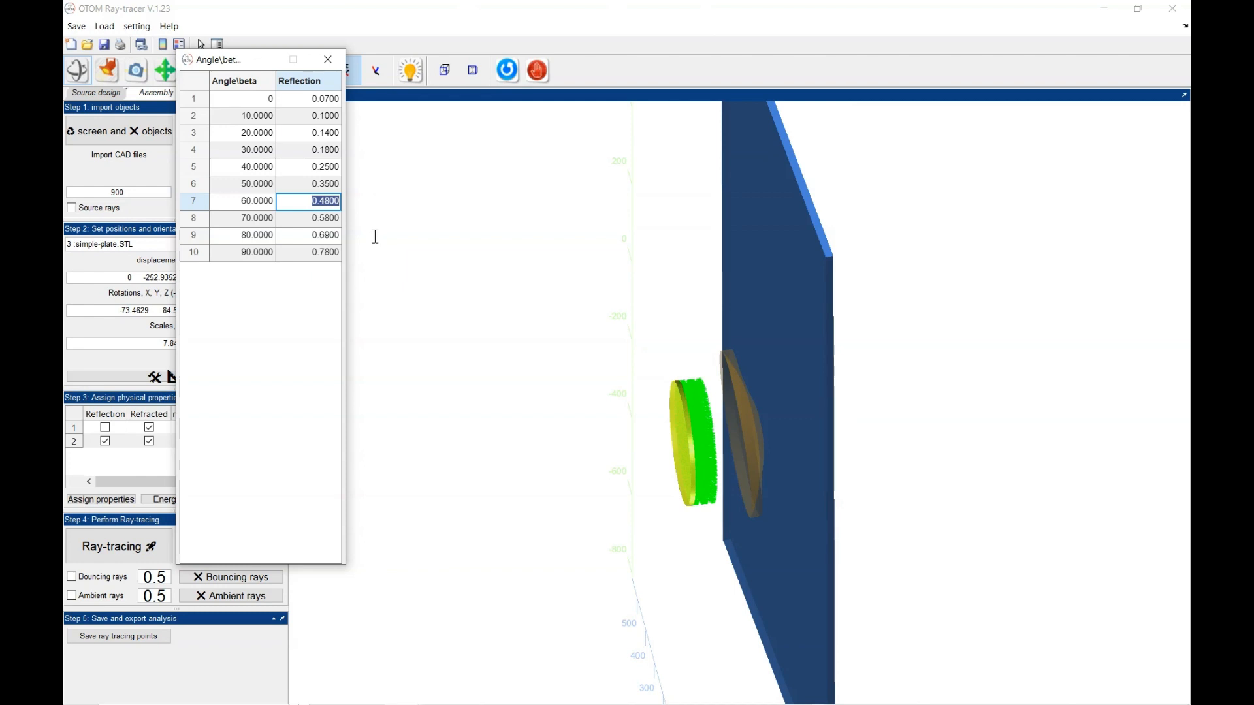
pyautogui.moveTo(409, 244)
pyautogui.write('0.4400')
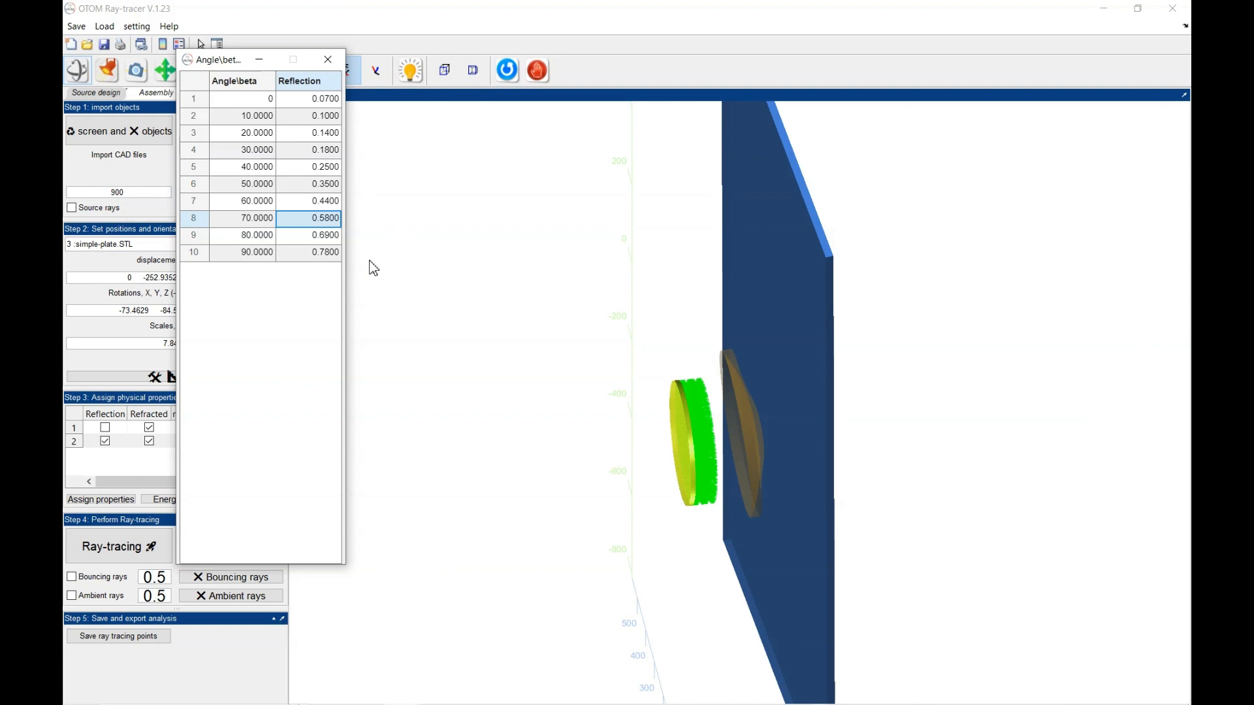
pyautogui.moveTo(286, 154)
pyautogui.write('22')
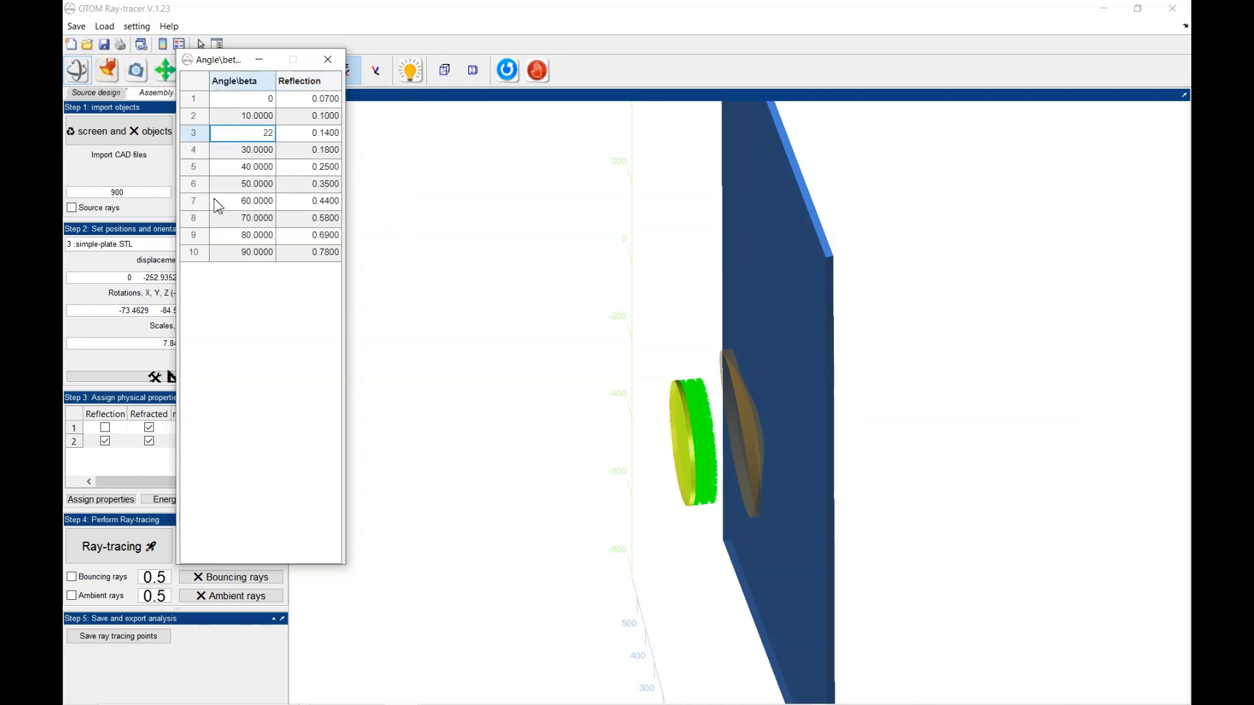
pyautogui.click(244, 149)
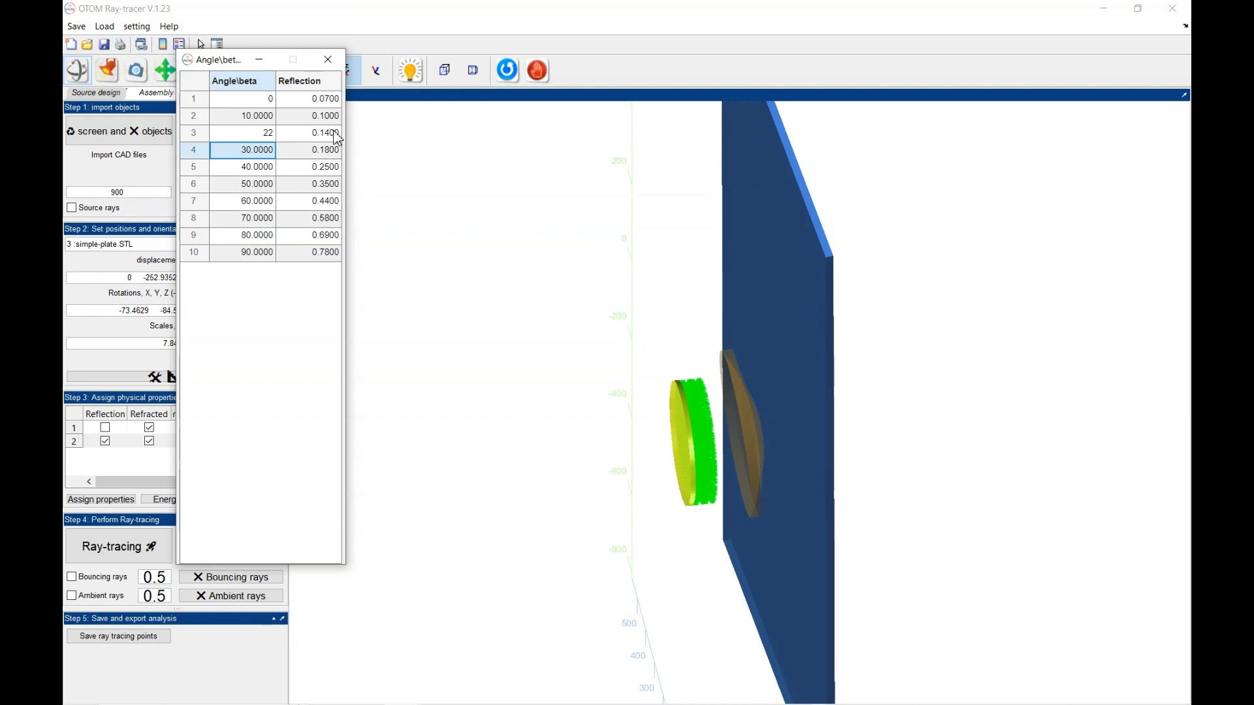
pyautogui.click(326, 59)
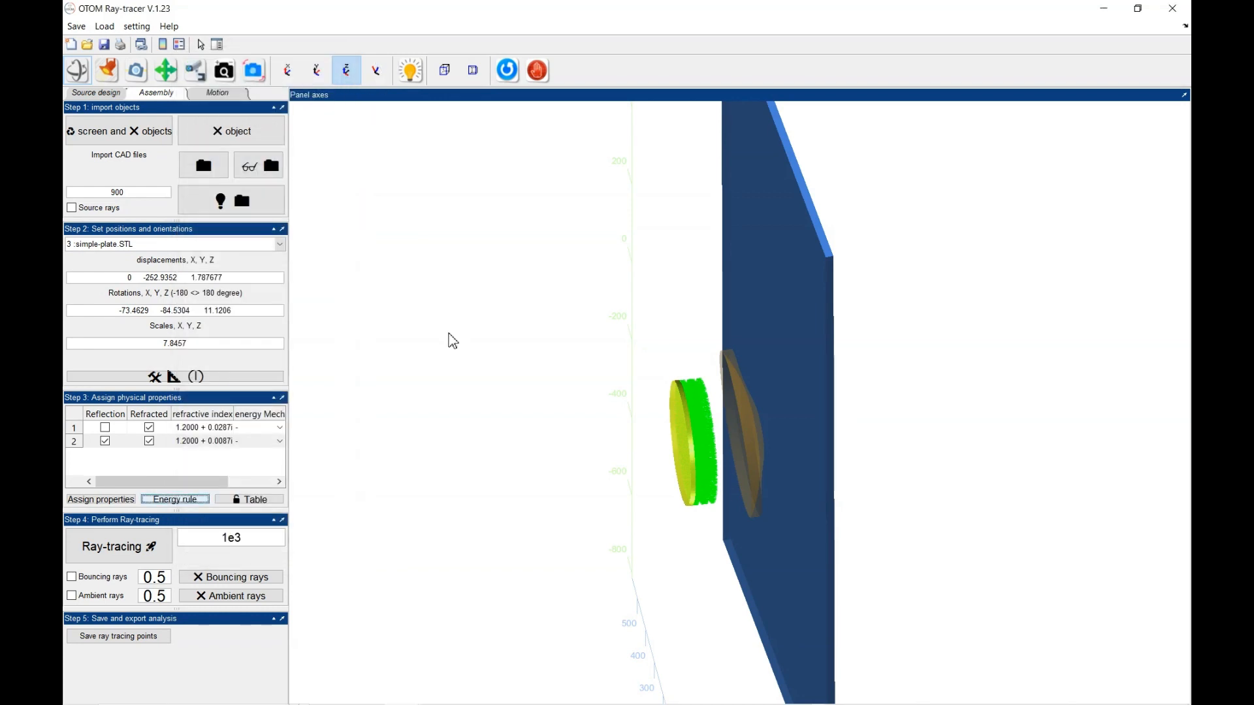
pyautogui.moveTo(301, 337)
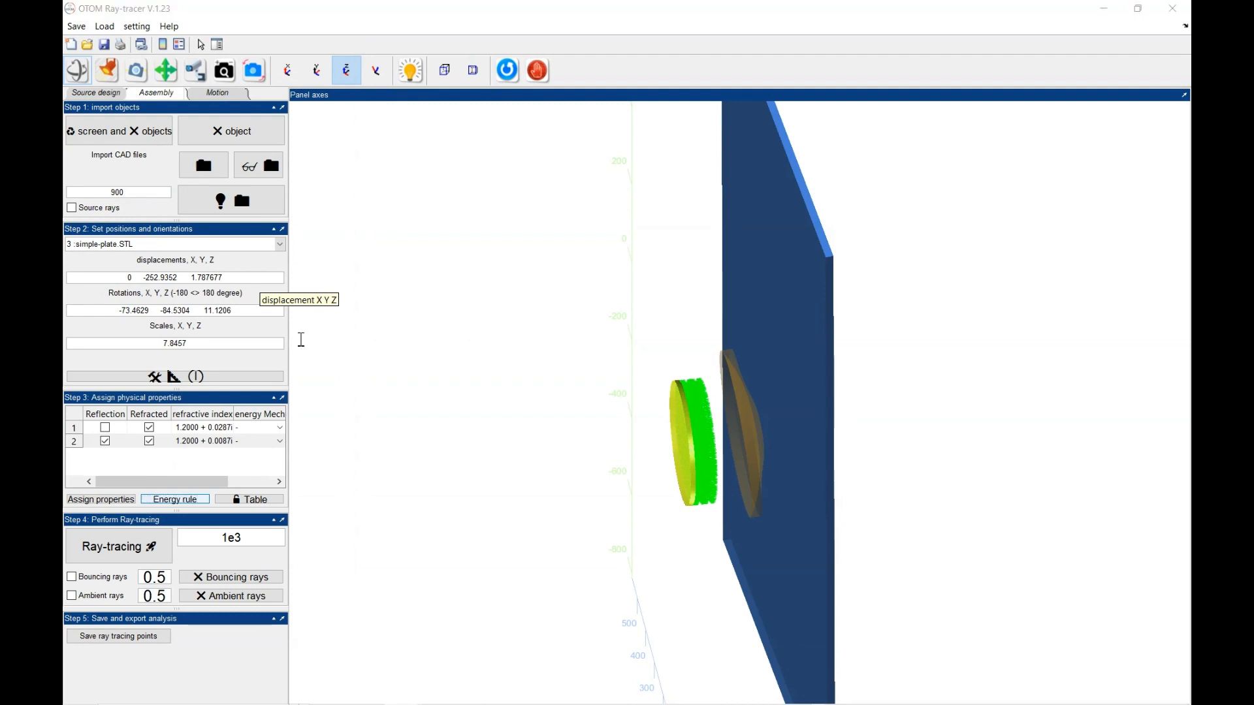
pyautogui.click(174, 498)
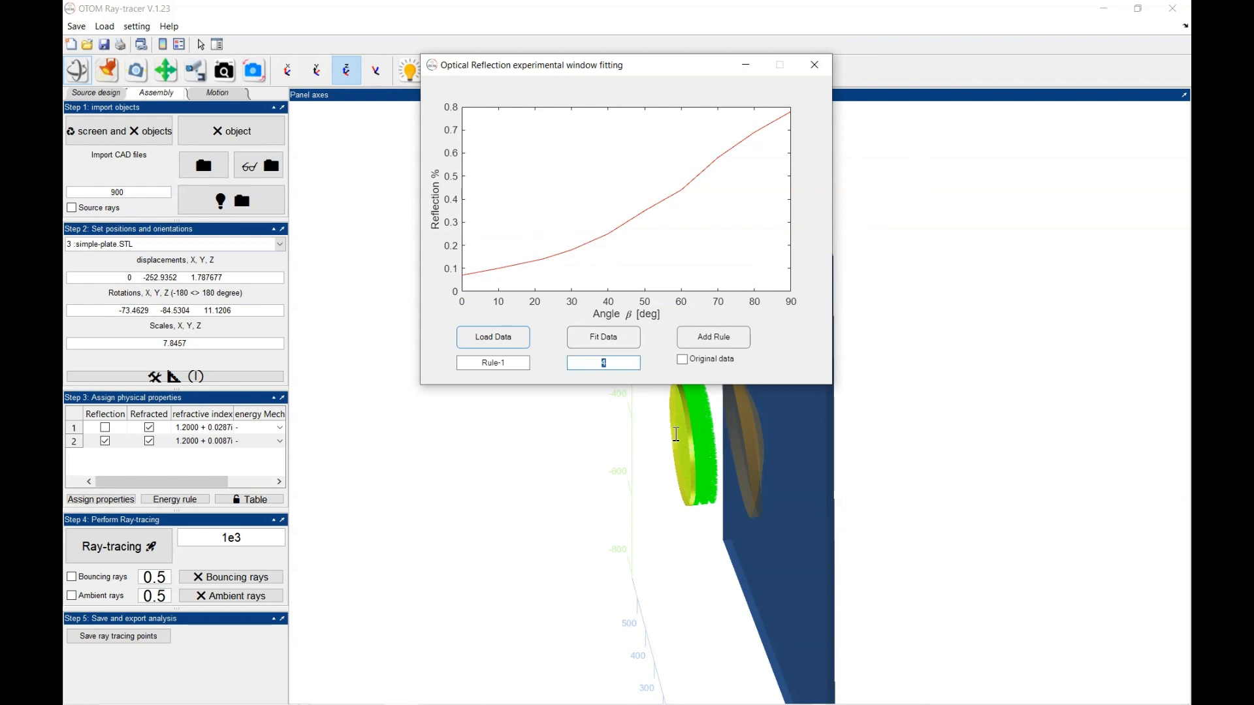
# Step: Set the fit order to 3 and rename the fitted reflection rule to Rule-22
pyautogui.click(604, 337)
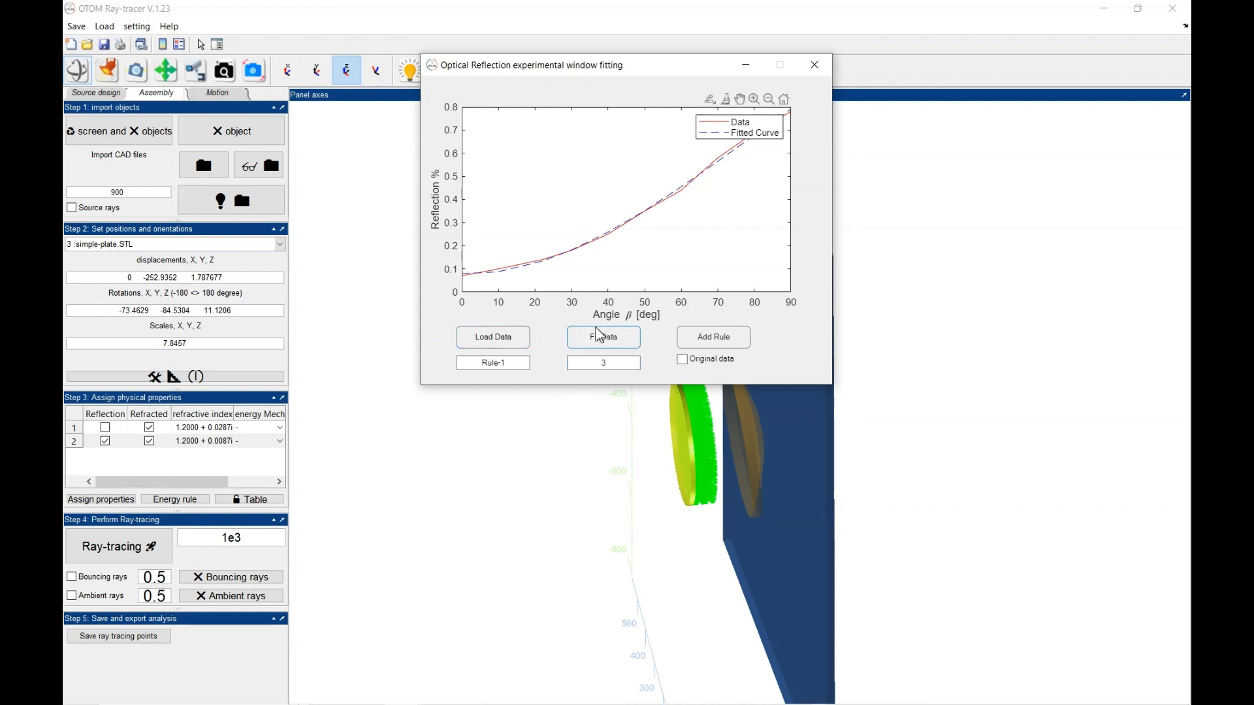
pyautogui.moveTo(760, 416)
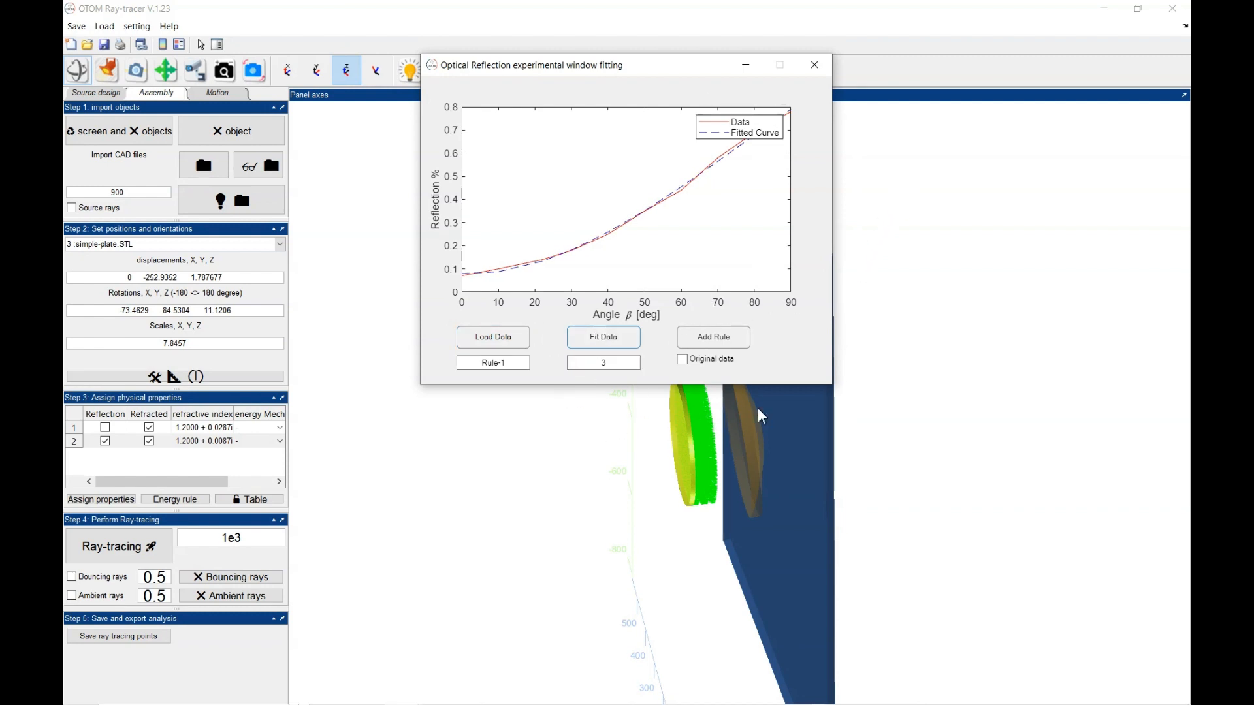
pyautogui.click(492, 362)
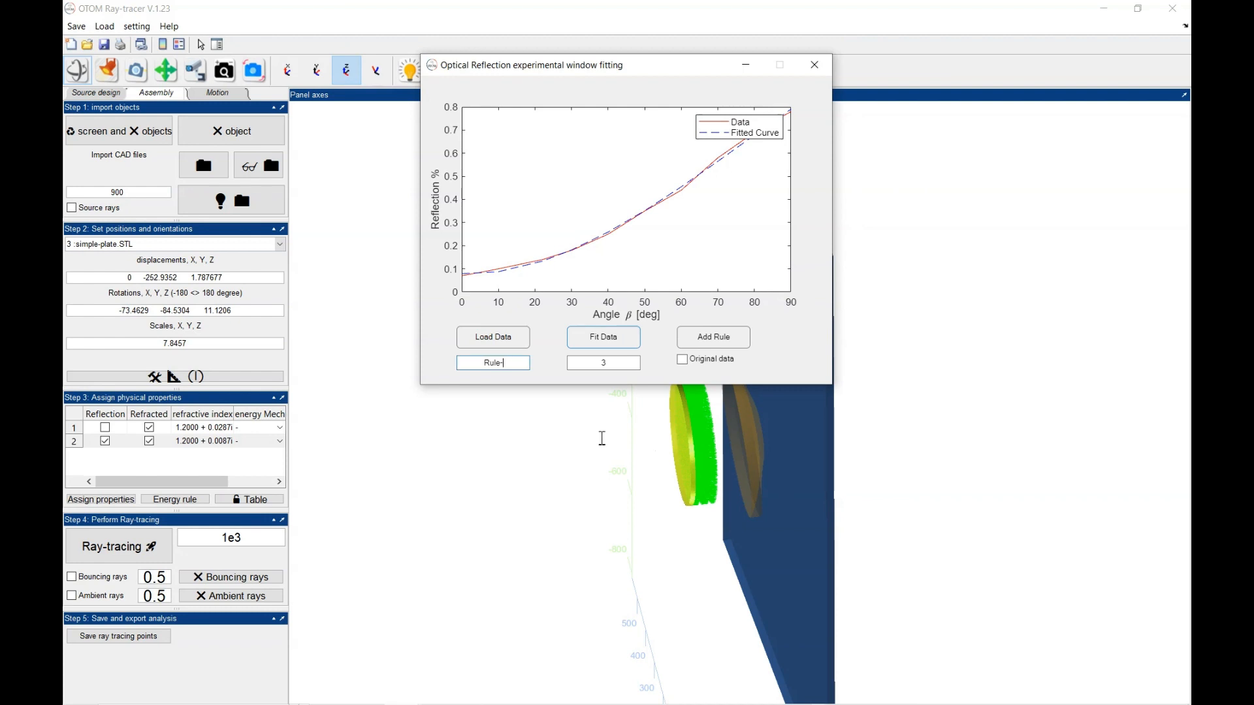
pyautogui.write('22')
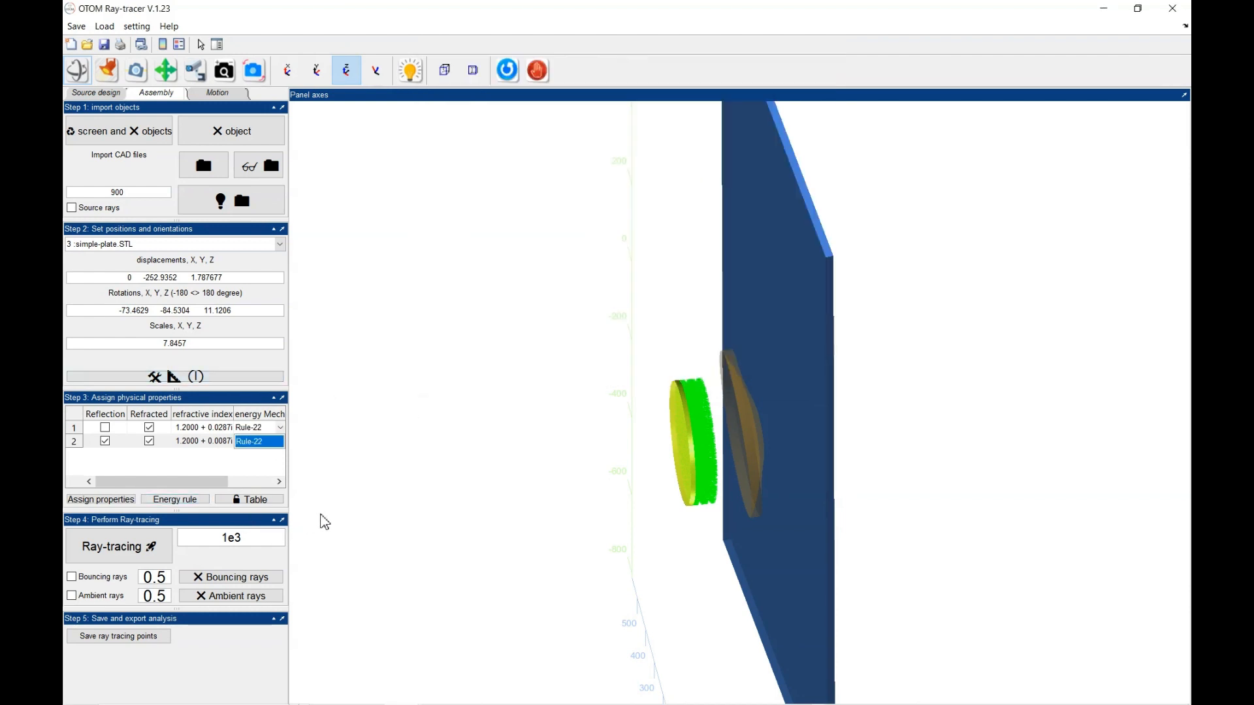
# Step: Assign Rule-22 to both objects and apply the edited physical properties
pyautogui.click(248, 427)
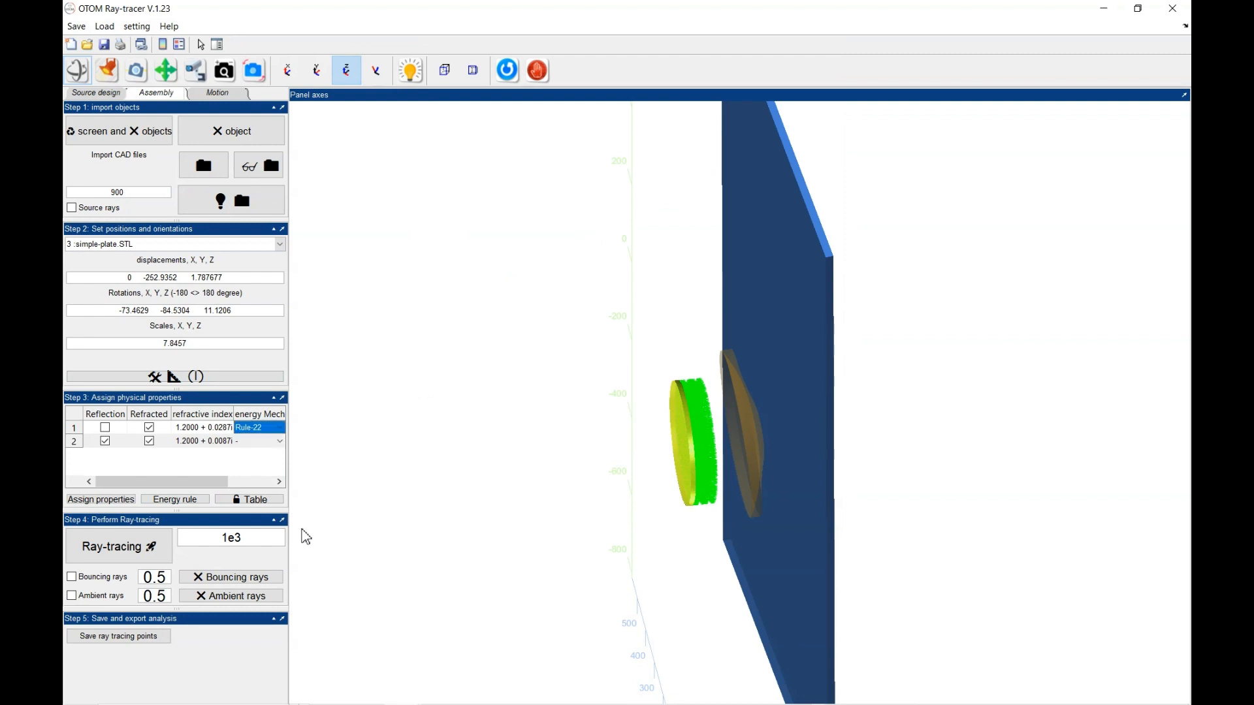
pyautogui.click(249, 440)
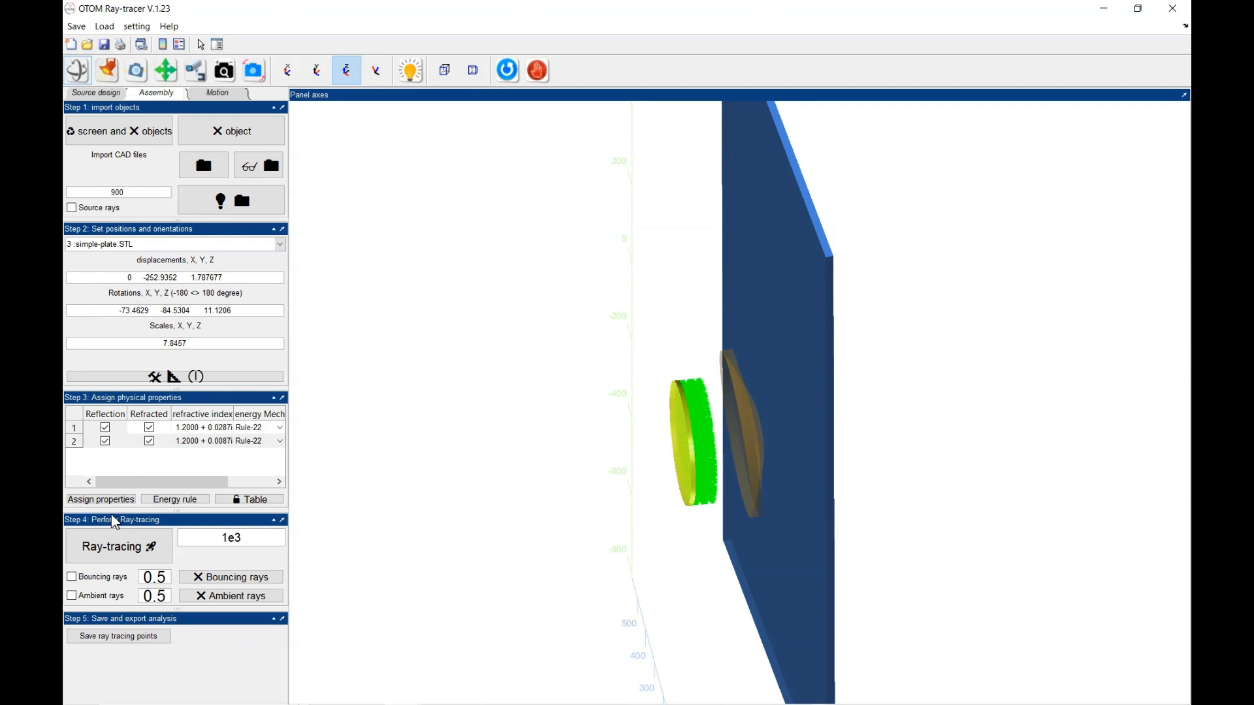
pyautogui.moveTo(158, 535)
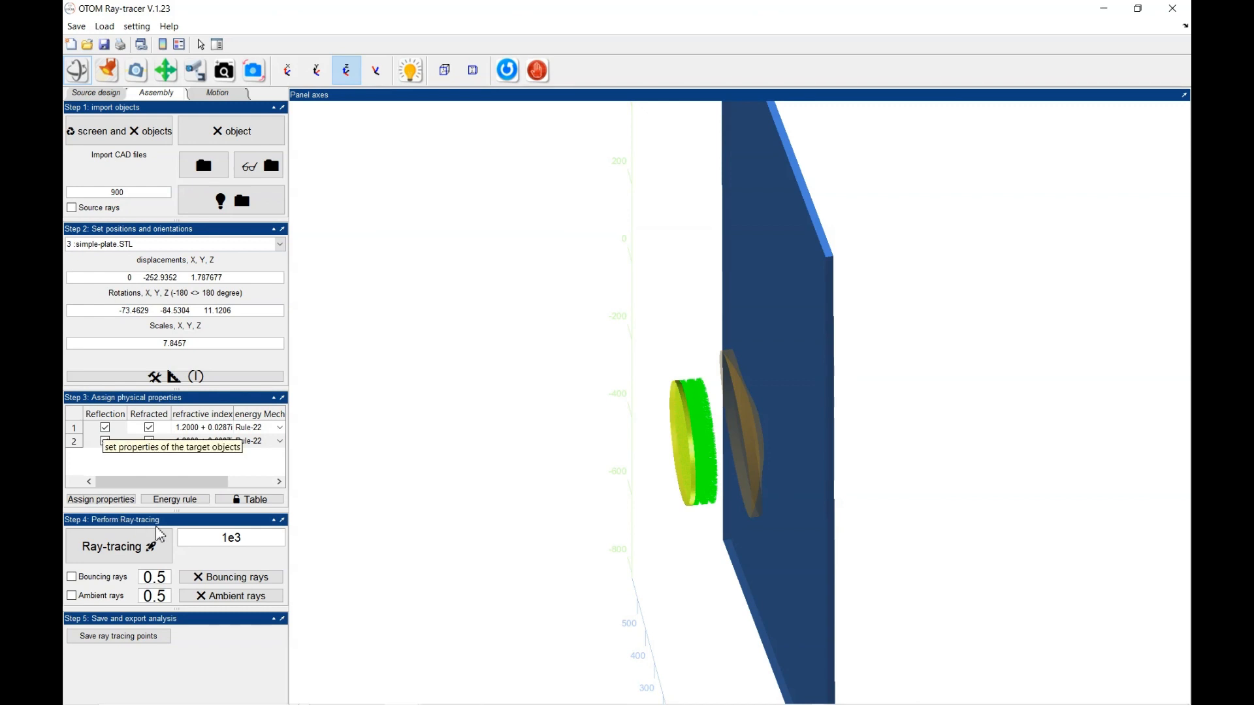
pyautogui.moveTo(179, 554)
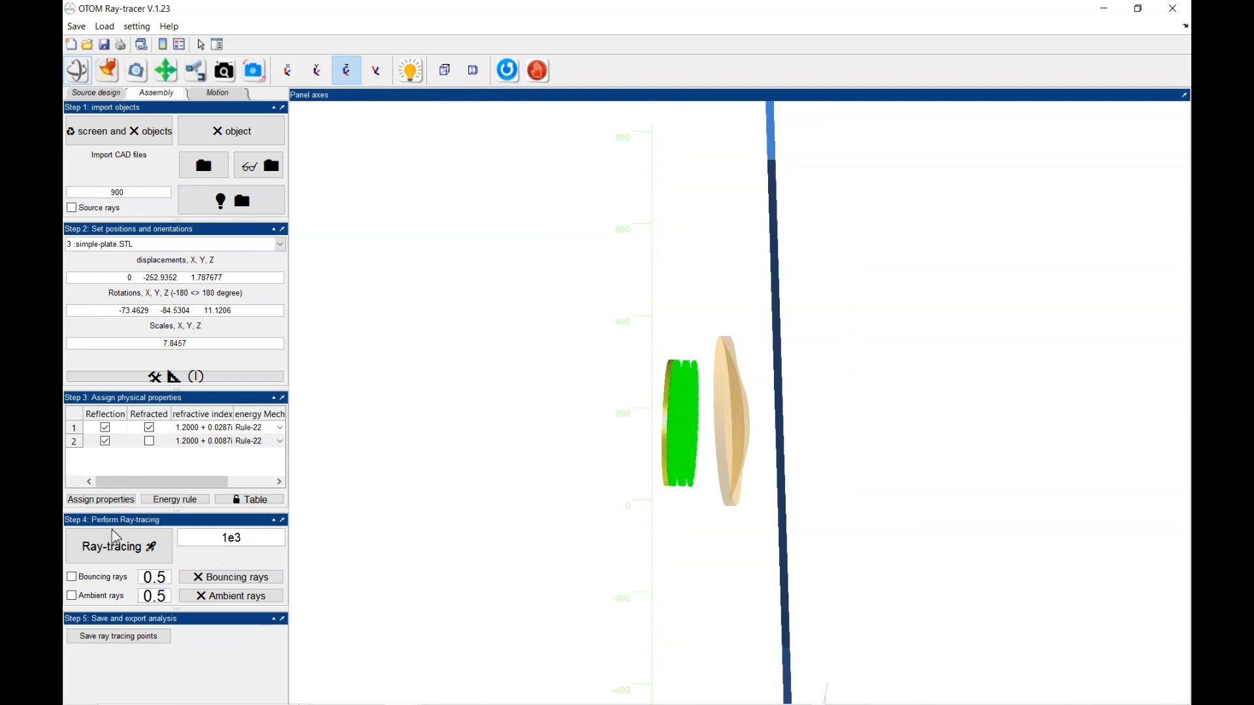
pyautogui.click(104, 427)
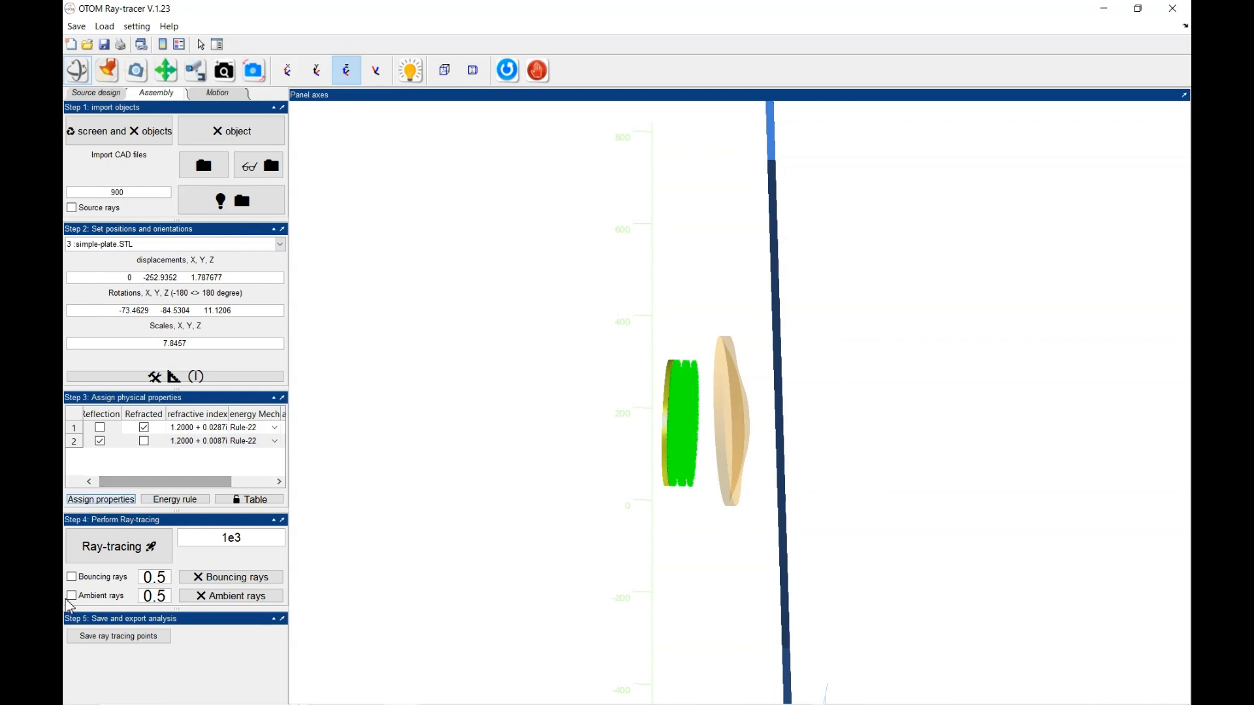
pyautogui.moveTo(110, 604)
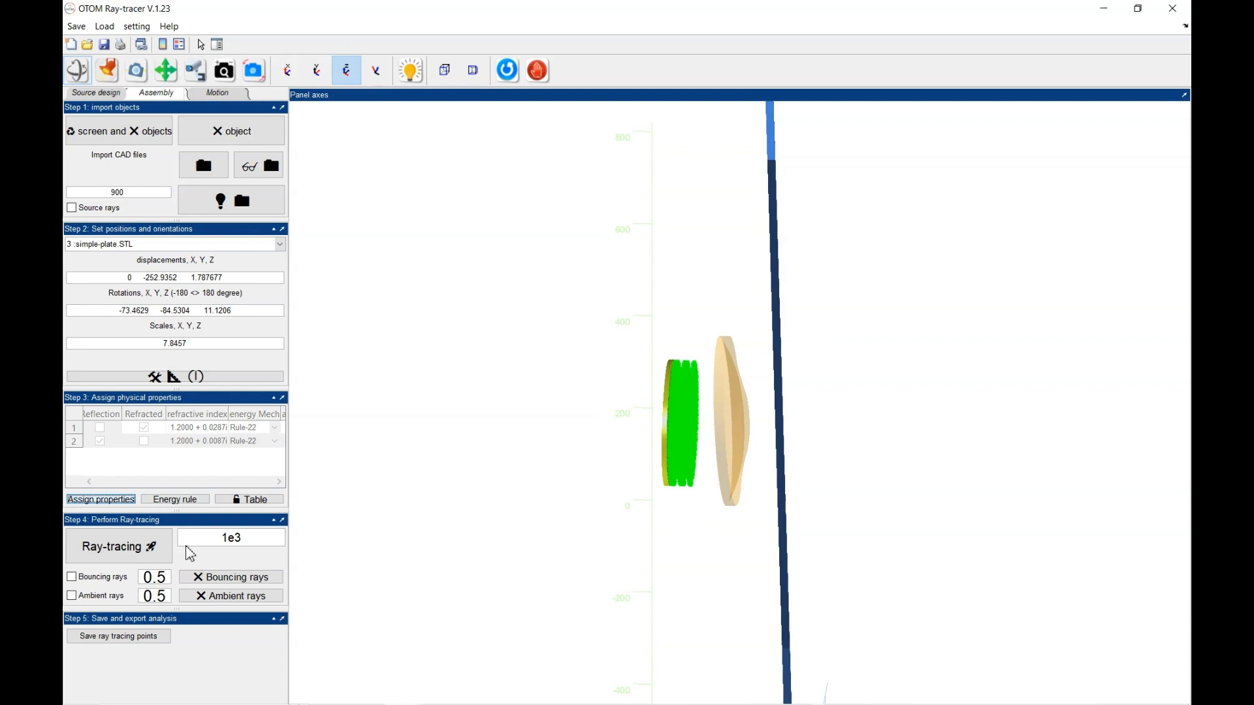
pyautogui.moveTo(166, 536)
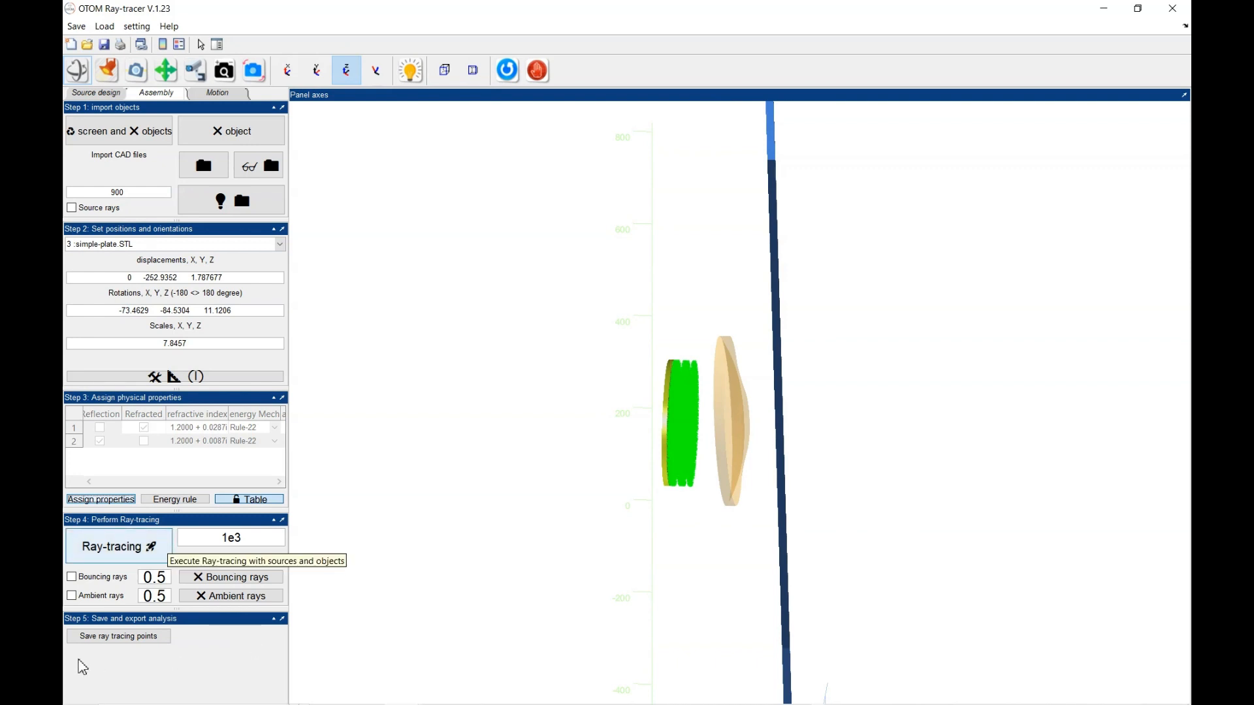
pyautogui.moveTo(232, 537)
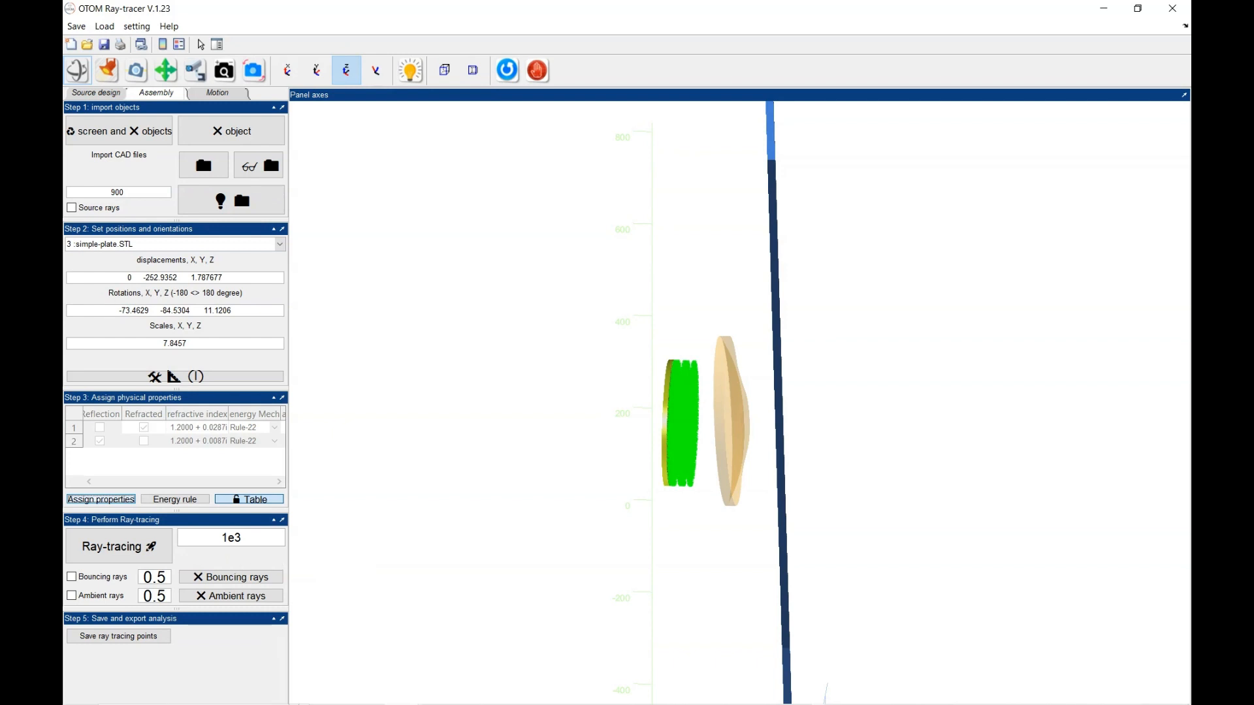
pyautogui.moveTo(759, 25)
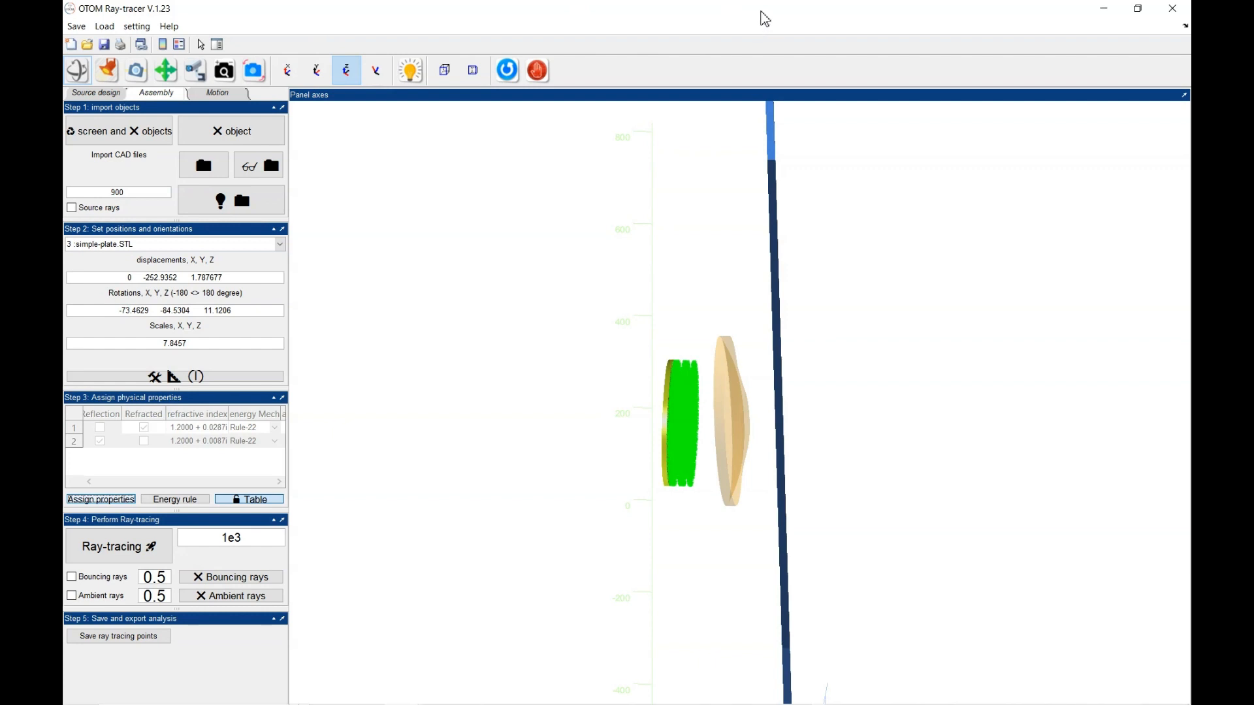
pyautogui.moveTo(1173, 8)
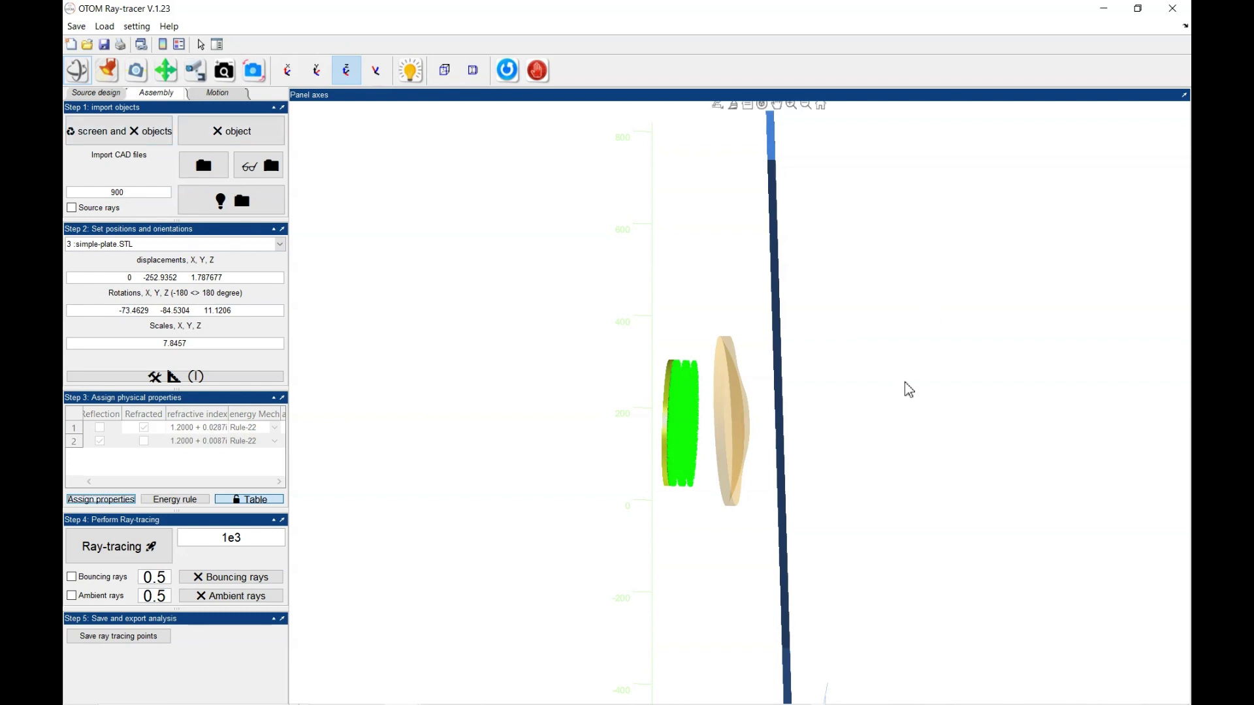
pyautogui.moveTo(118, 546)
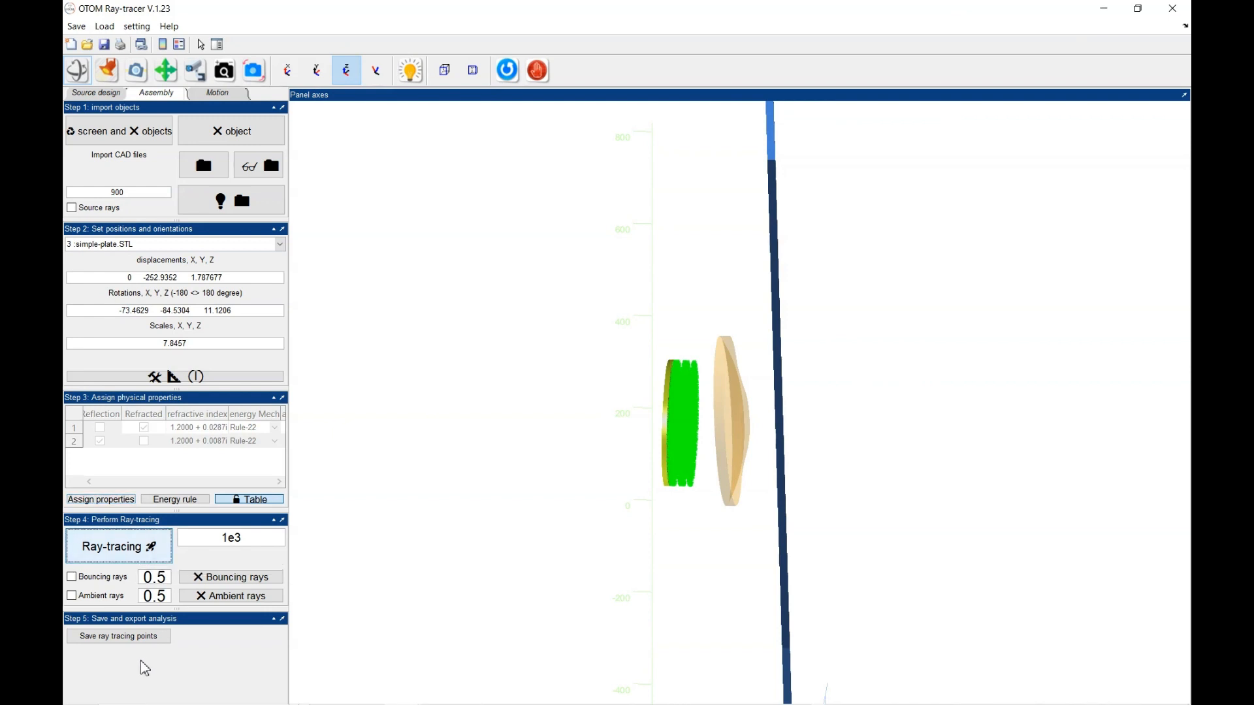
# Step: Run the ray trace through the lens and plate assembly
pyautogui.click(118, 546)
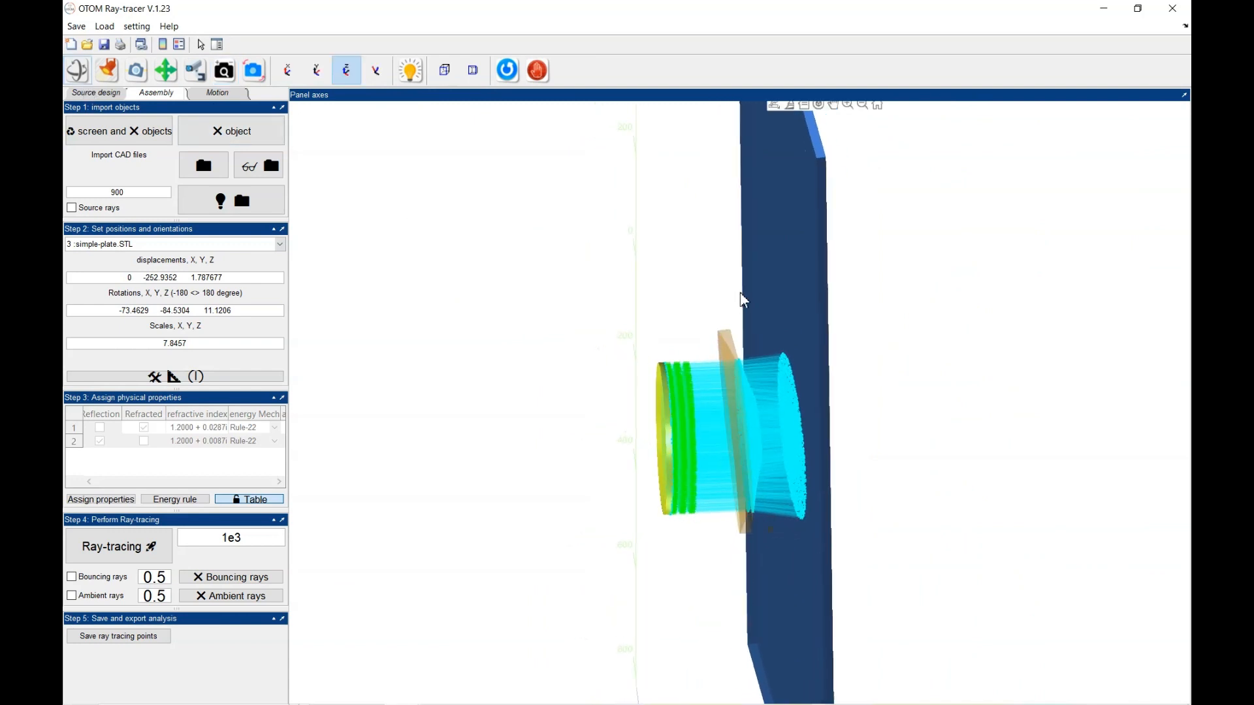
# Step: Bring up the ray-tracing setting data dialog from the setting menu
pyautogui.click(136, 26)
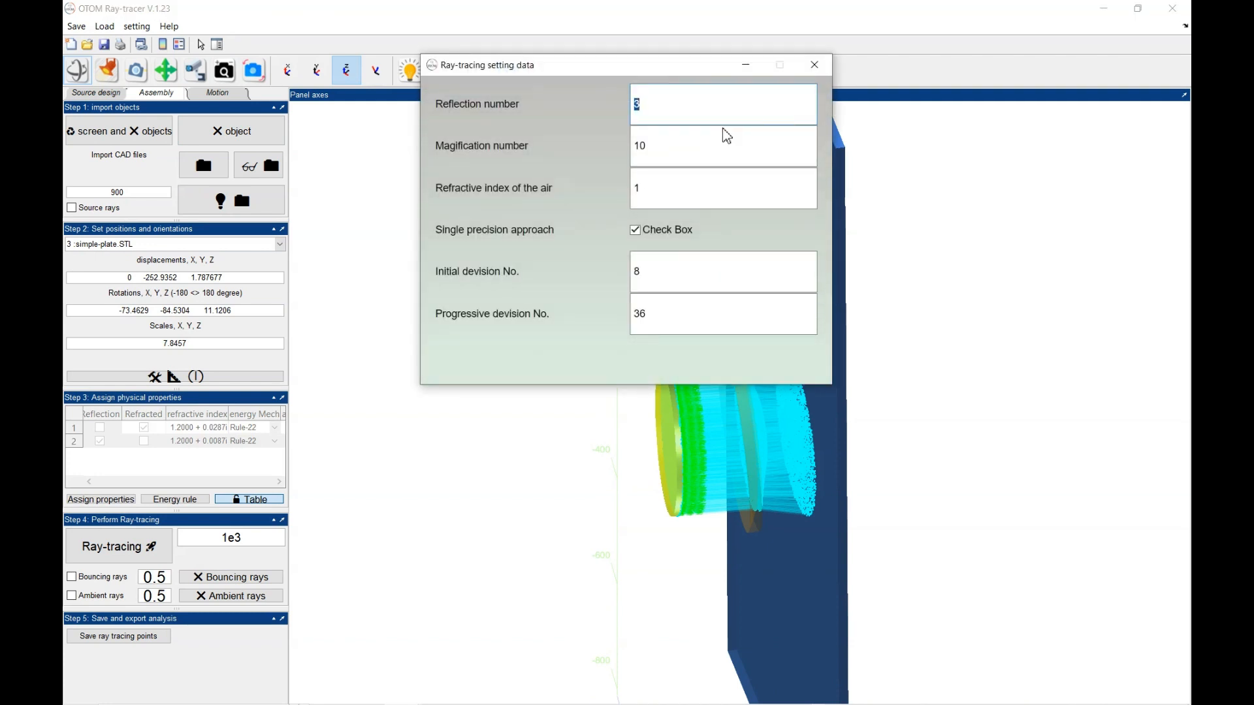
# Step: Set reflection number 5, single precision off and initial division 40, then close the settings
pyautogui.write('5')
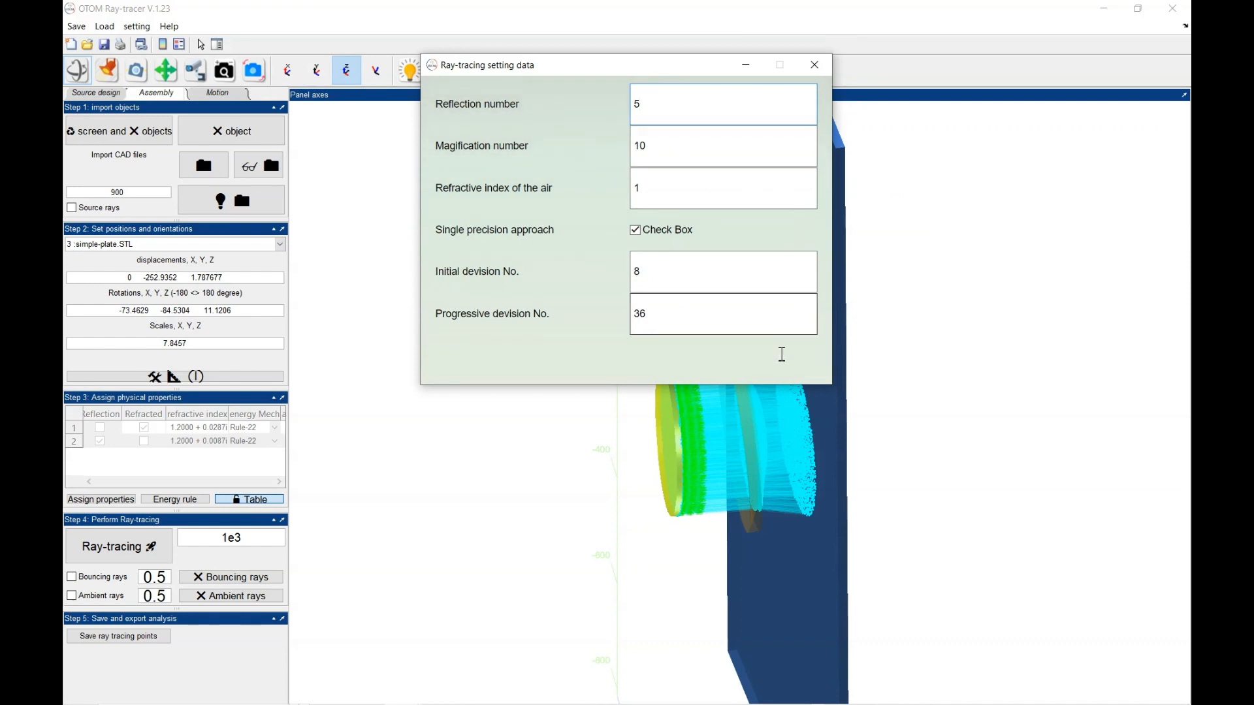
pyautogui.moveTo(752, 282)
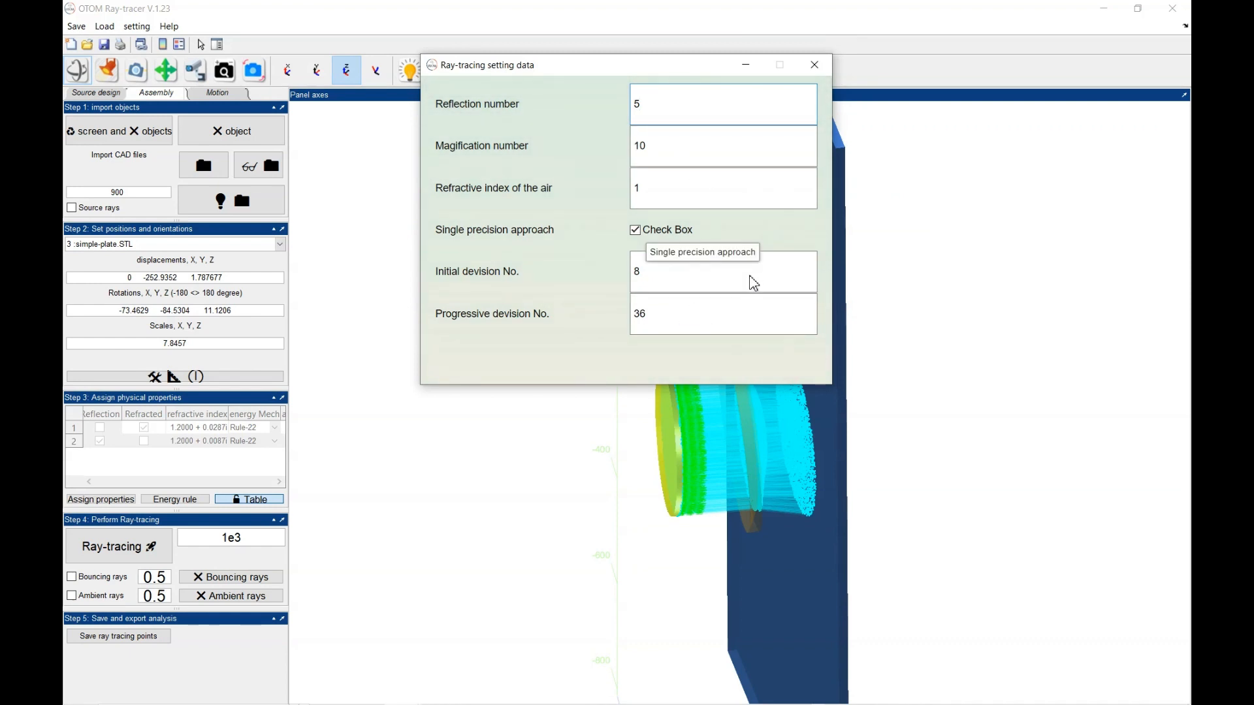
pyautogui.click(634, 229)
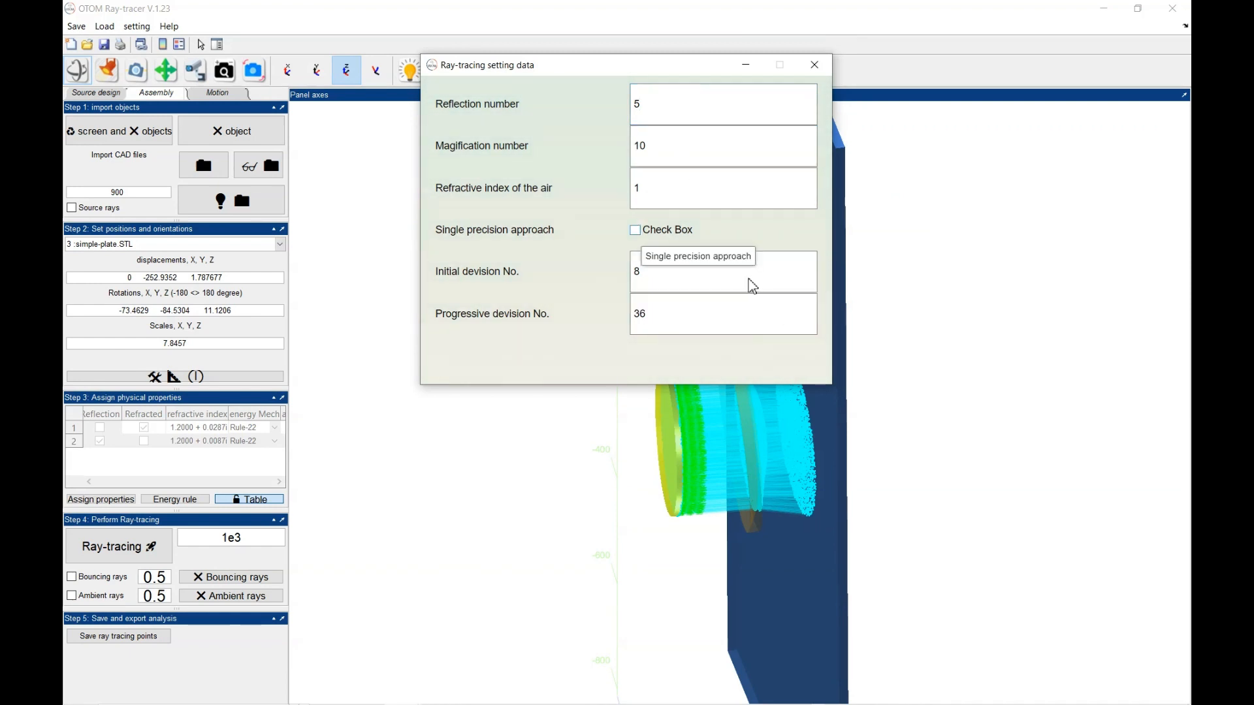
pyautogui.moveTo(772, 335)
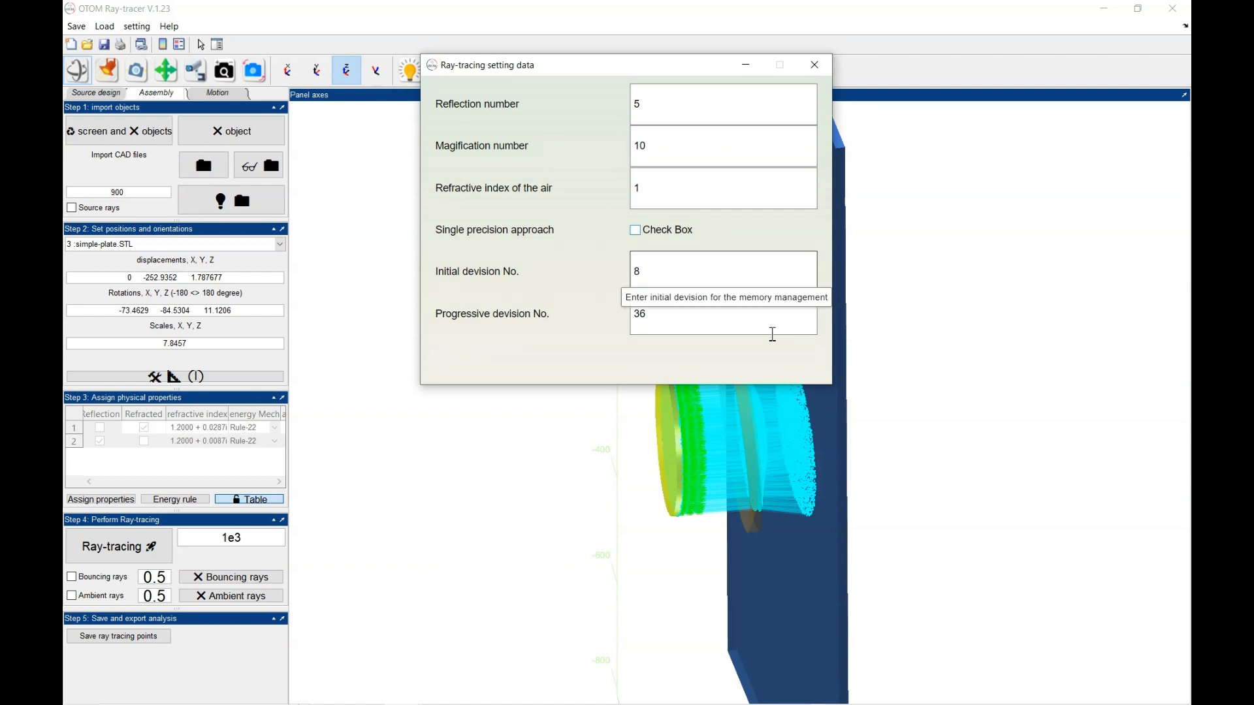
pyautogui.moveTo(766, 338)
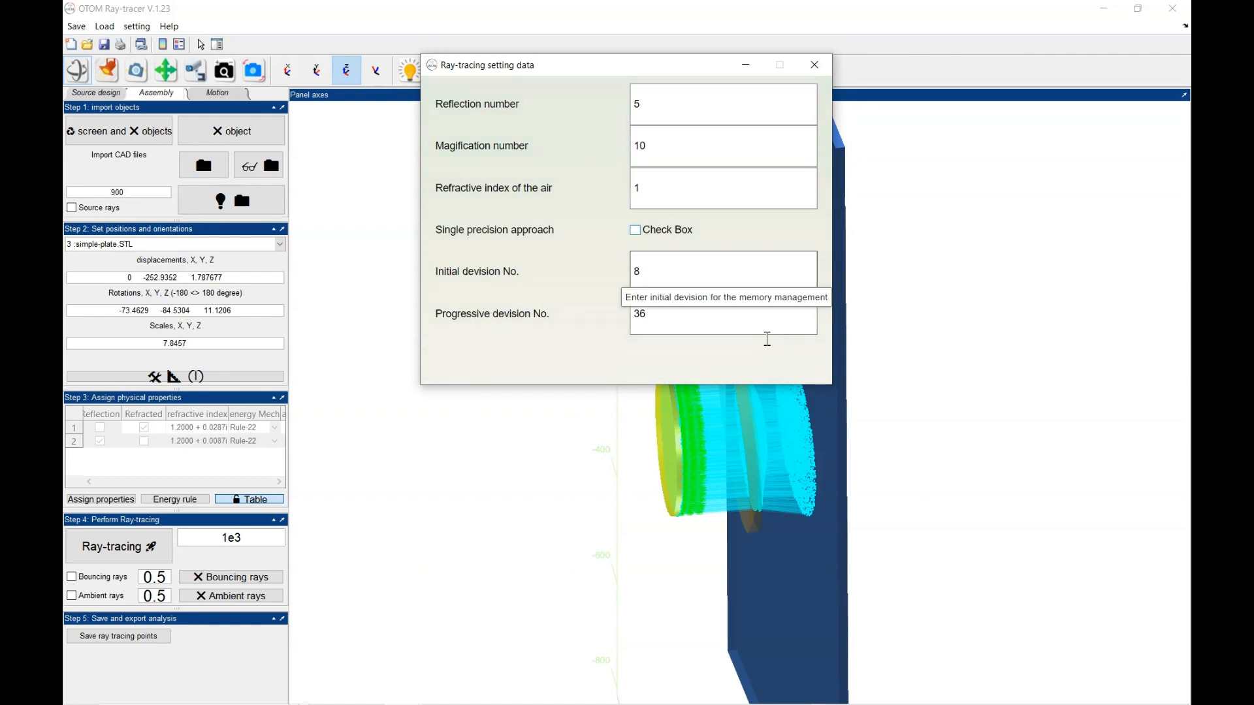
pyautogui.moveTo(772, 372)
pyautogui.write('4')
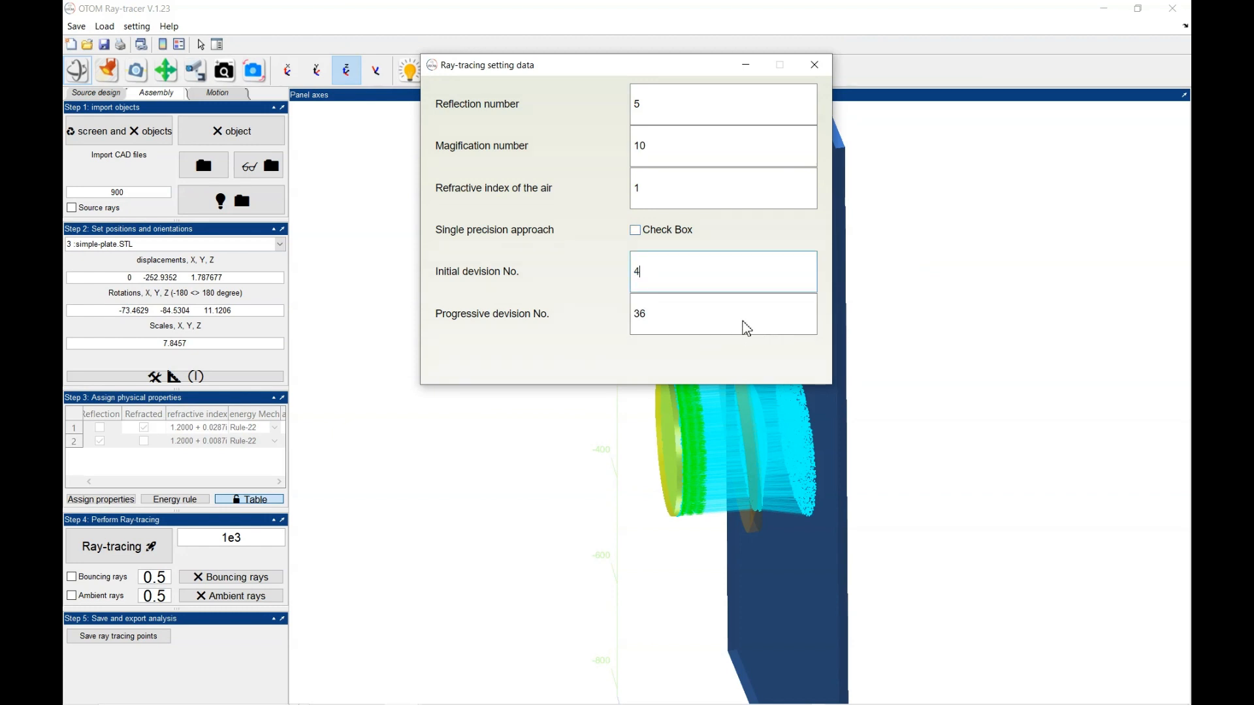
pyautogui.write('0')
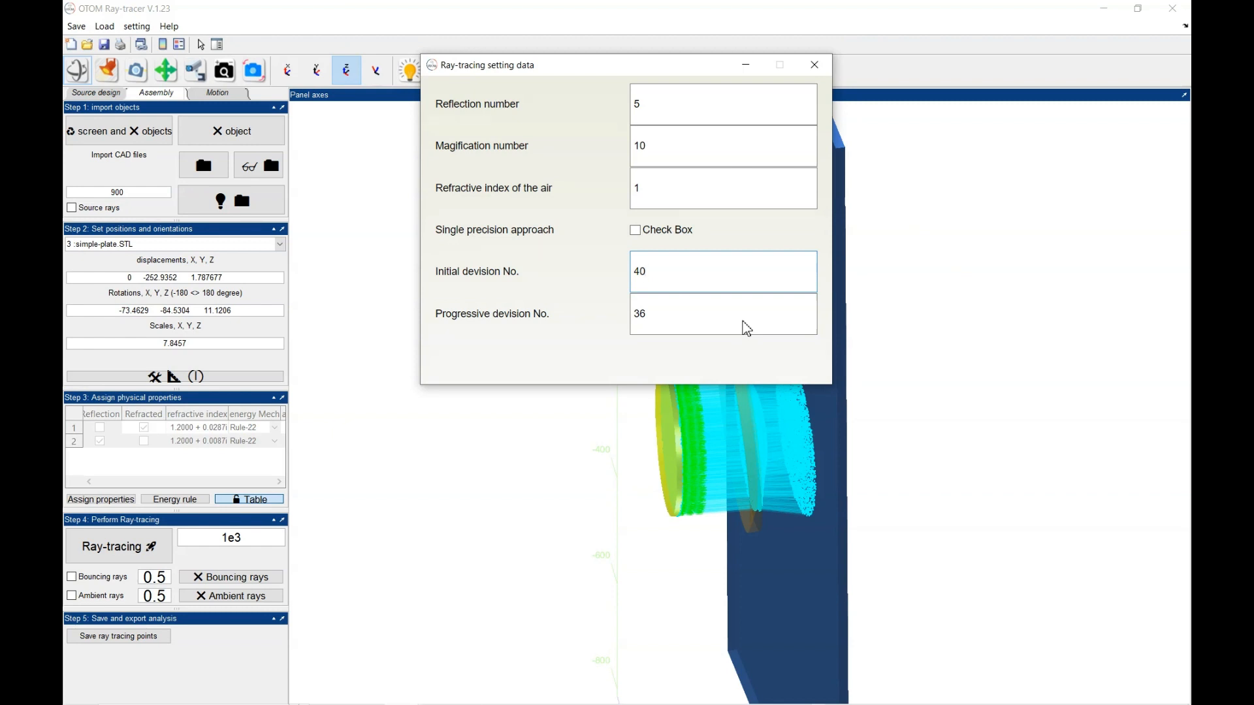
pyautogui.moveTo(720, 188)
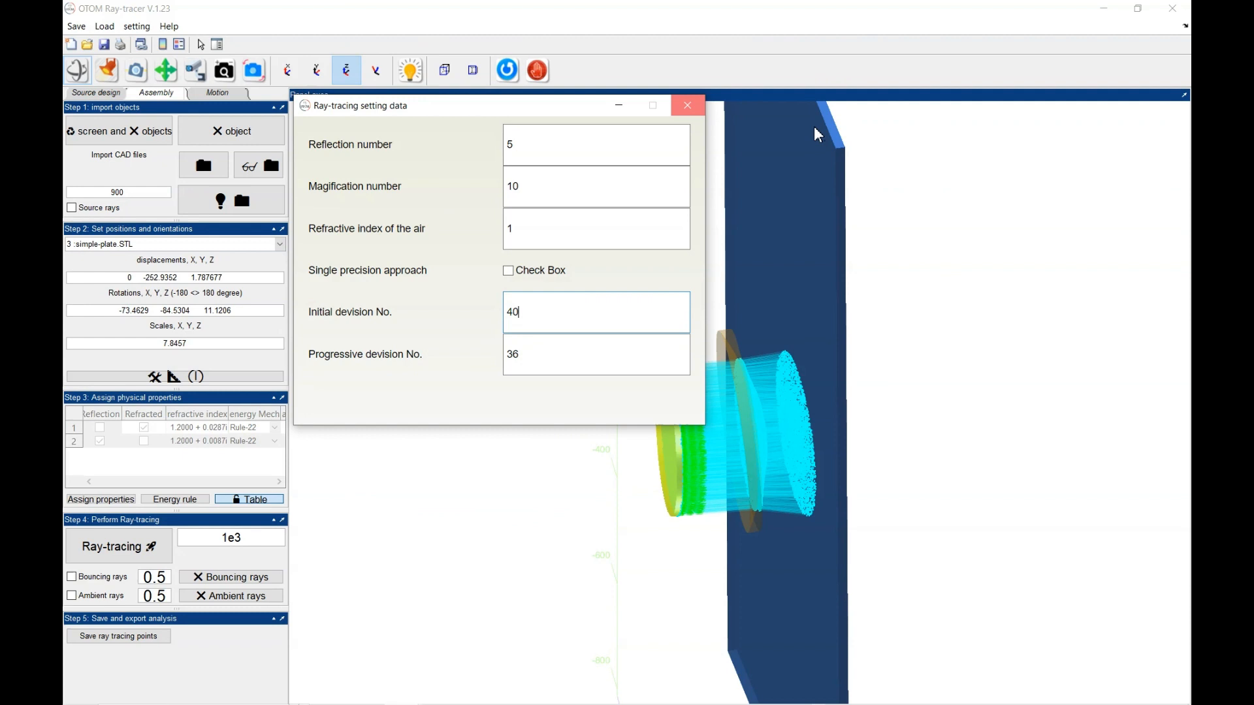
pyautogui.click(686, 104)
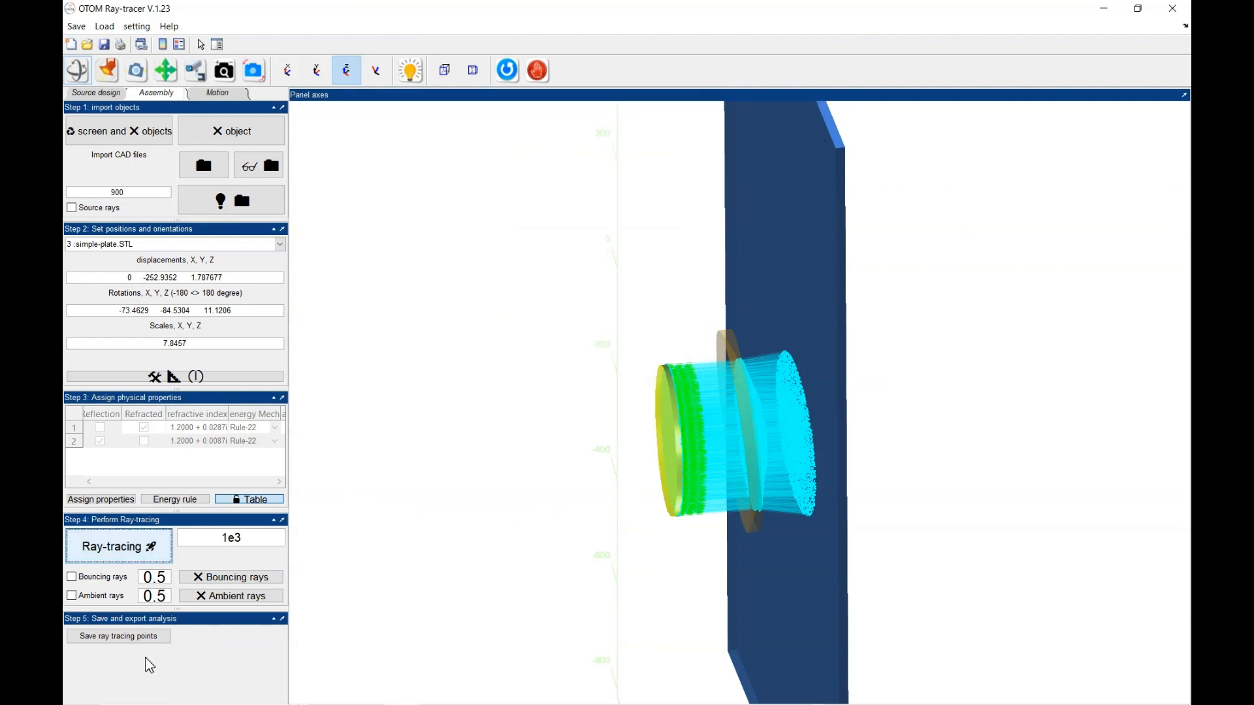
pyautogui.moveTo(556, 549)
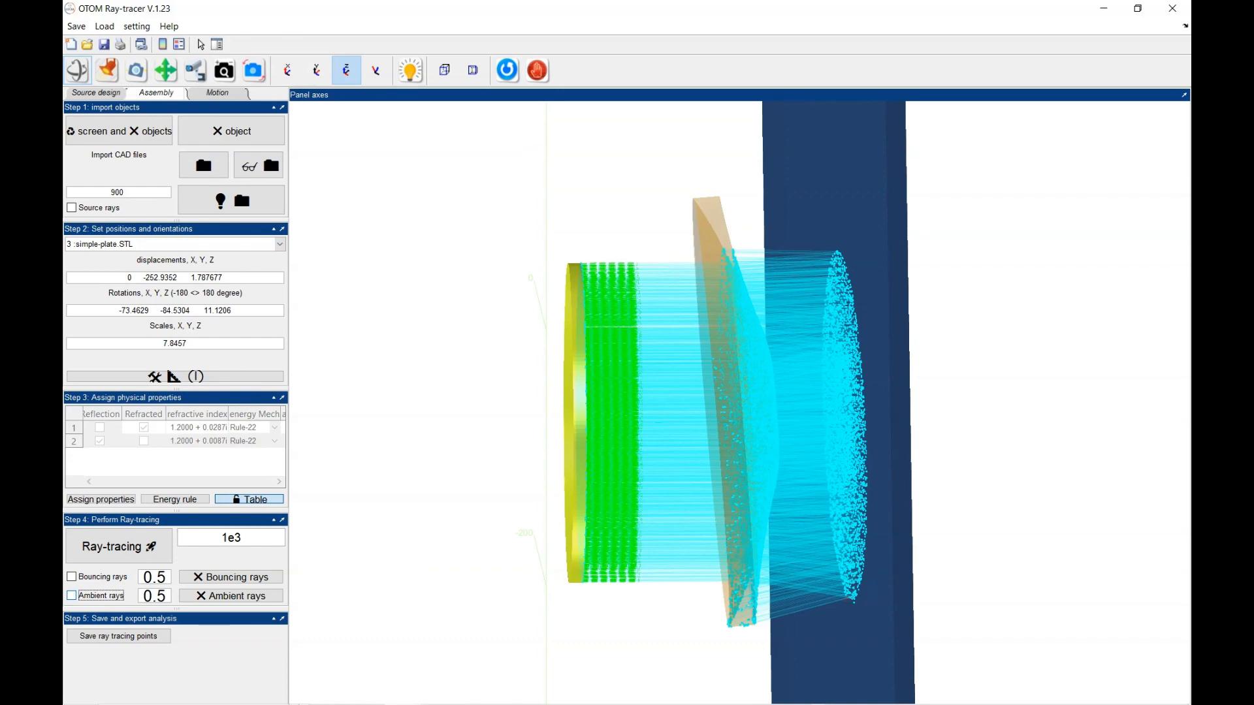
# Step: Switch on ambient rays and start saving the ray-tracing points
pyautogui.click(71, 596)
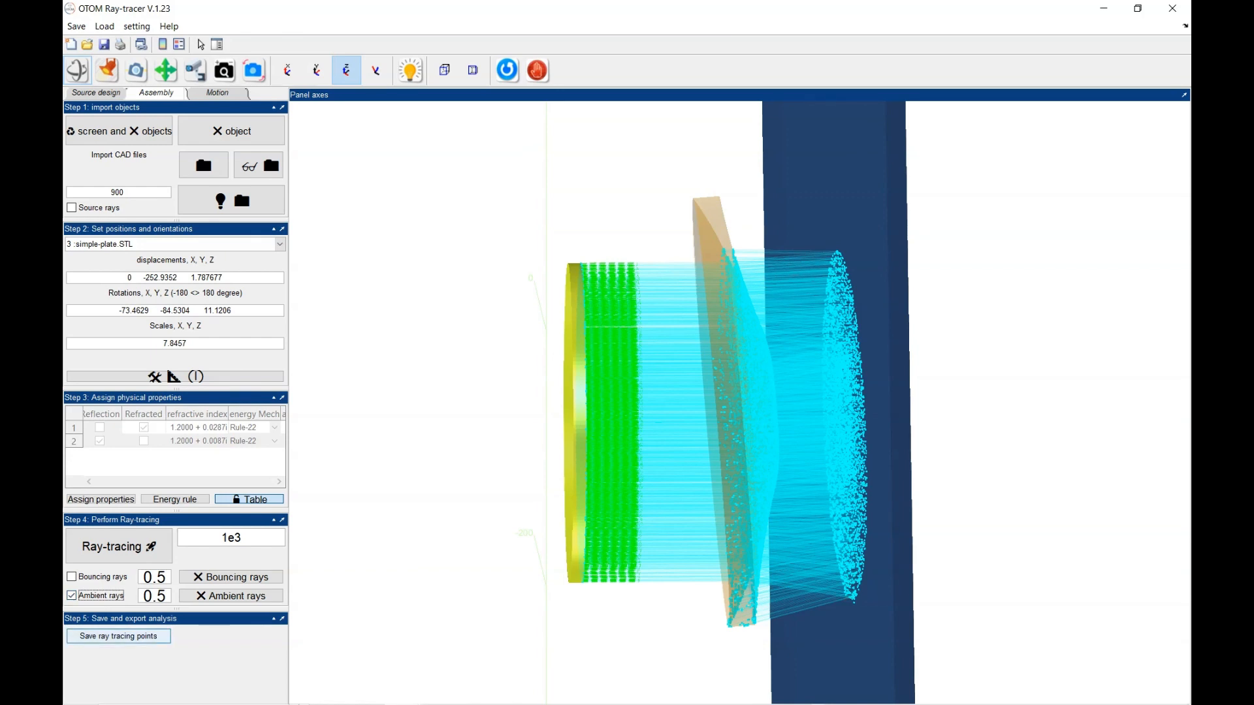
pyautogui.click(118, 636)
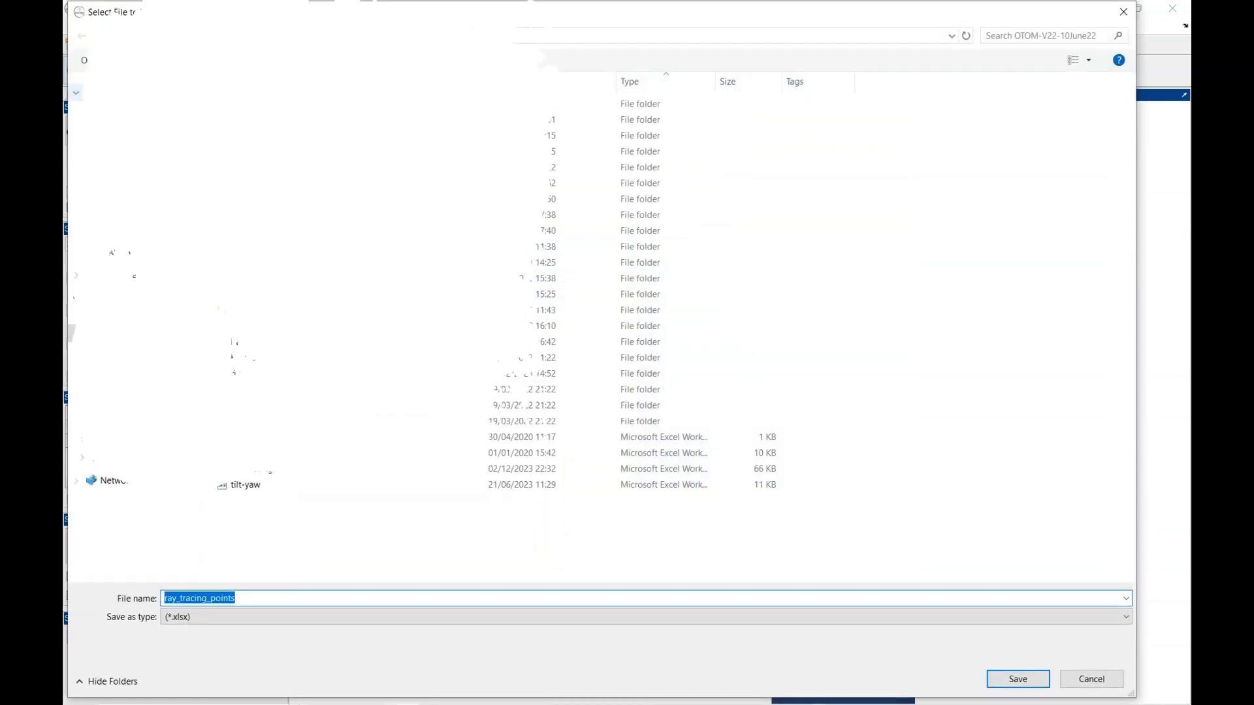
# Step: Save the points as ray_tracing_points-test.xlsx and open the workbook in Excel
pyautogui.click(1074, 58)
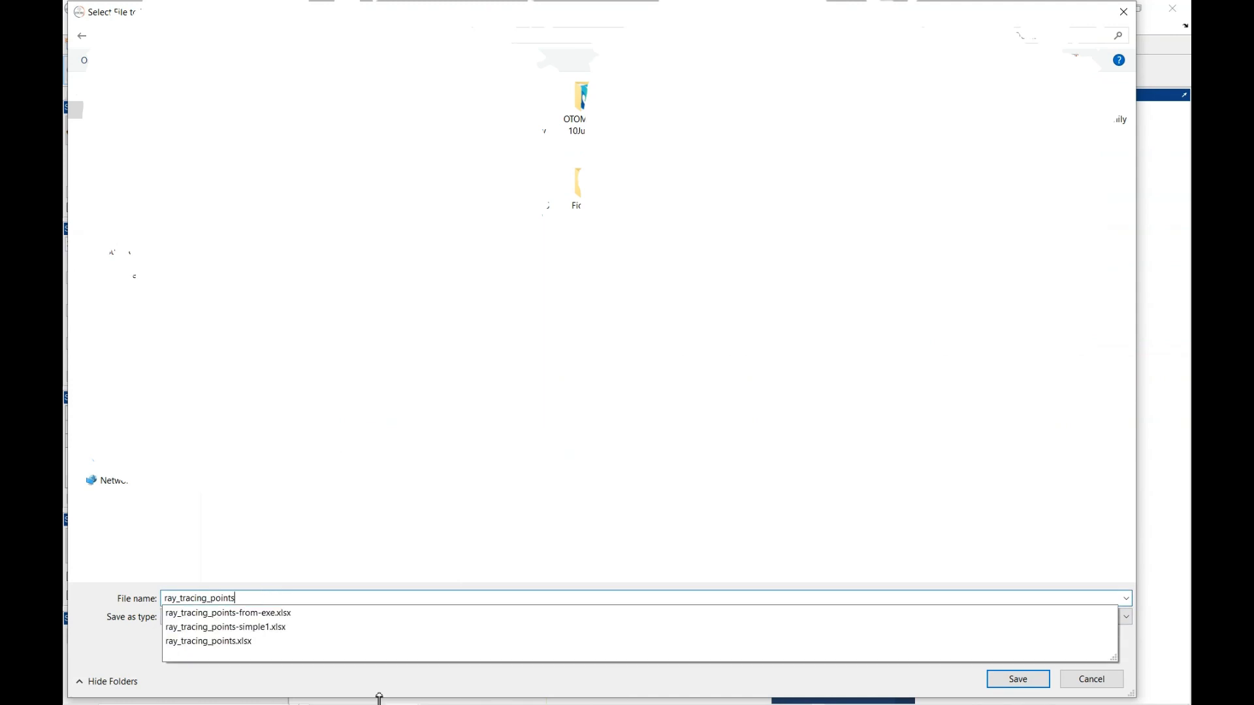
pyautogui.write('-test')
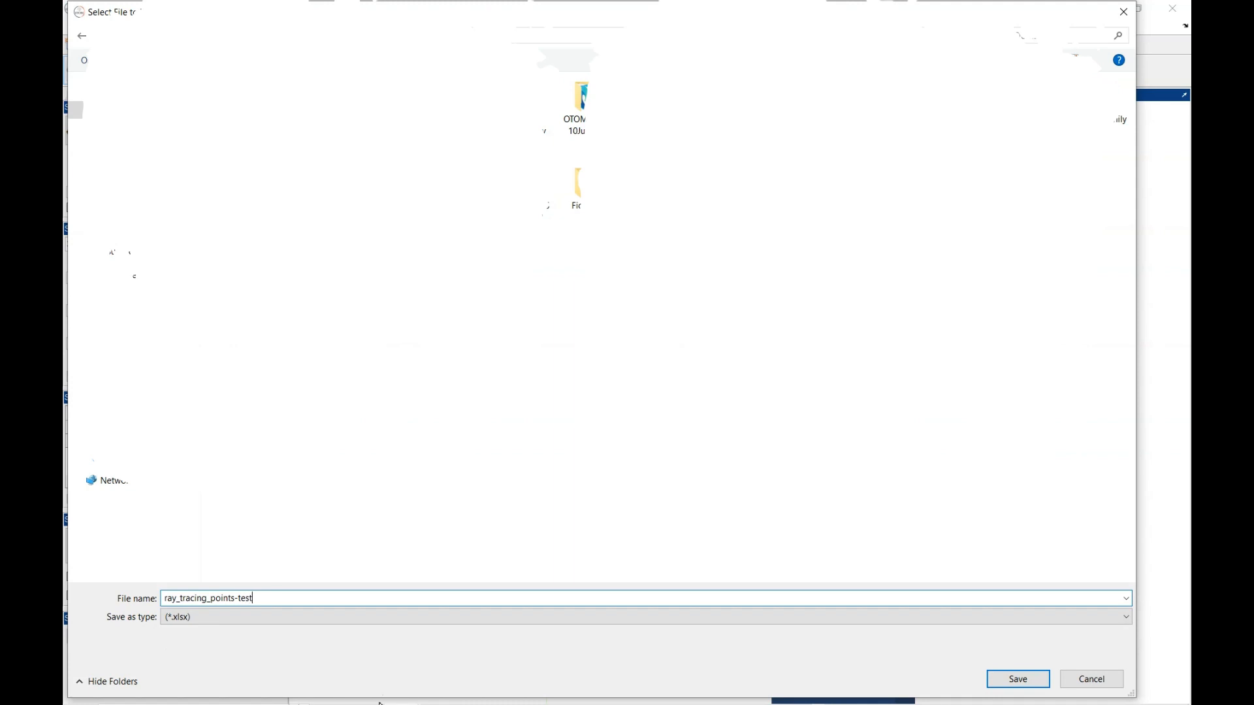
pyautogui.click(1017, 680)
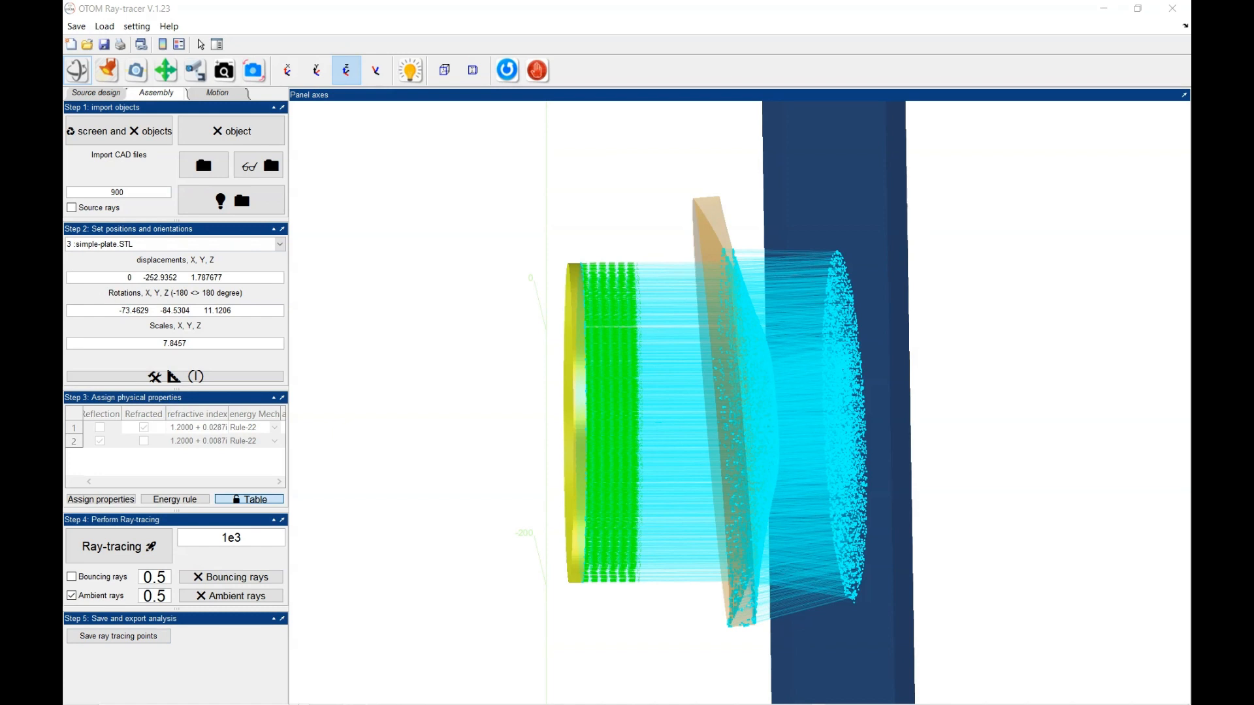
pyautogui.click(119, 636)
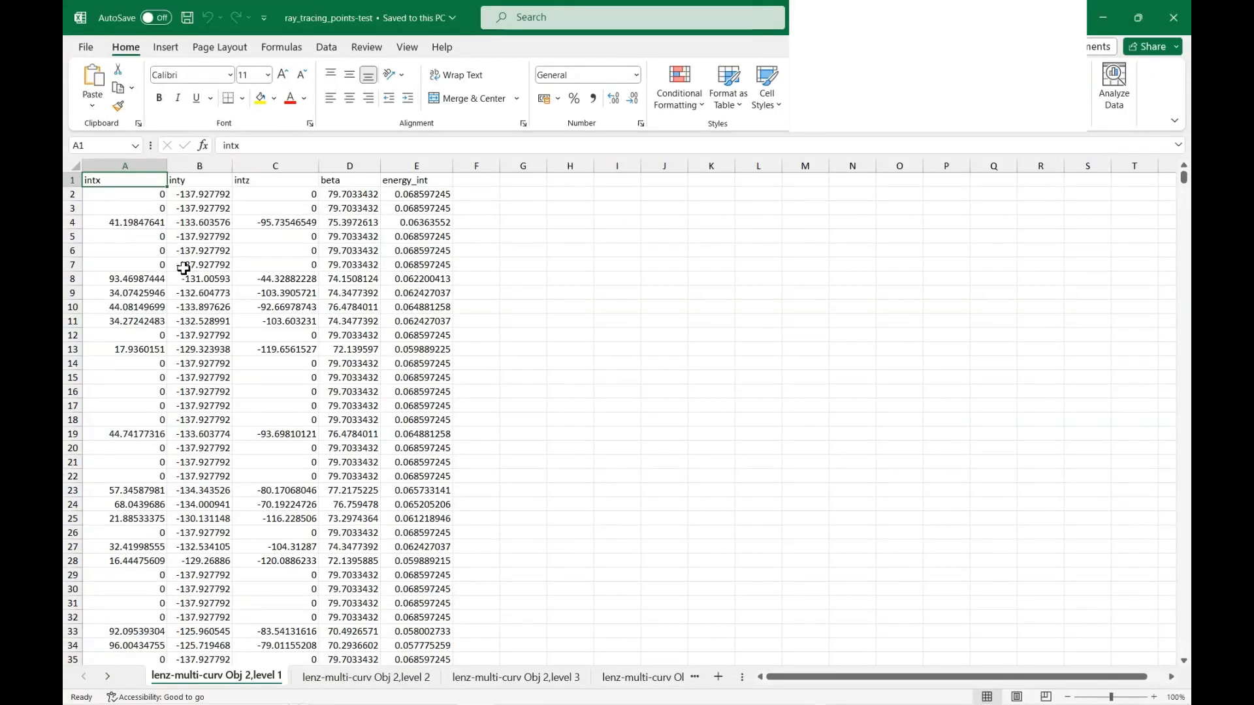
pyautogui.moveTo(169, 218)
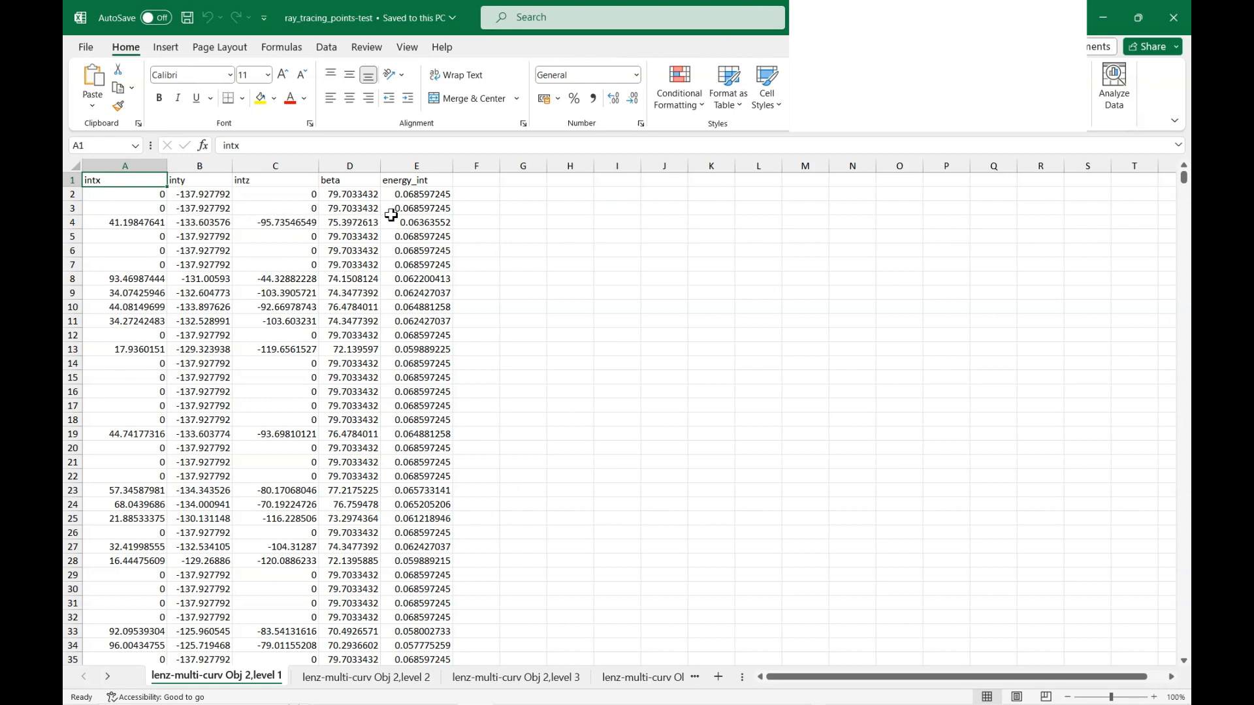
pyautogui.moveTo(511, 261)
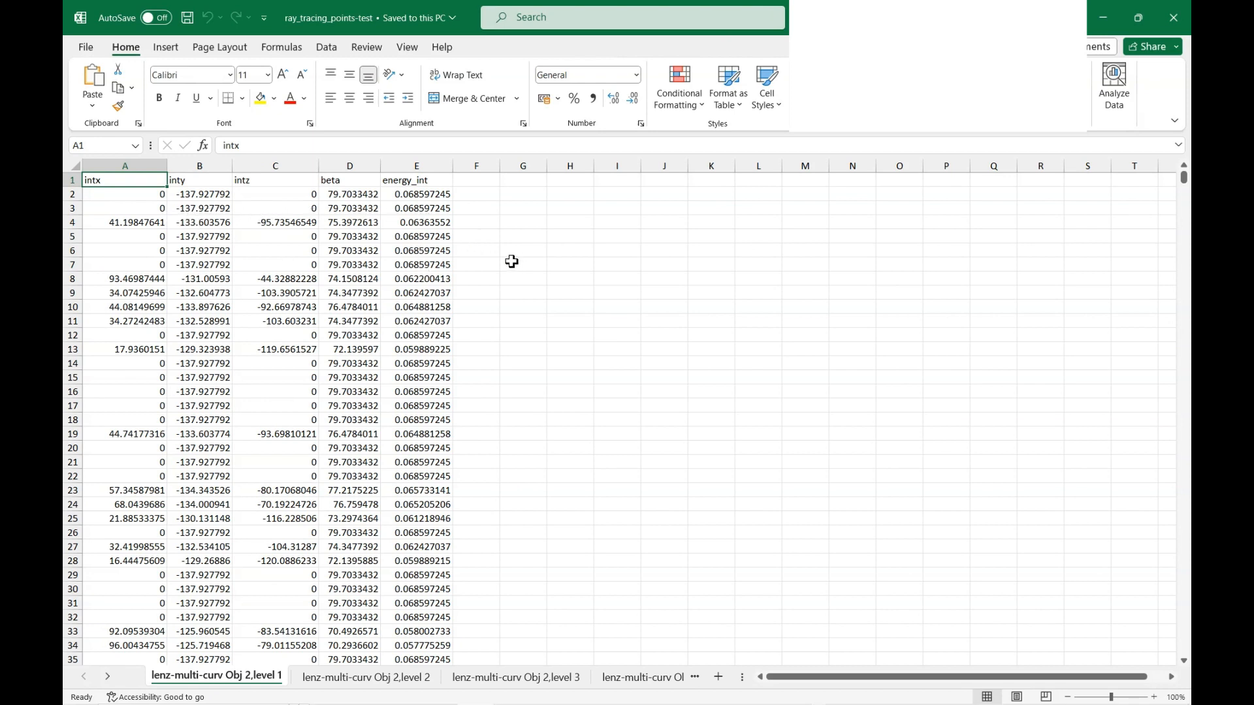
pyautogui.click(415, 265)
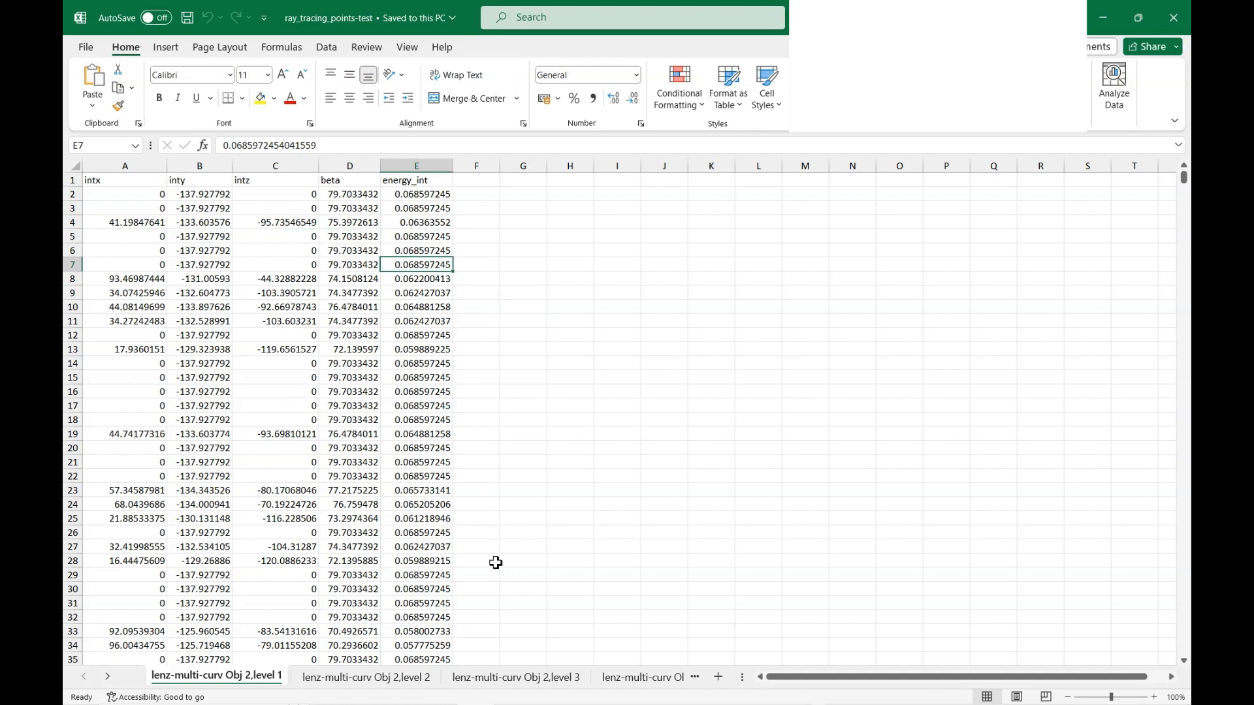
pyautogui.scroll(-3)
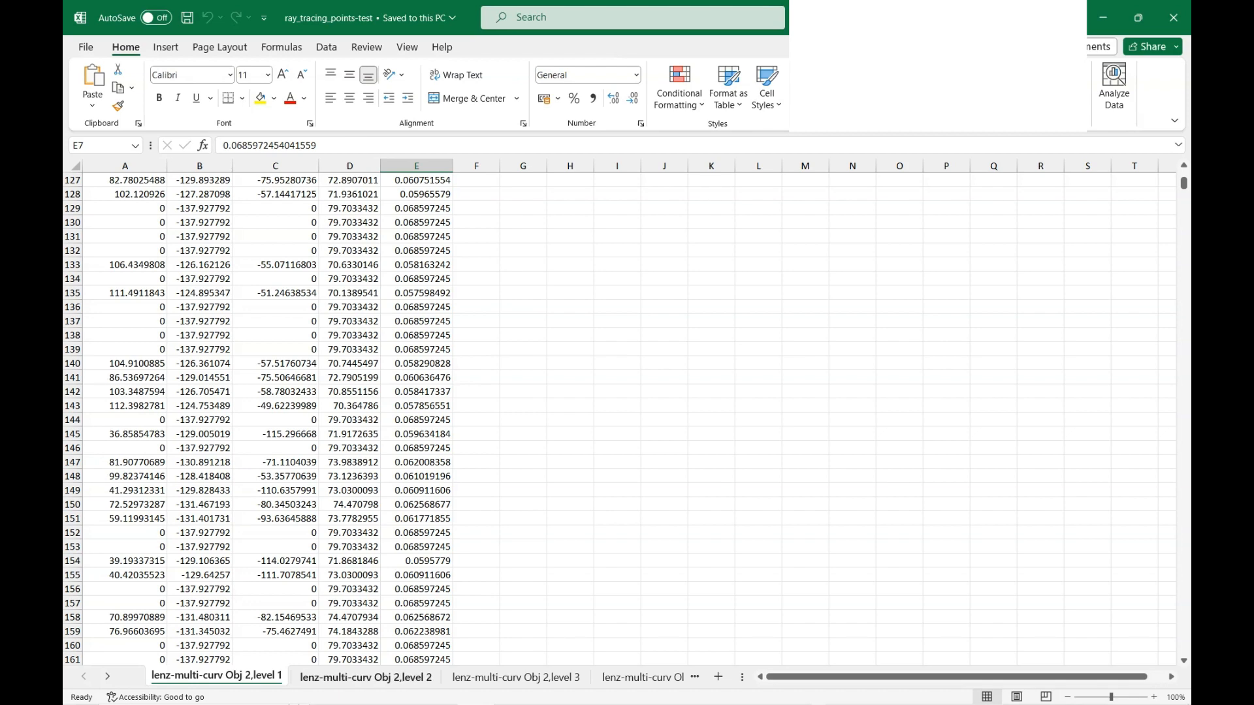
pyautogui.click(515, 678)
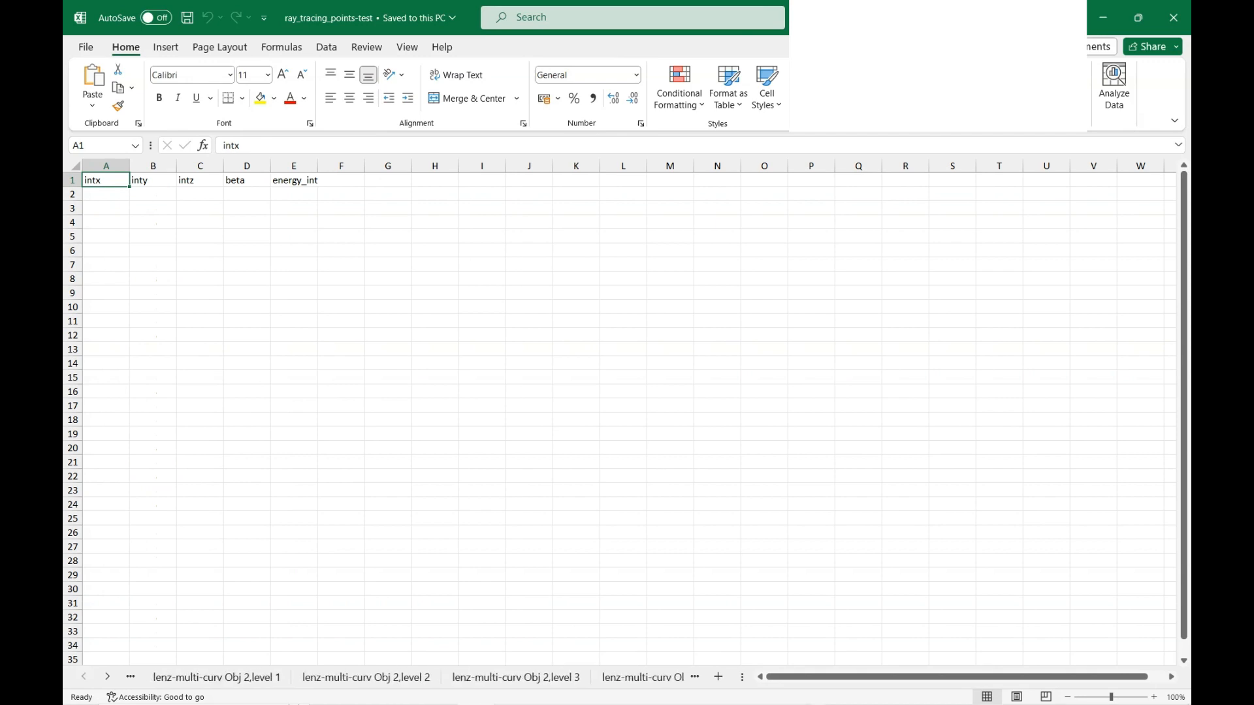
pyautogui.click(365, 678)
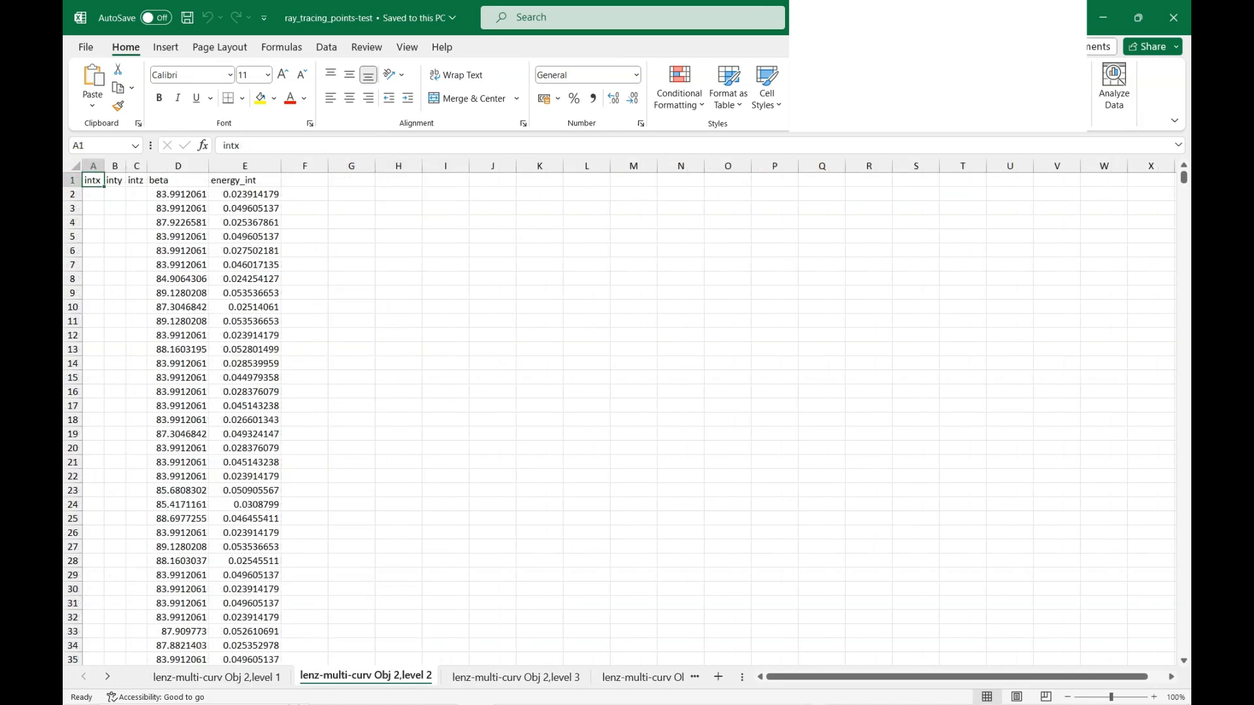
pyautogui.click(215, 676)
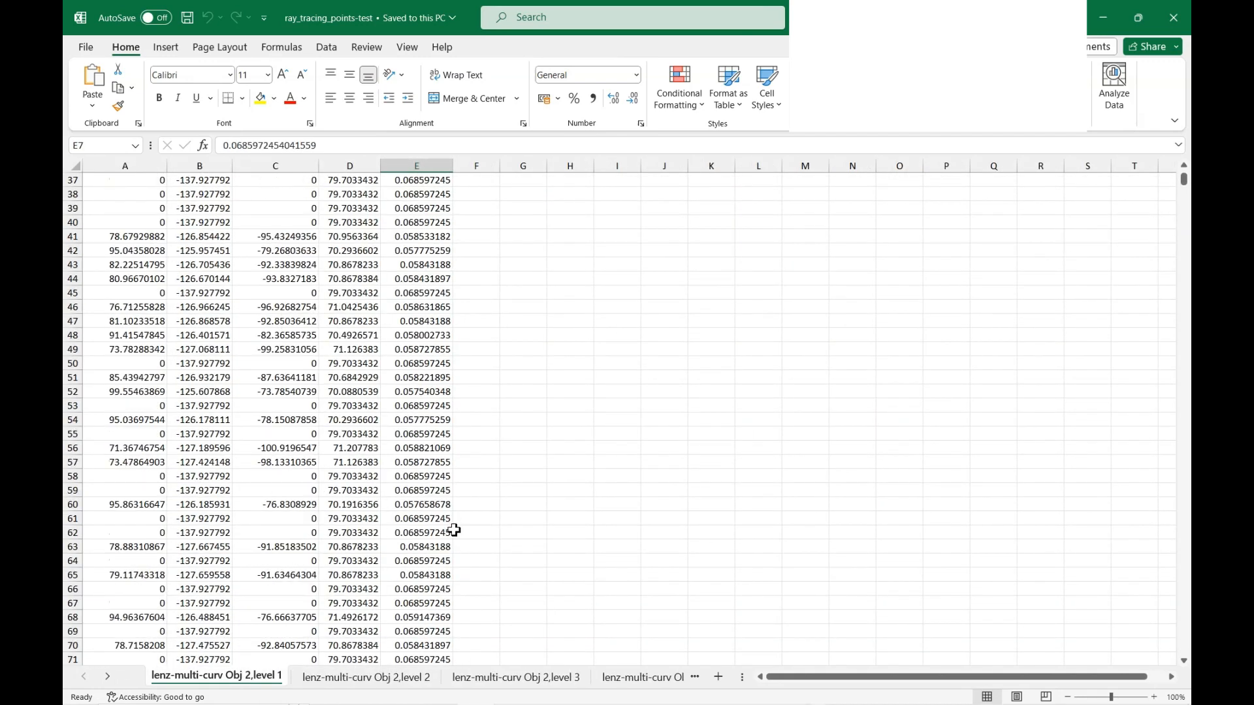
pyautogui.scroll(3)
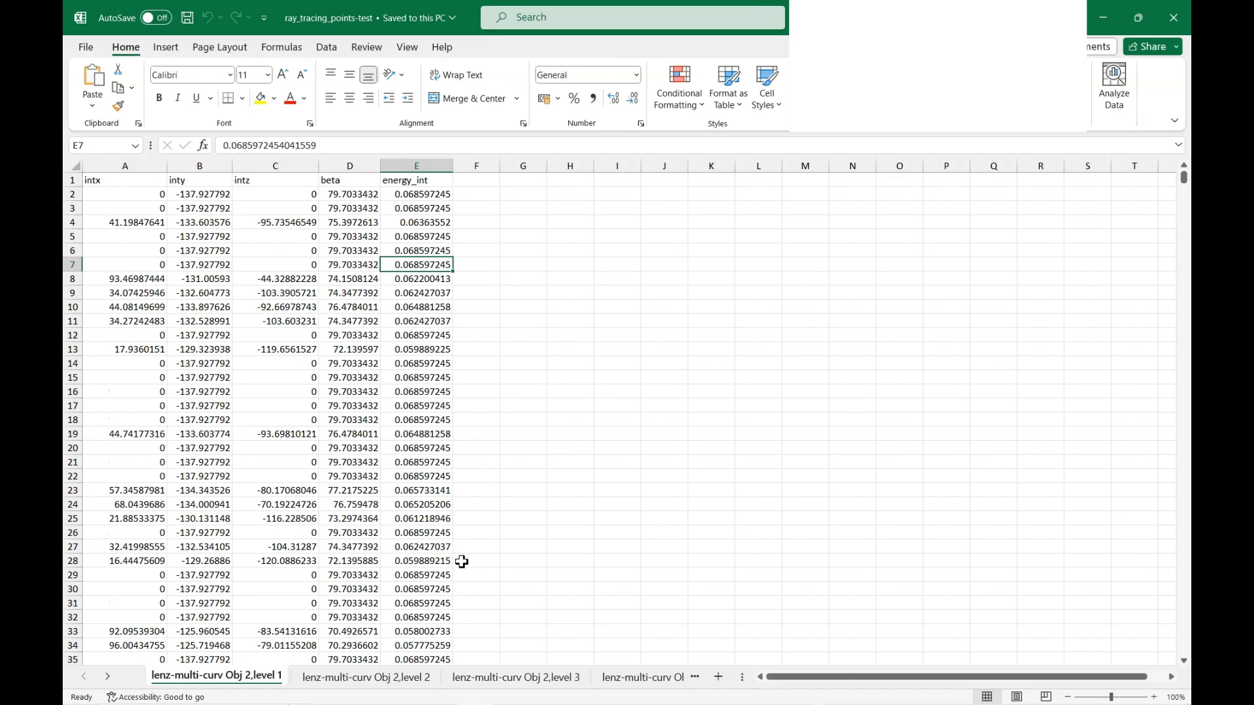
pyautogui.moveTo(474, 558)
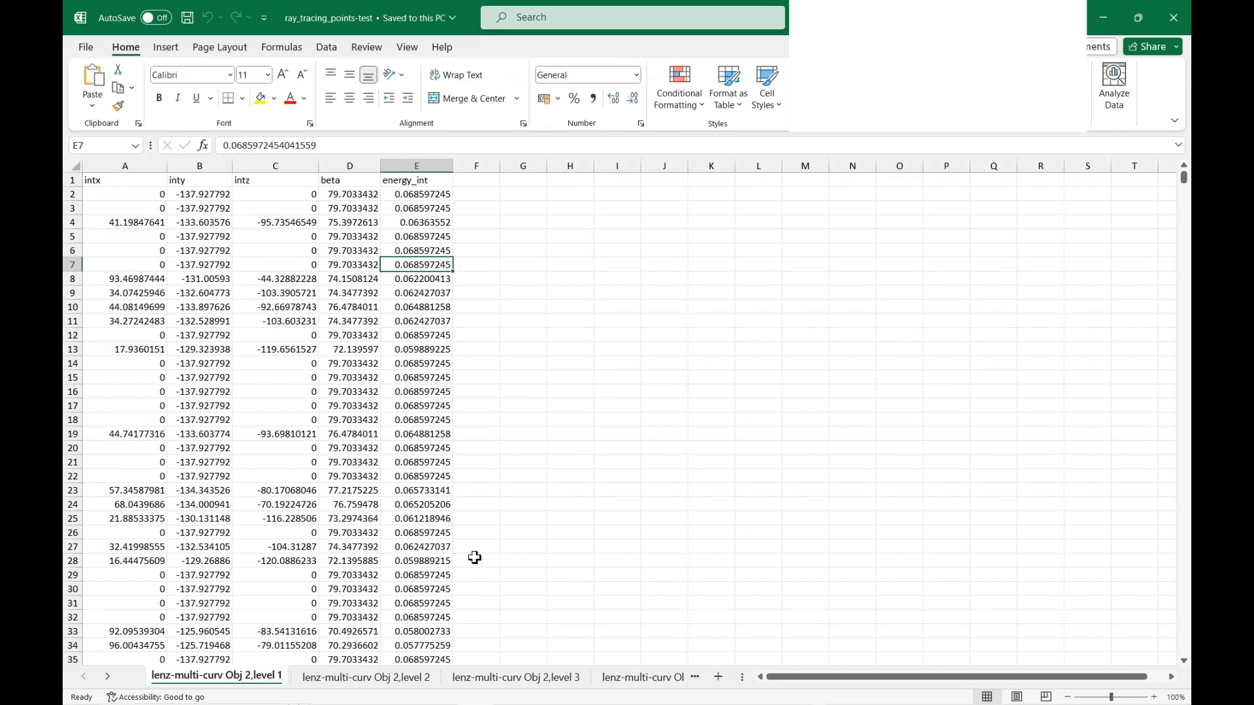